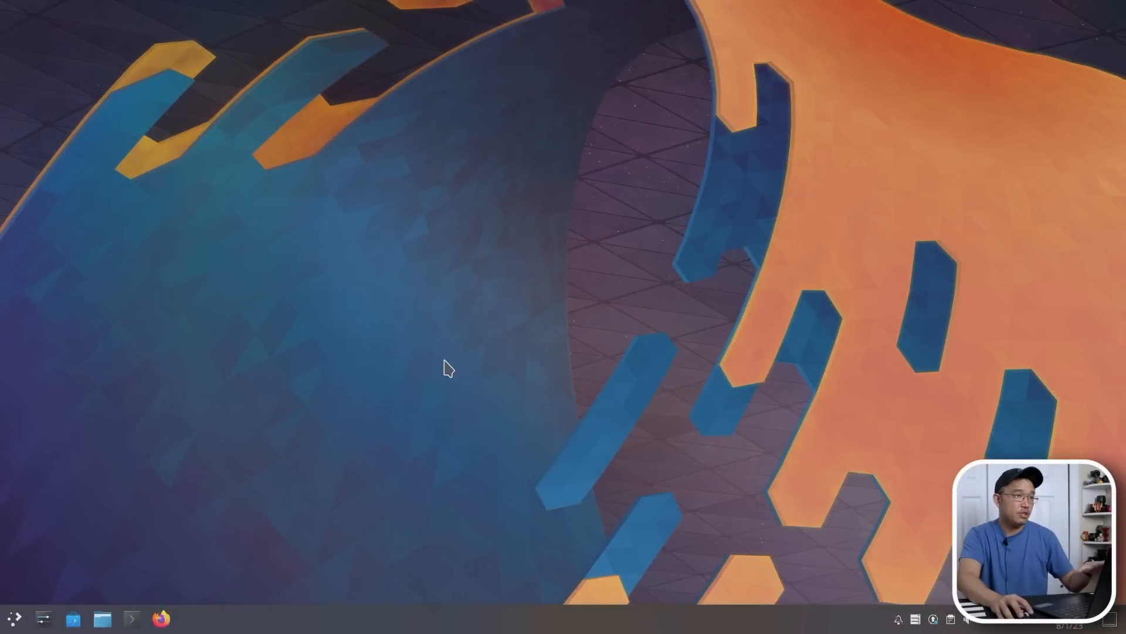
pyautogui.moveTo(10, 631)
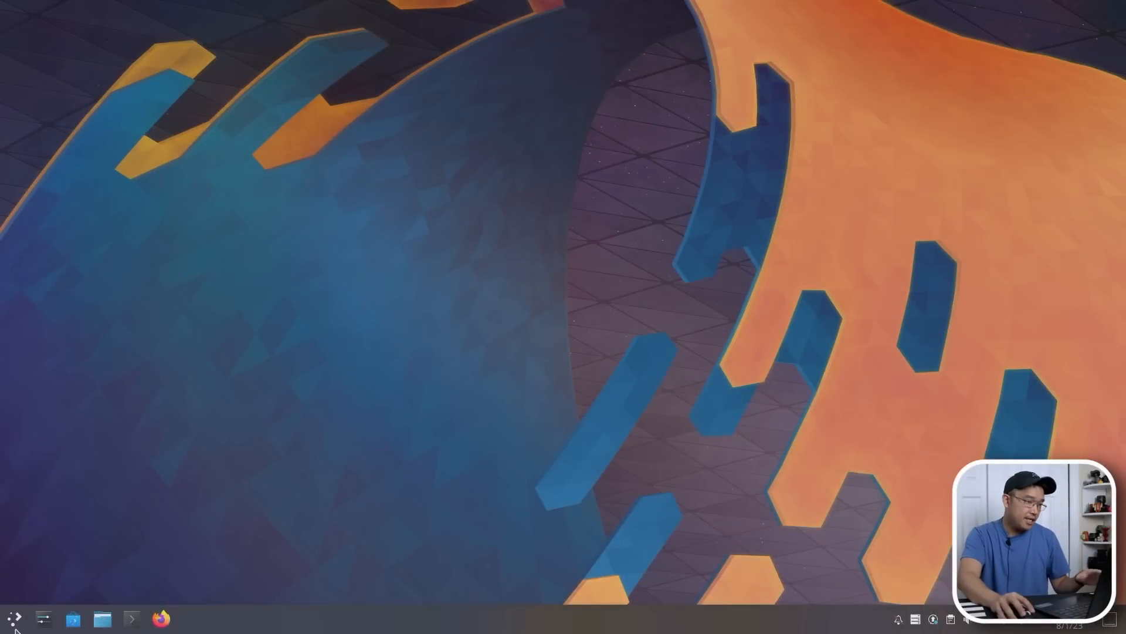
pyautogui.moveTo(453, 377)
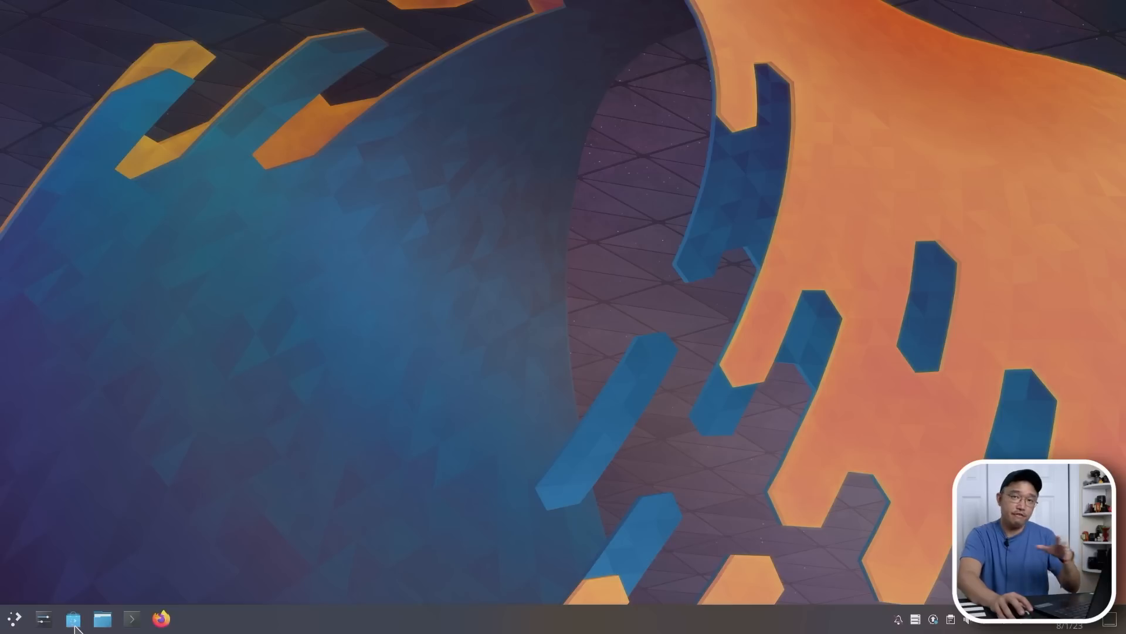
pyautogui.moveTo(73, 618)
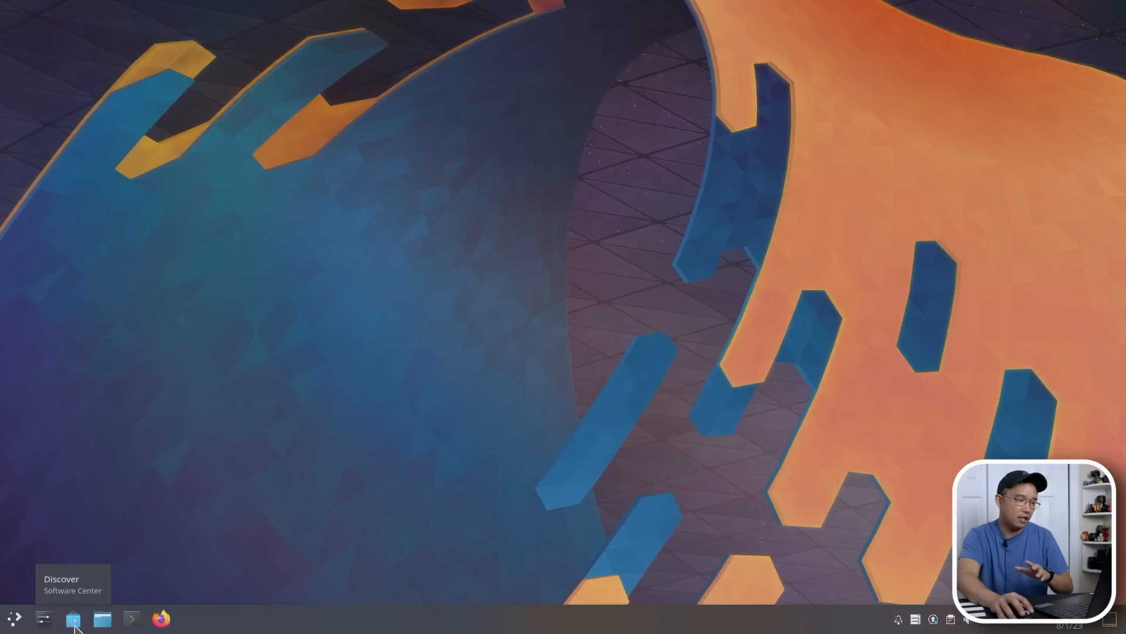
# Step: Show the Office category in the KDE application launcher with the LibreOffice apps listed
pyautogui.click(13, 618)
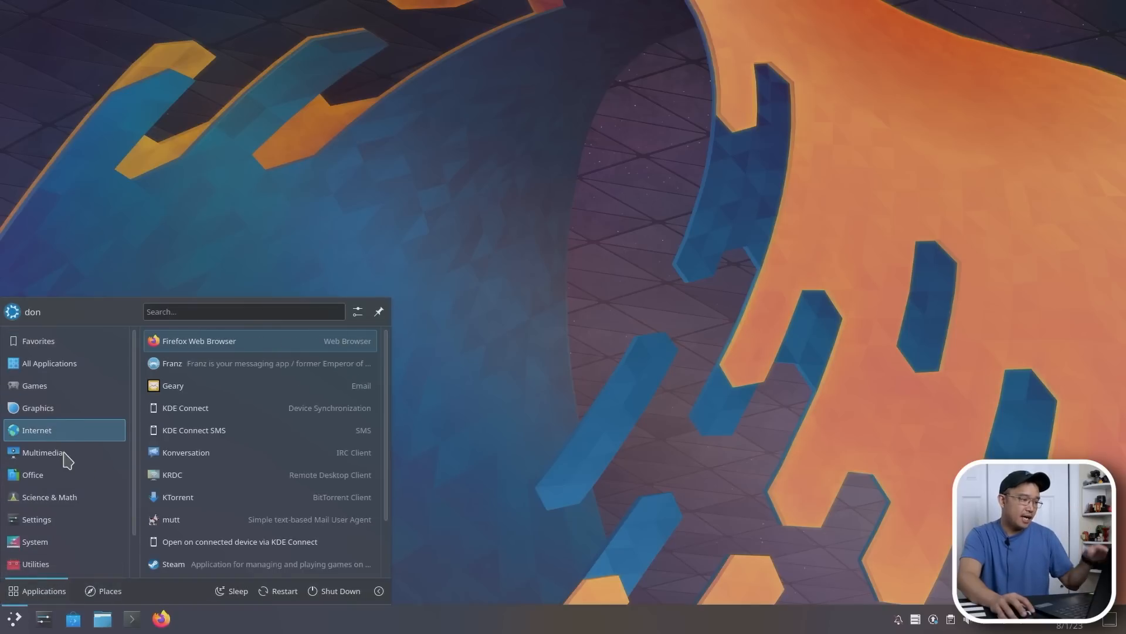
pyautogui.click(33, 474)
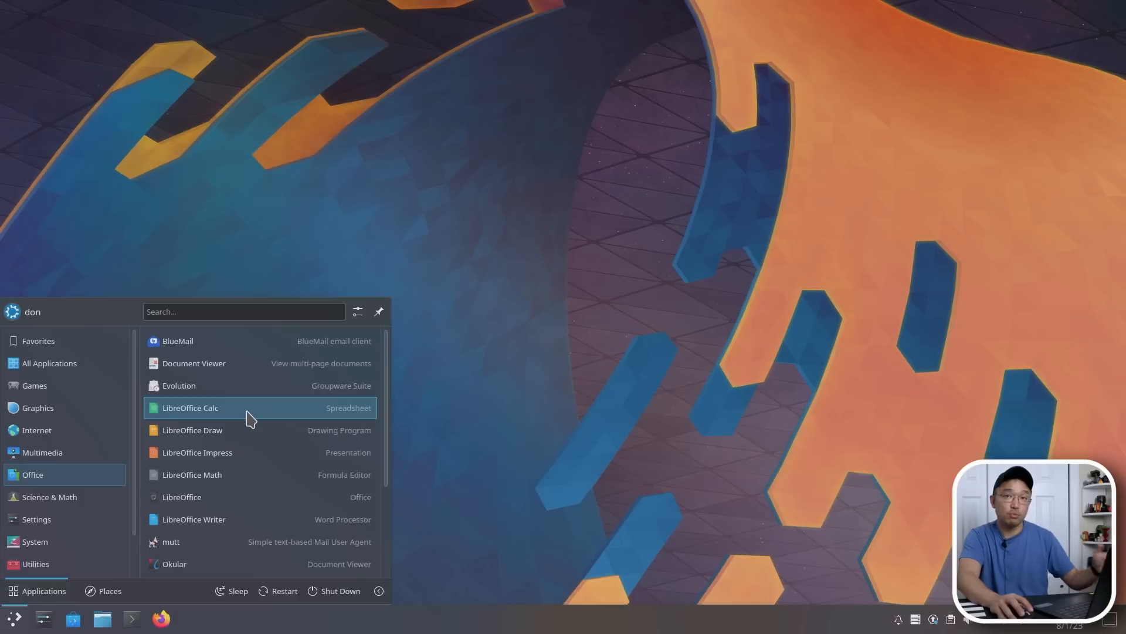
pyautogui.moveTo(240, 474)
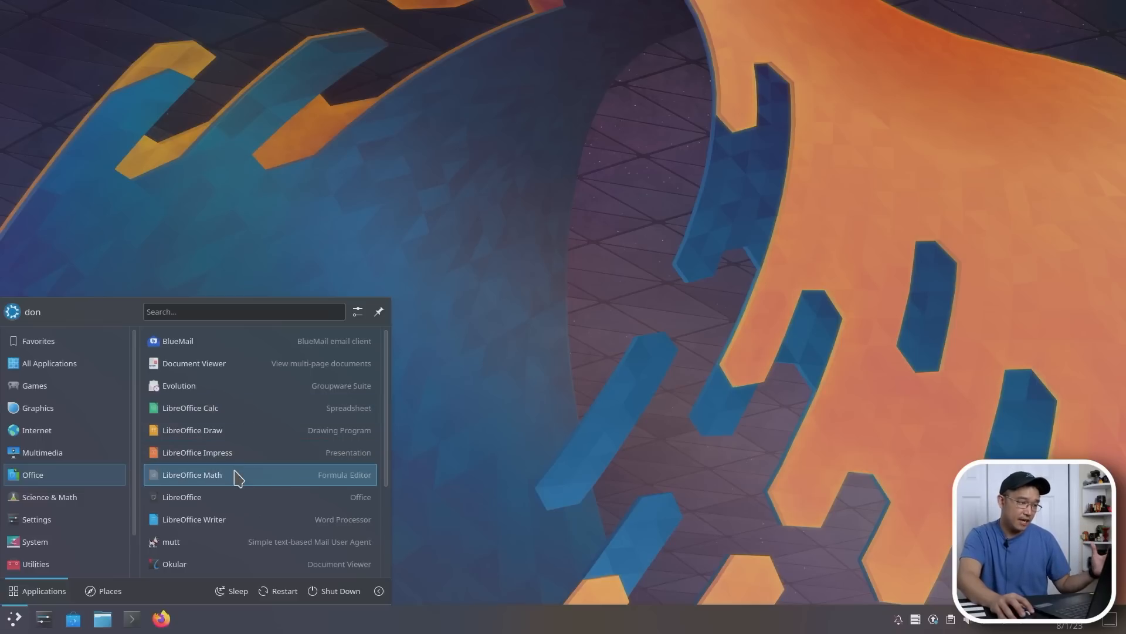
pyautogui.moveTo(241, 420)
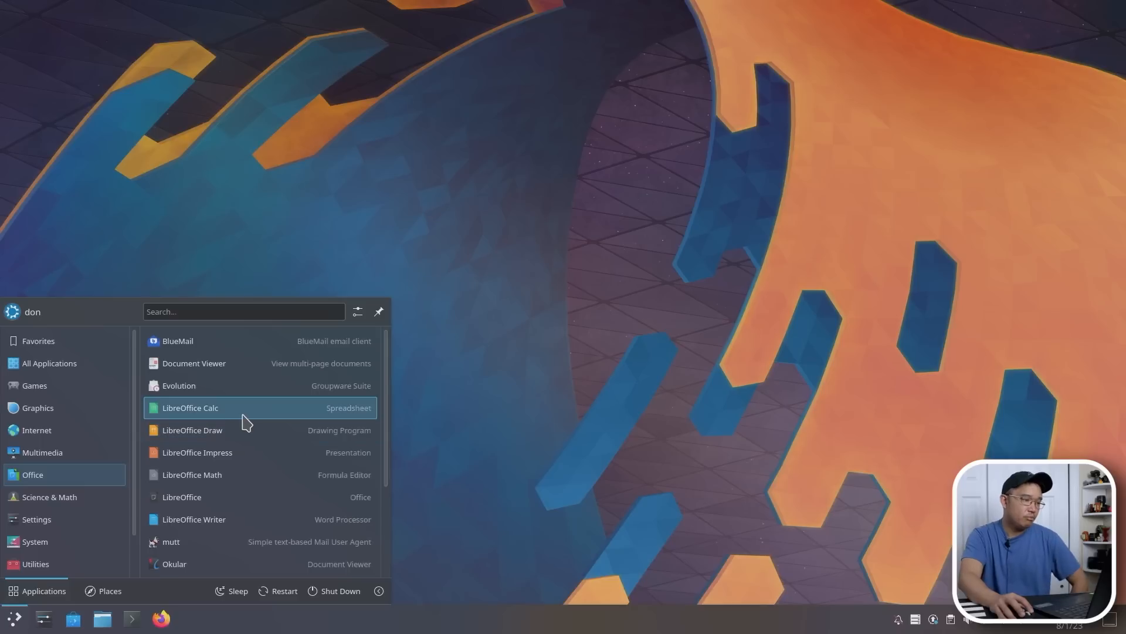
pyautogui.moveTo(239, 419)
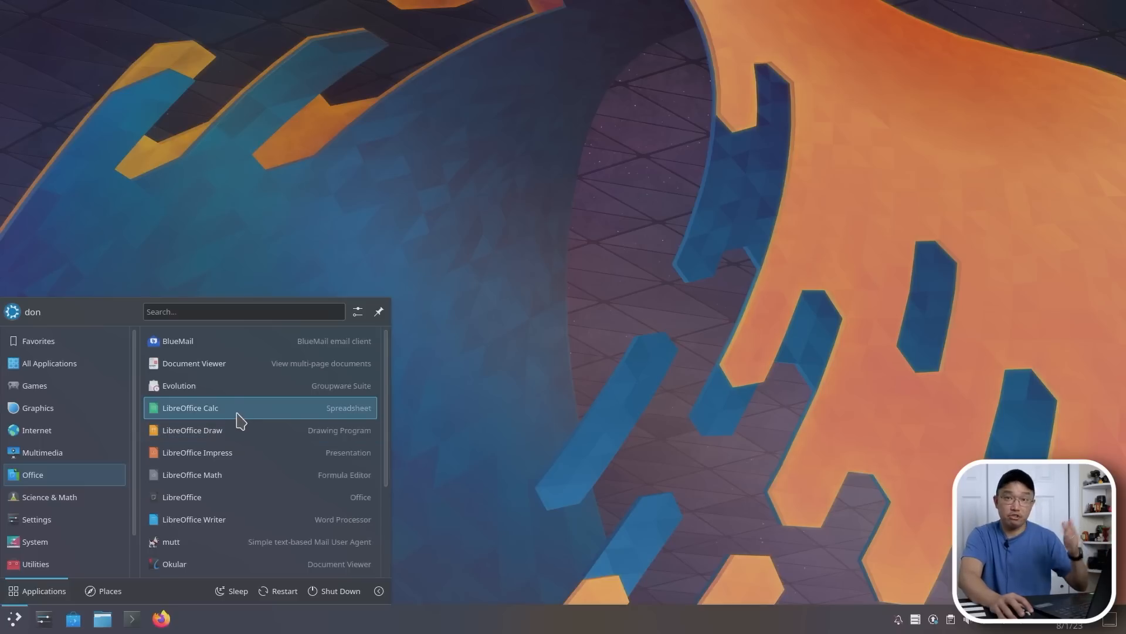
# Step: In a new LibreOffice Calc sheet, fill E7:E28 with 1 to 22 and copy 22 down to E36
pyautogui.click(190, 407)
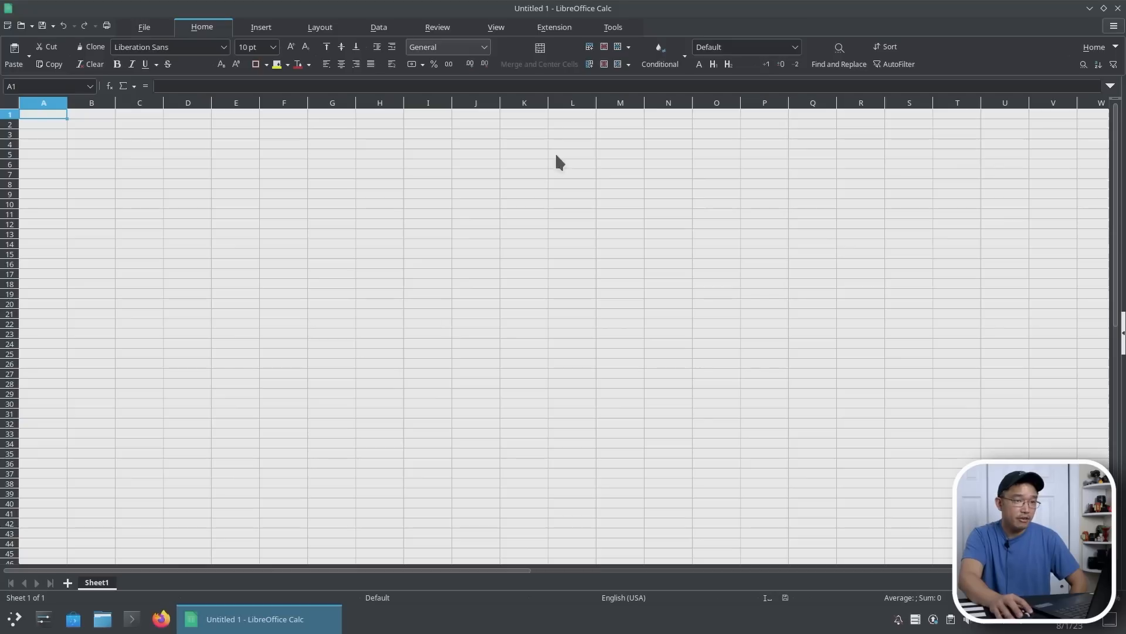
pyautogui.click(668, 243)
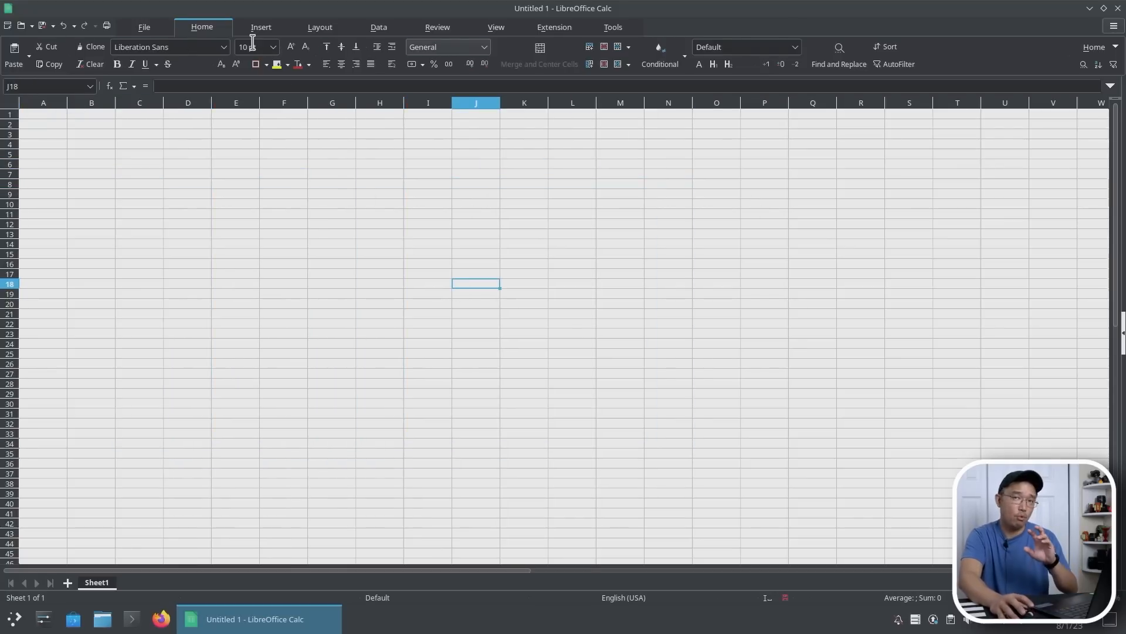
pyautogui.moveTo(251, 47)
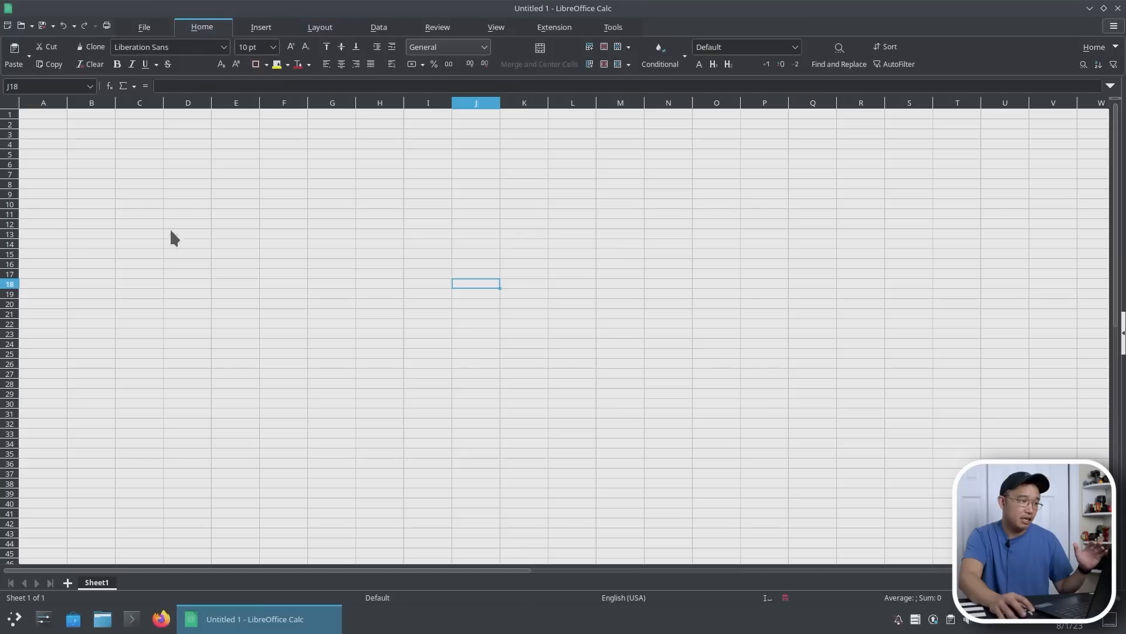
pyautogui.click(235, 173)
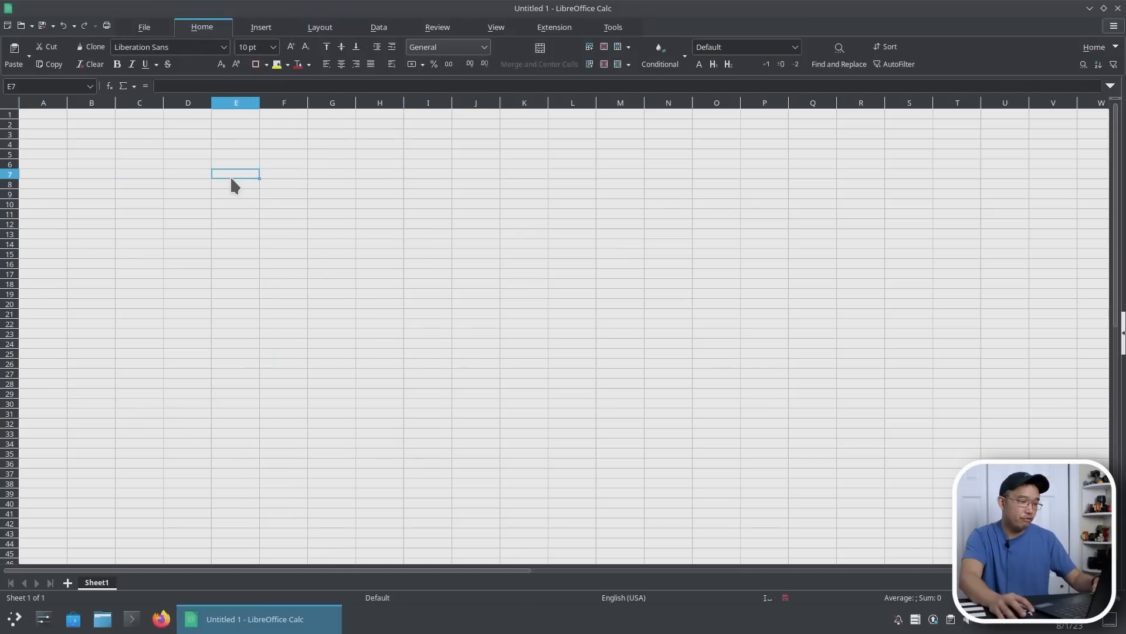
pyautogui.write('1')
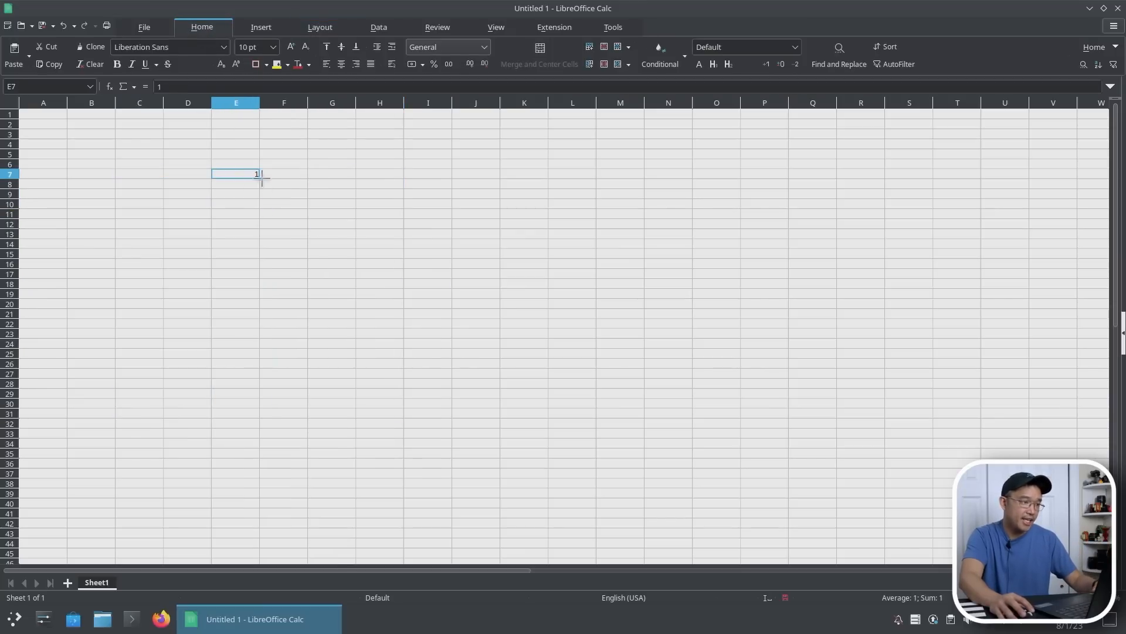
pyautogui.moveTo(262, 177); pyautogui.dragTo(236, 383)
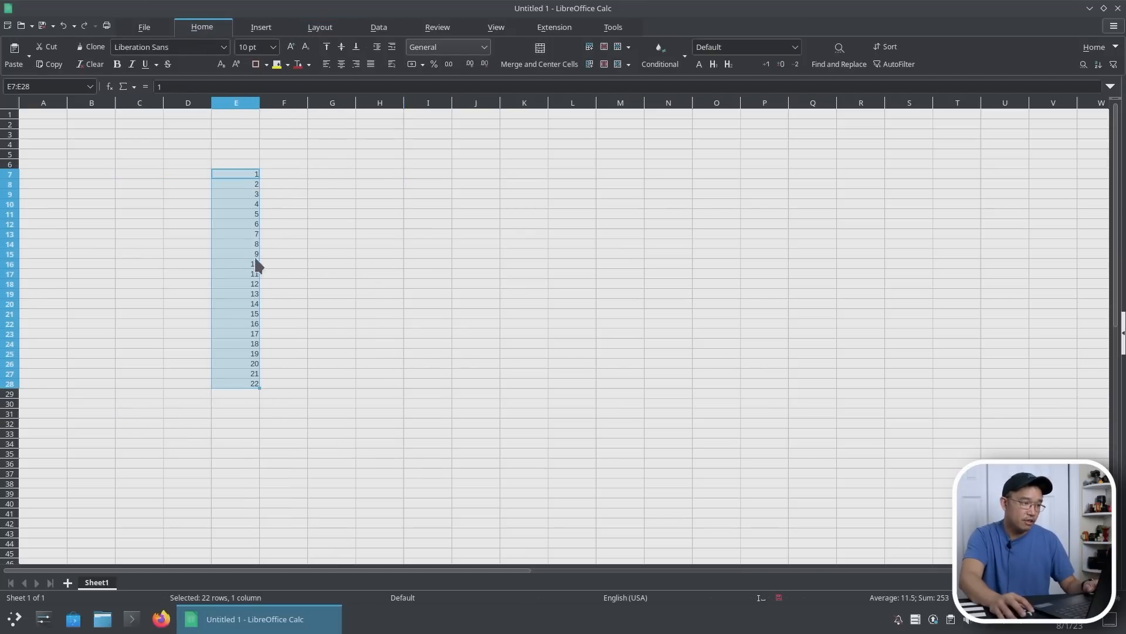
pyautogui.click(236, 383)
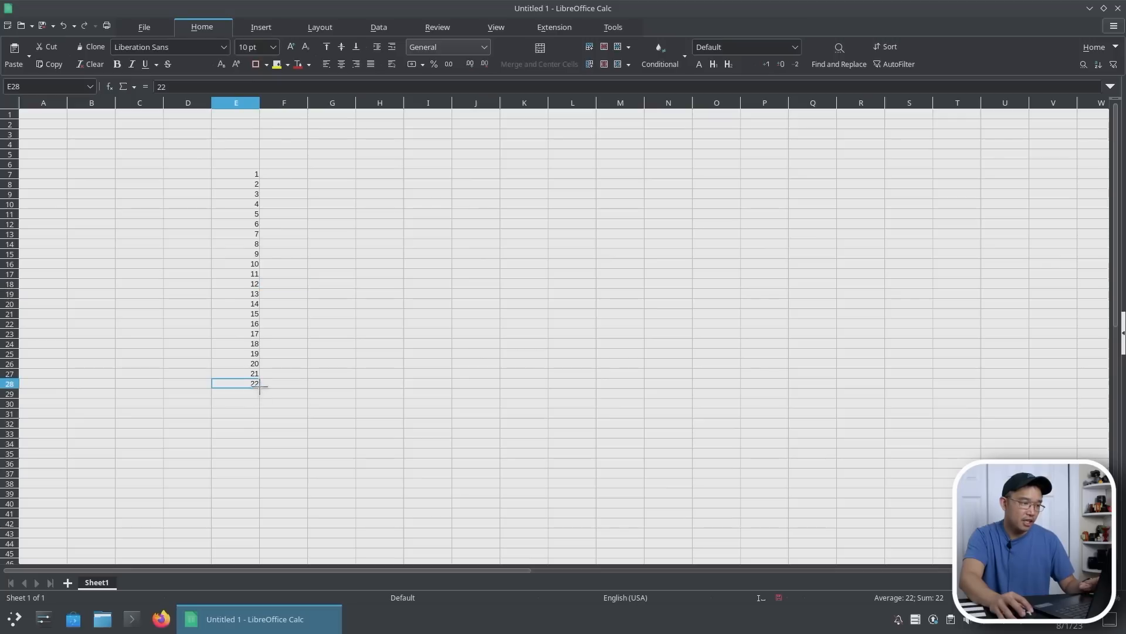
pyautogui.moveTo(236, 382); pyautogui.dragTo(235, 463)
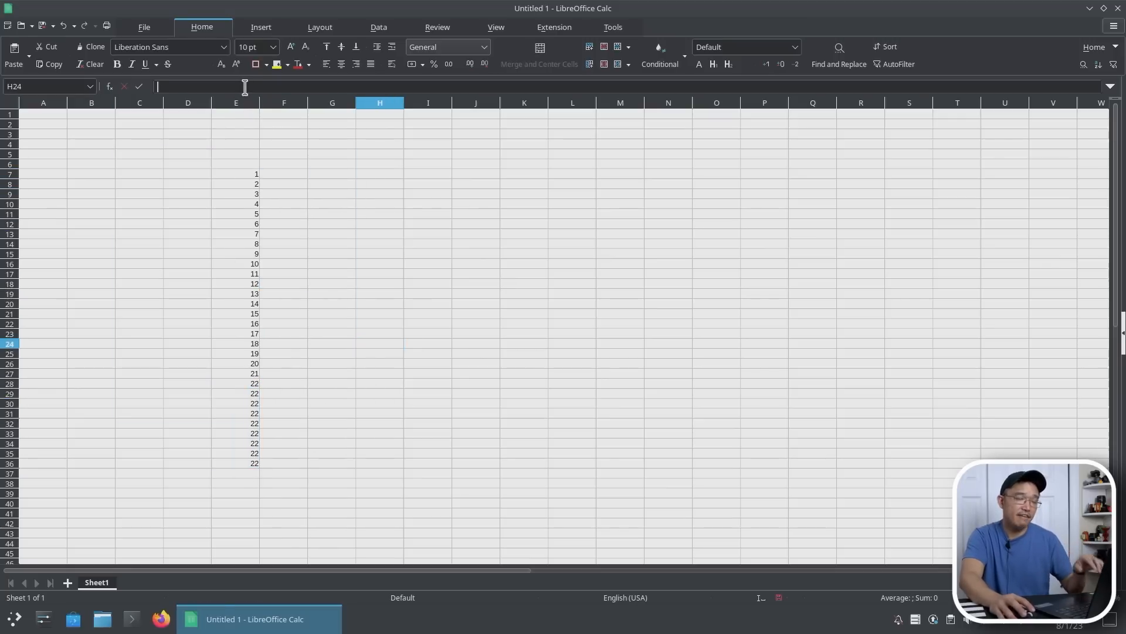
# Step: Enter test text 'sadfadsfasdf' in a cell and close the Calc window
pyautogui.write('sadfadsfasdf')
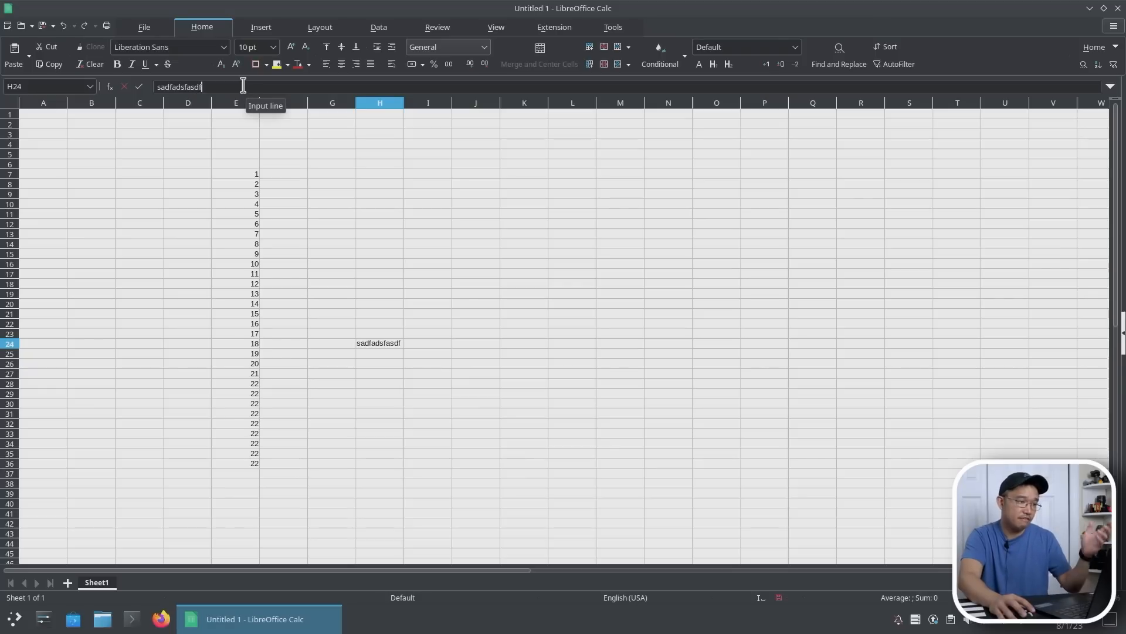
pyautogui.click(572, 213)
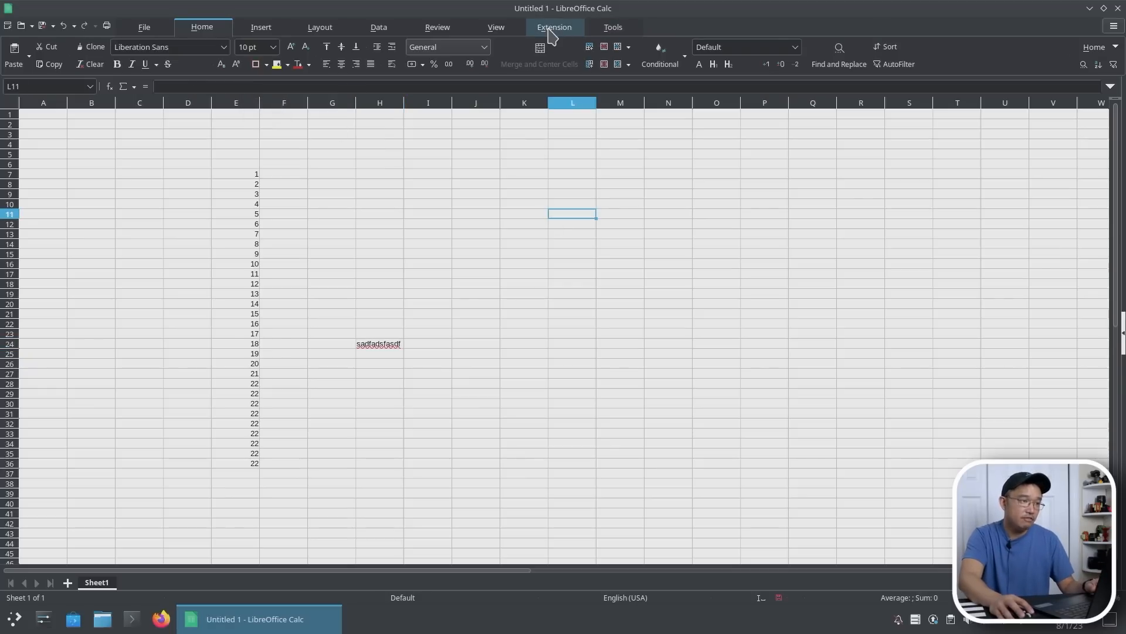
pyautogui.click(611, 27)
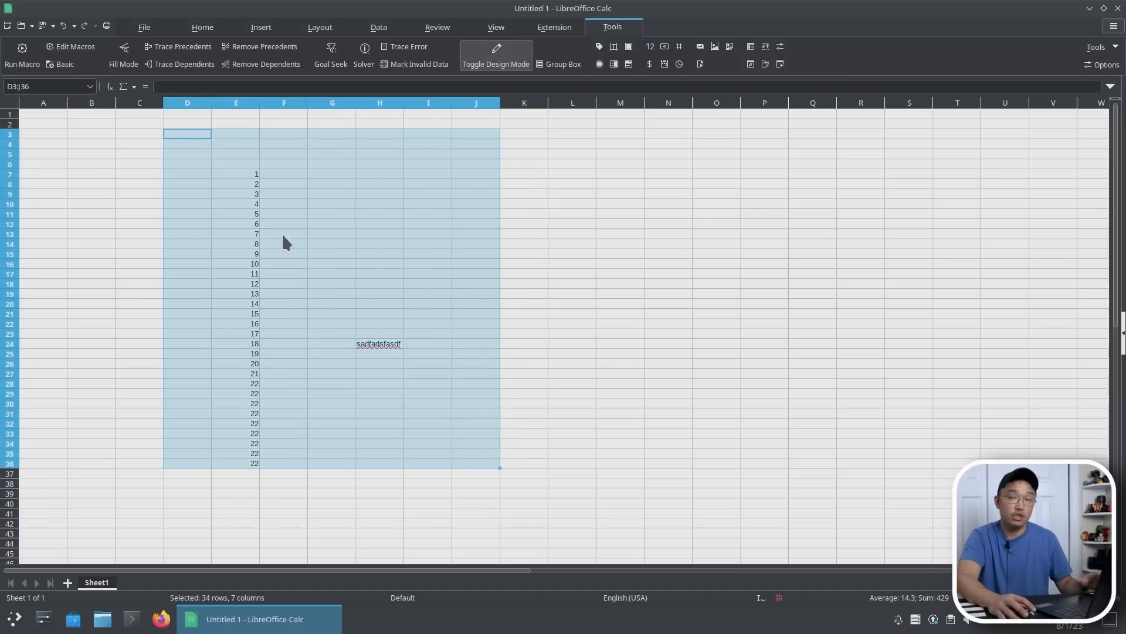
pyautogui.click(1118, 8)
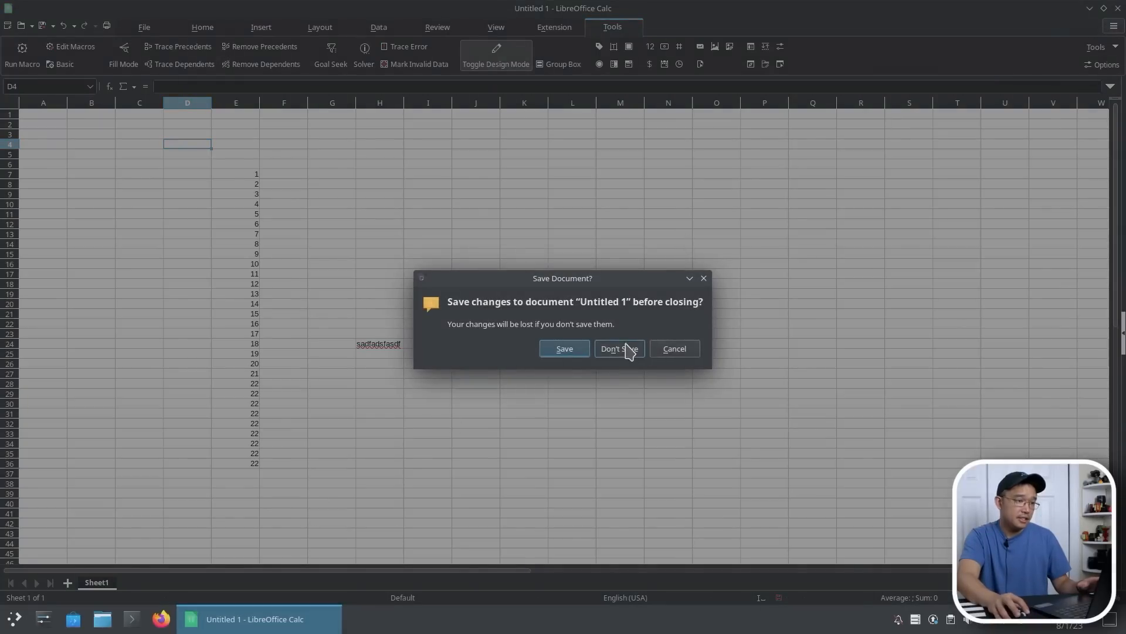
# Step: Discard the unsaved sheet and return to the launcher's Office list scrolled to ONLYOFFICE
pyautogui.click(618, 348)
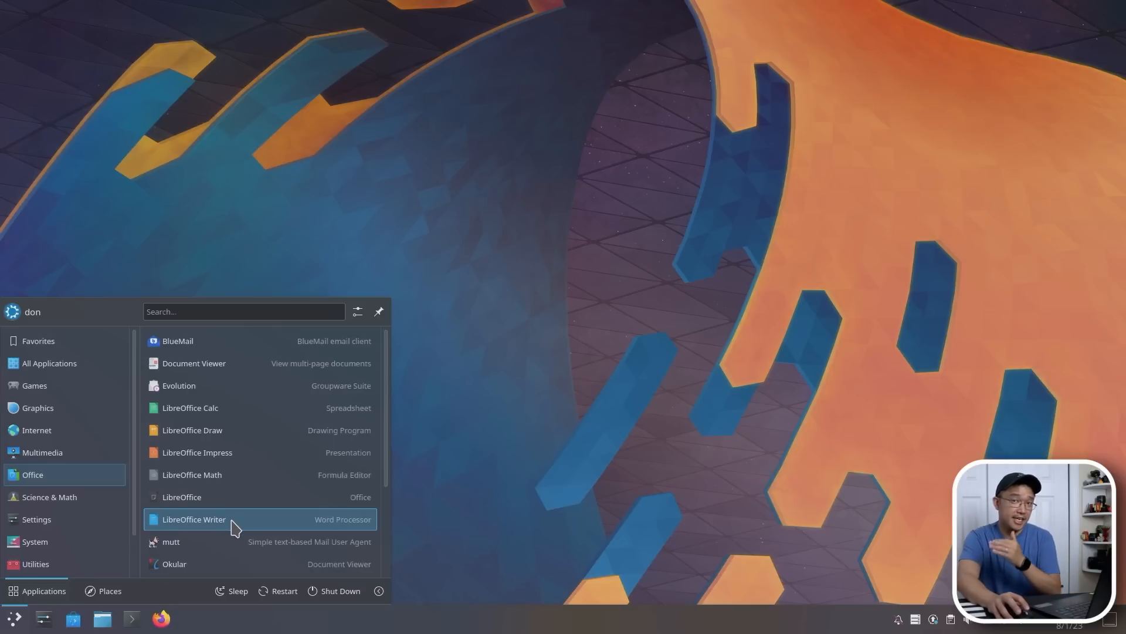
pyautogui.click(194, 520)
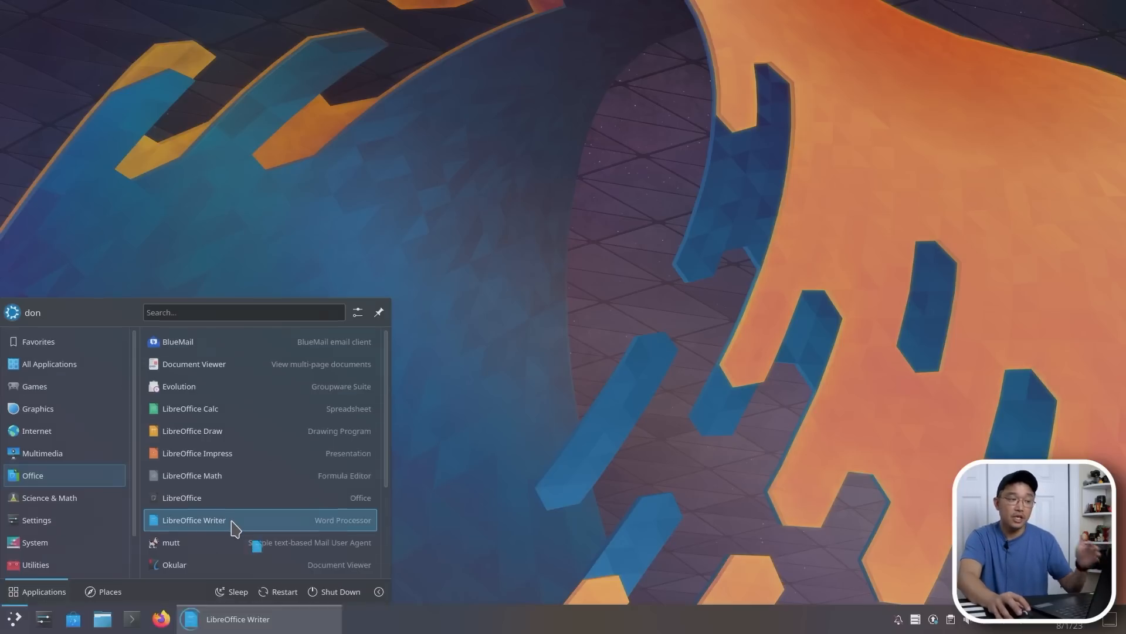
pyautogui.click(194, 519)
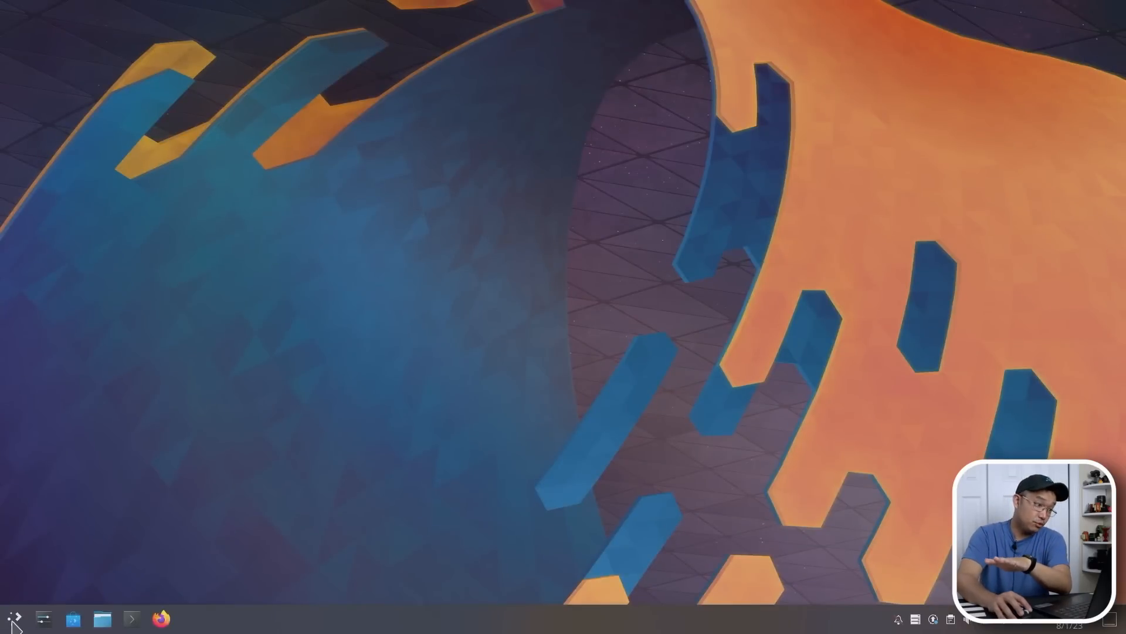
pyautogui.click(14, 618)
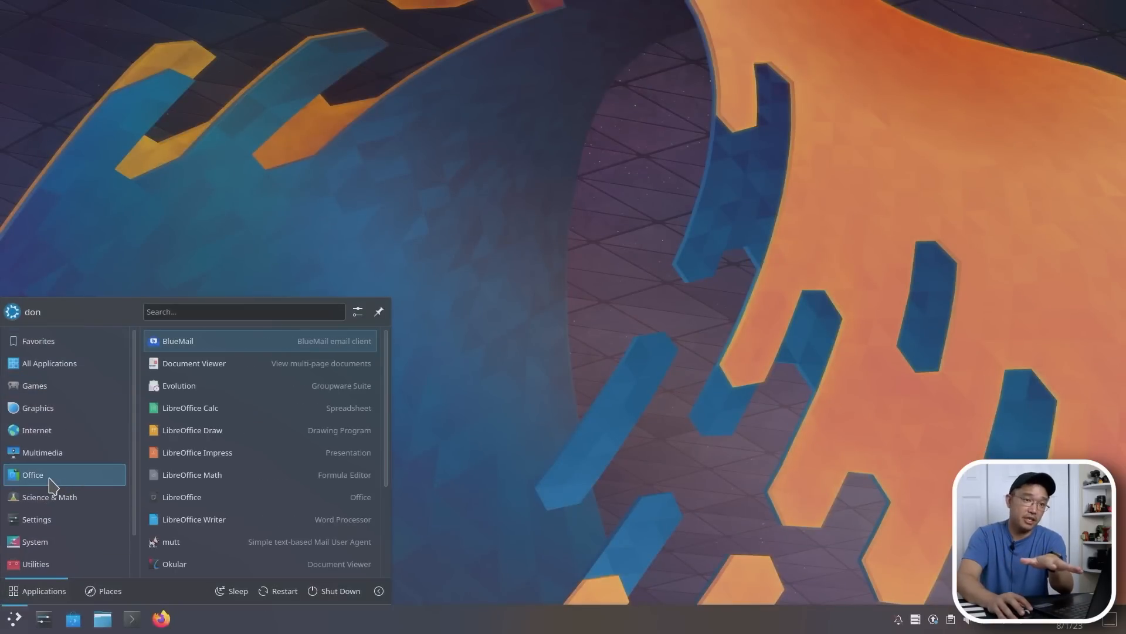
pyautogui.moveTo(237, 424)
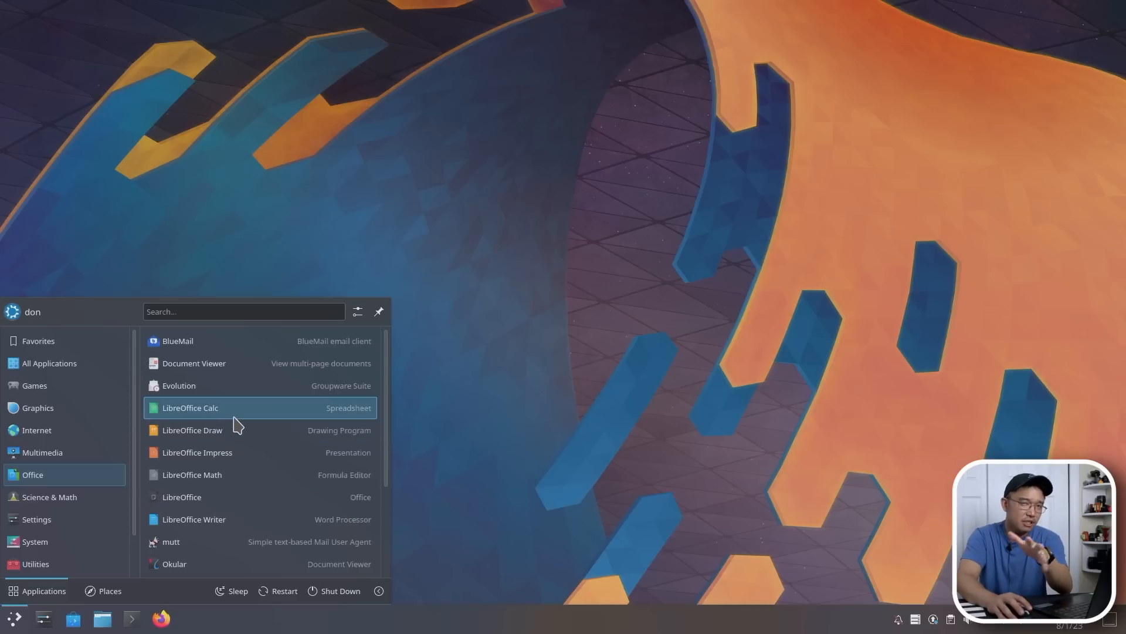
pyautogui.scroll(-3)
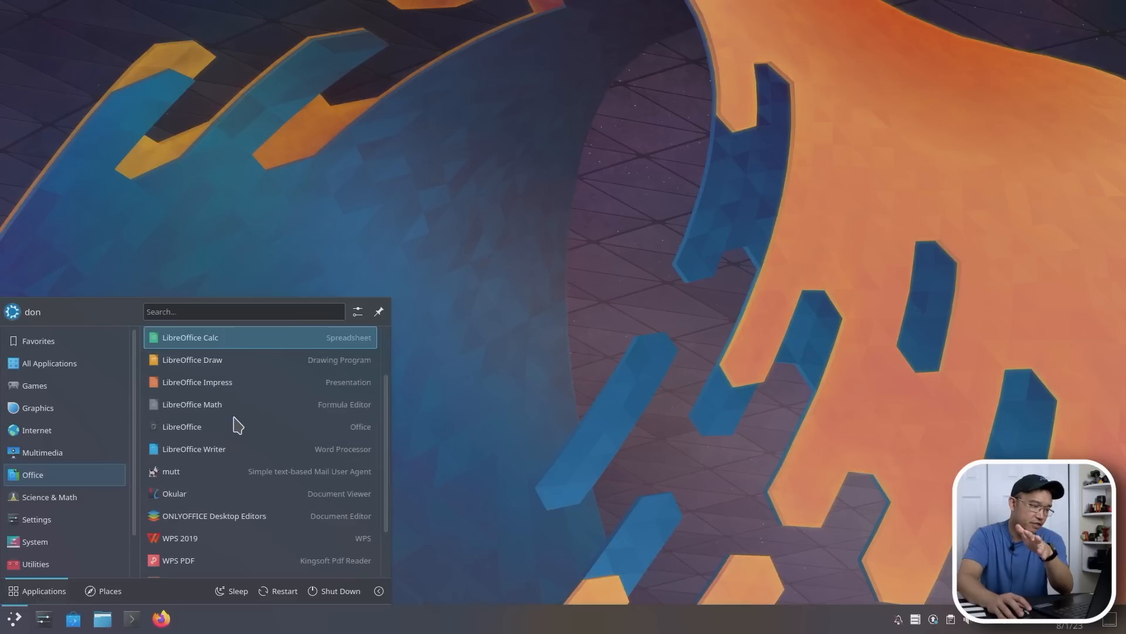
pyautogui.moveTo(246, 515)
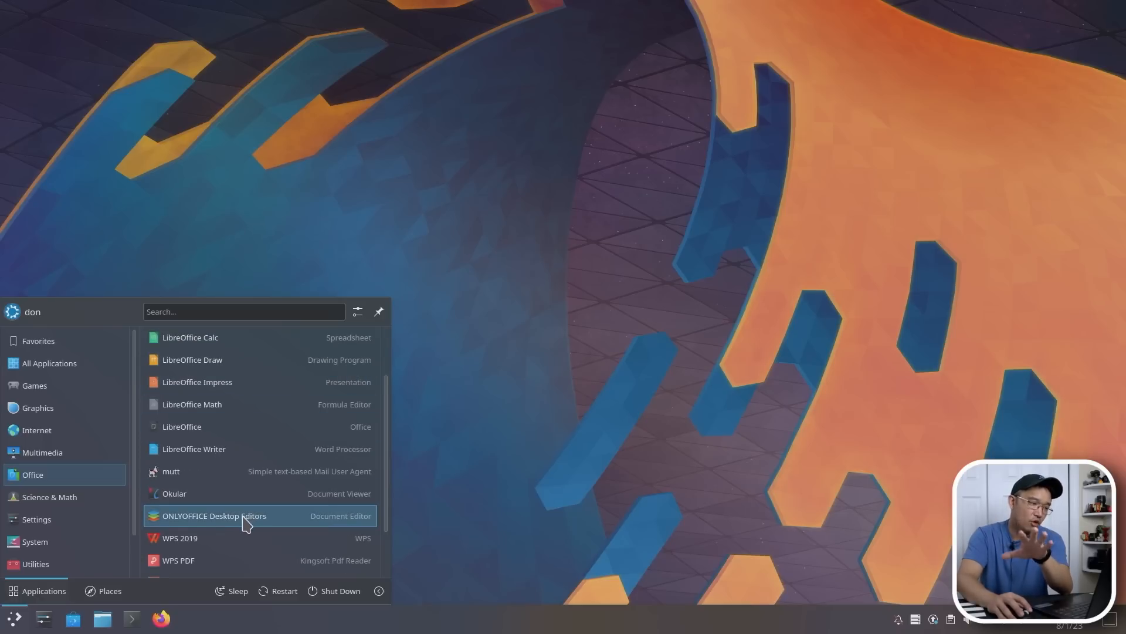
# Step: Start ONLYOFFICE Desktop Editors and create a new blank Document1.docx
pyautogui.click(214, 516)
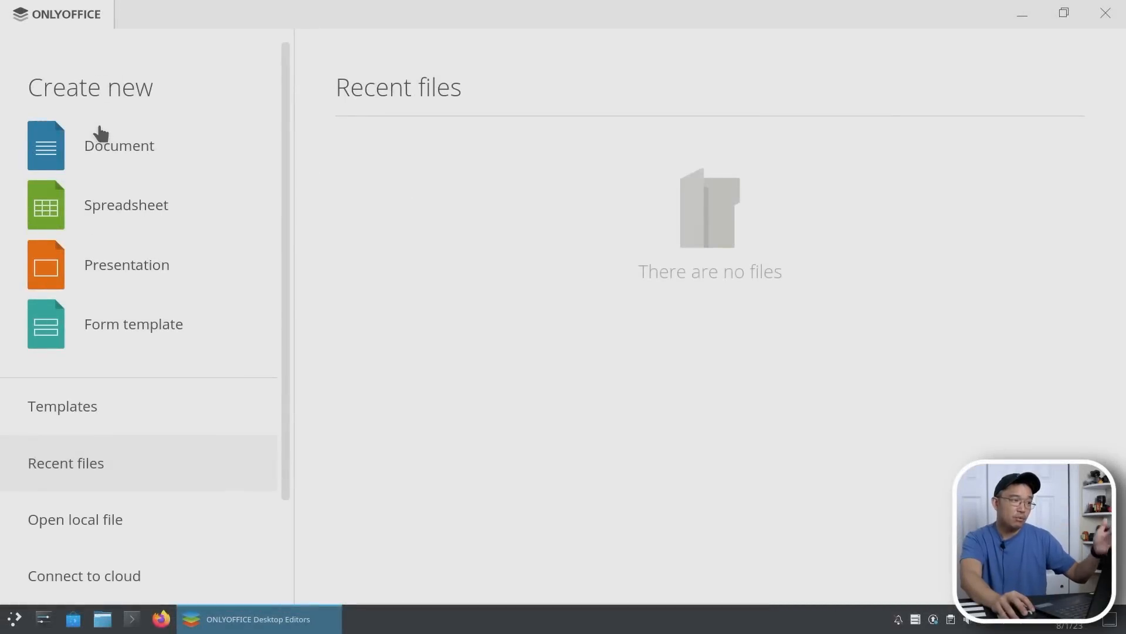
pyautogui.click(46, 145)
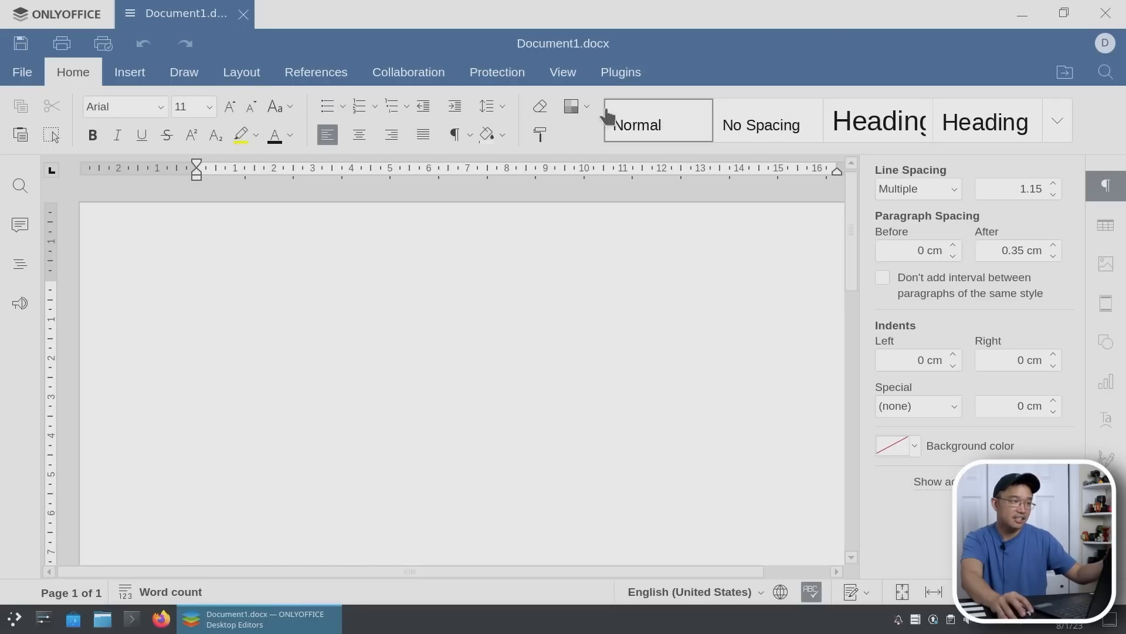
pyautogui.moveTo(1121, 188)
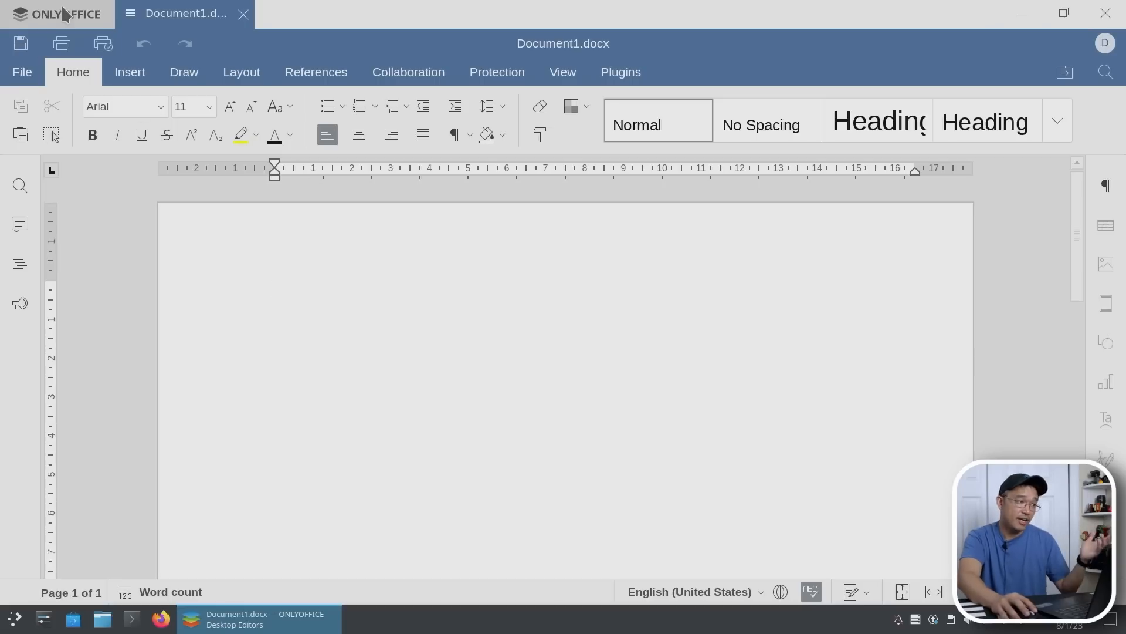
# Step: In a new ONLYOFFICE spreadsheet, fill column C with 123324 and extend 13412 as a series down column D
pyautogui.click(312, 12)
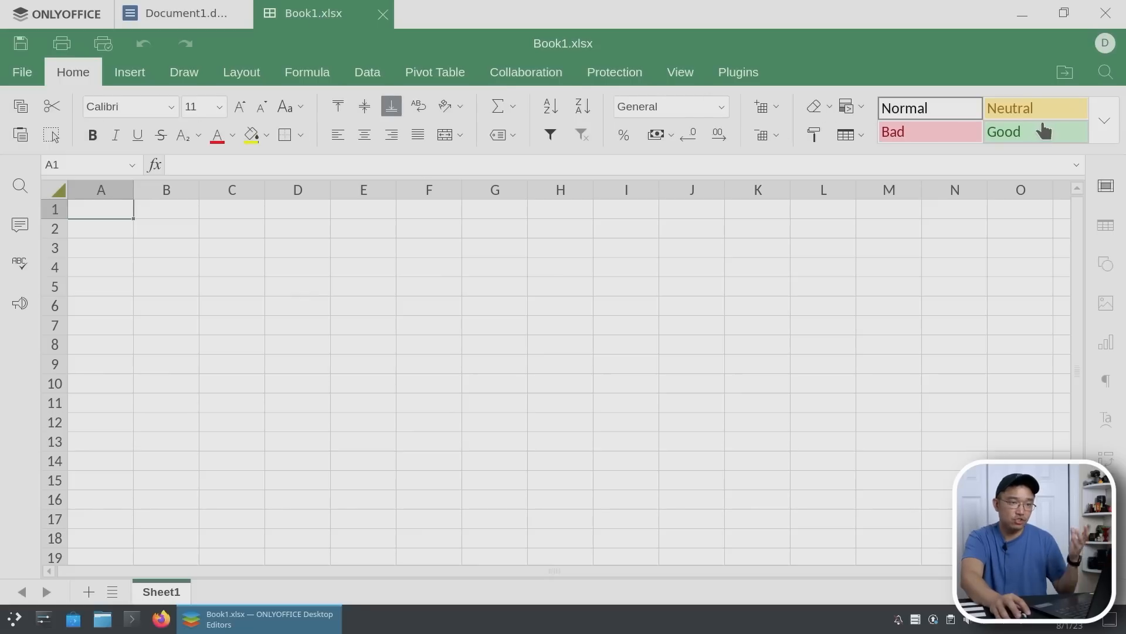
pyautogui.click(1104, 120)
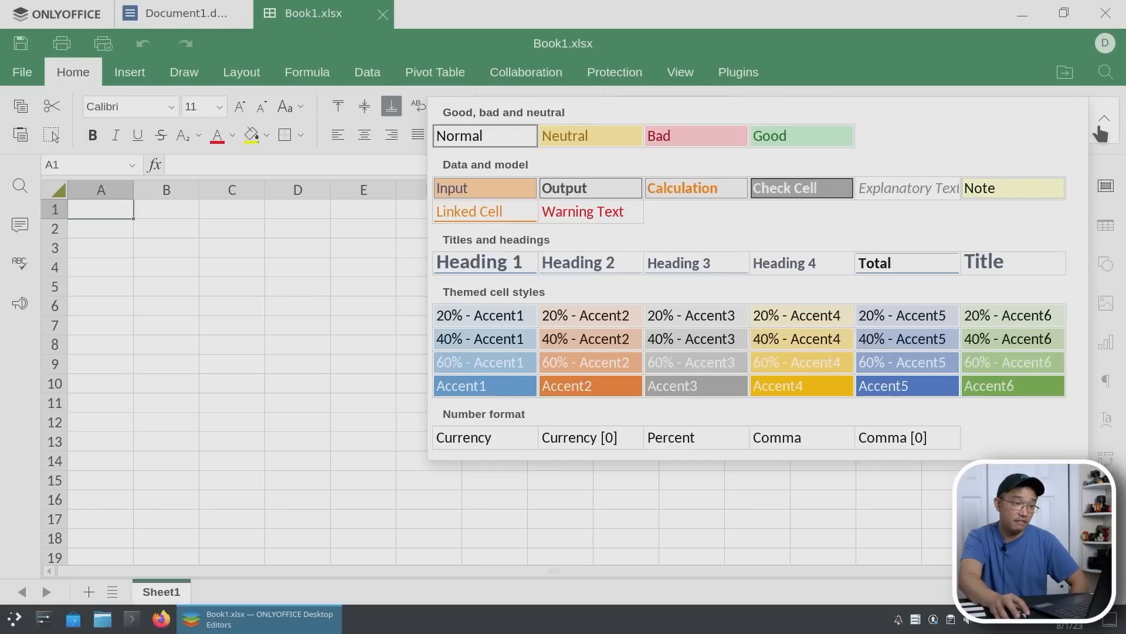
pyautogui.click(231, 266)
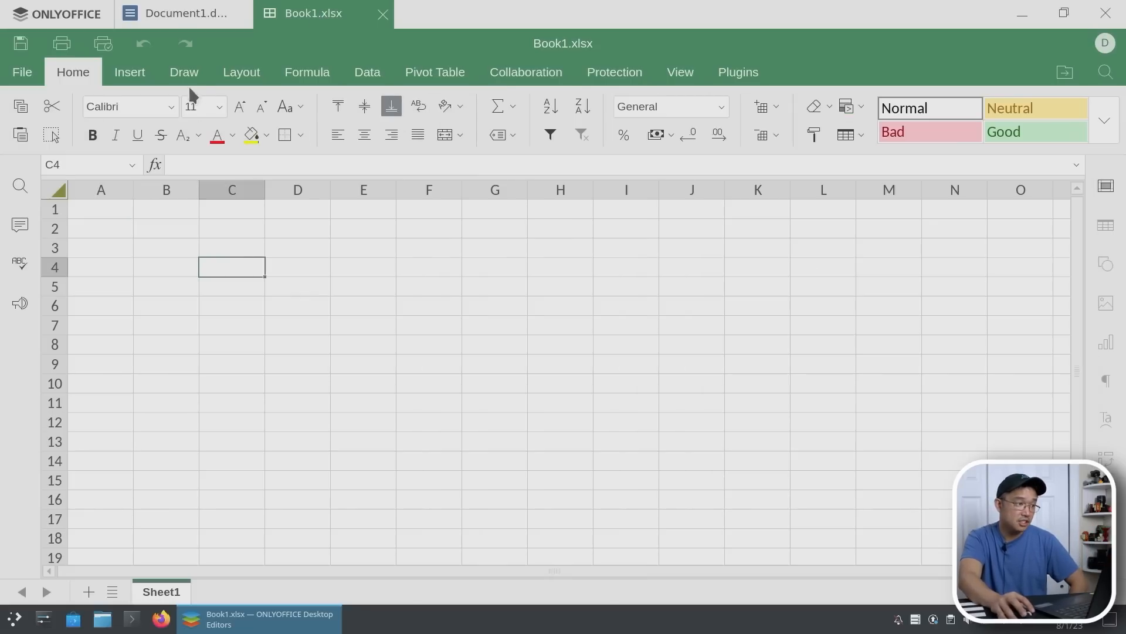
pyautogui.write('123324')
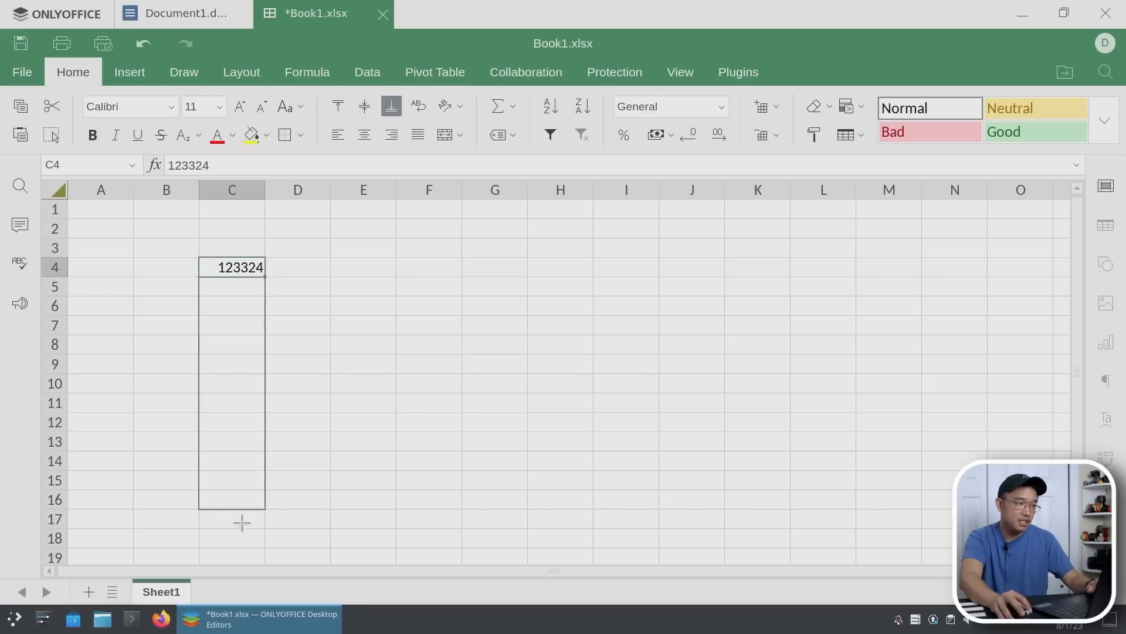
pyautogui.write('13412')
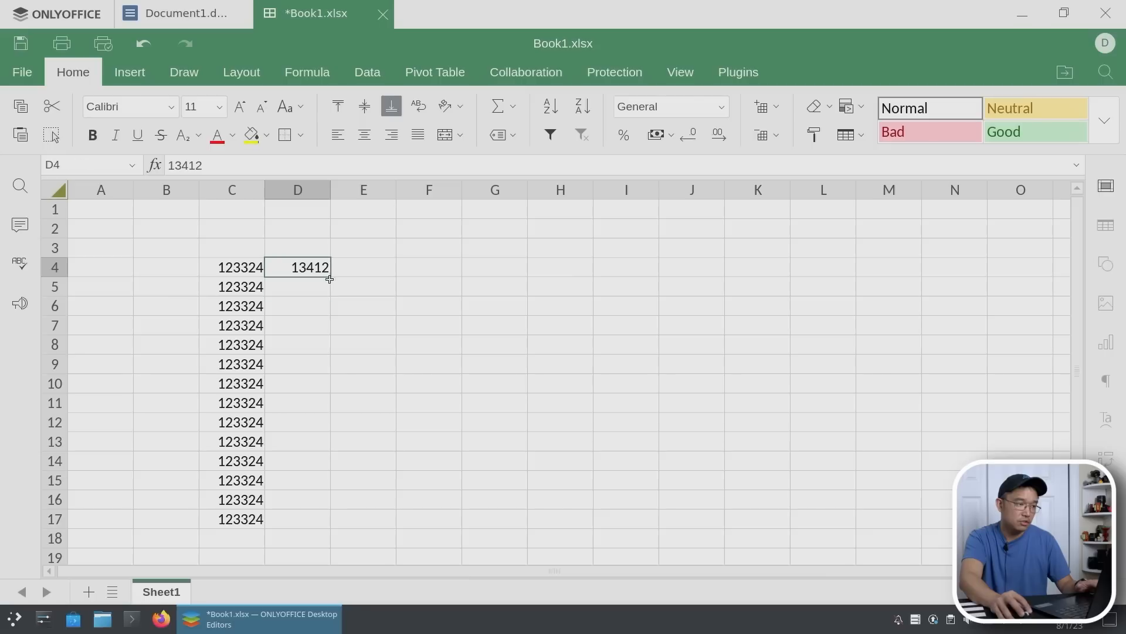
pyautogui.click(363, 287)
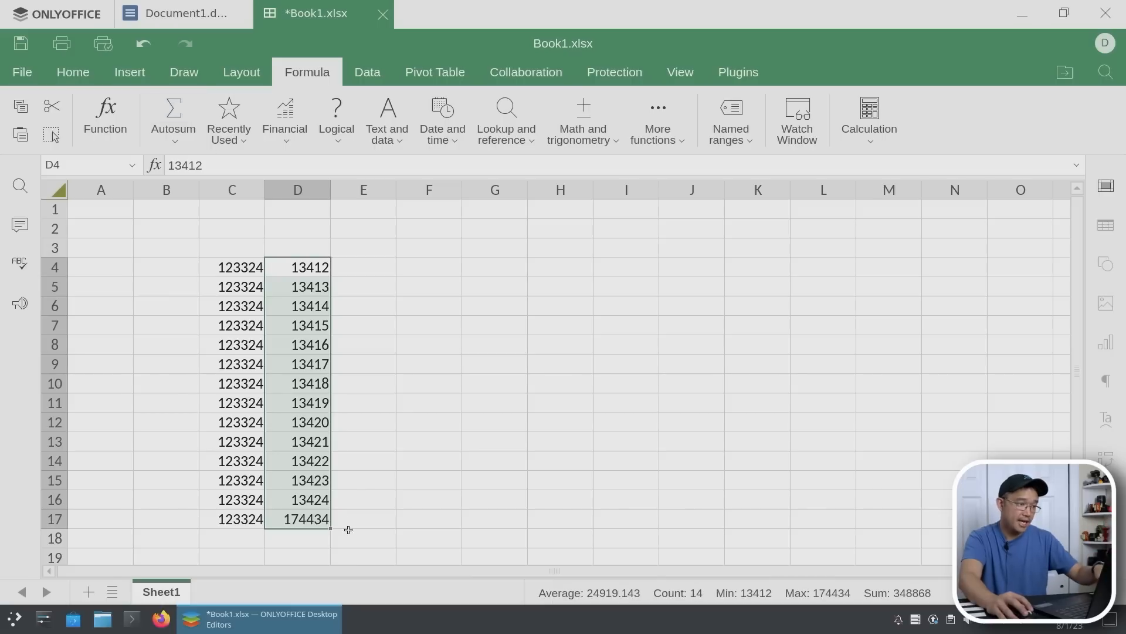
# Step: Return to the ONLYOFFICE start page with its create-new options
pyautogui.click(297, 519)
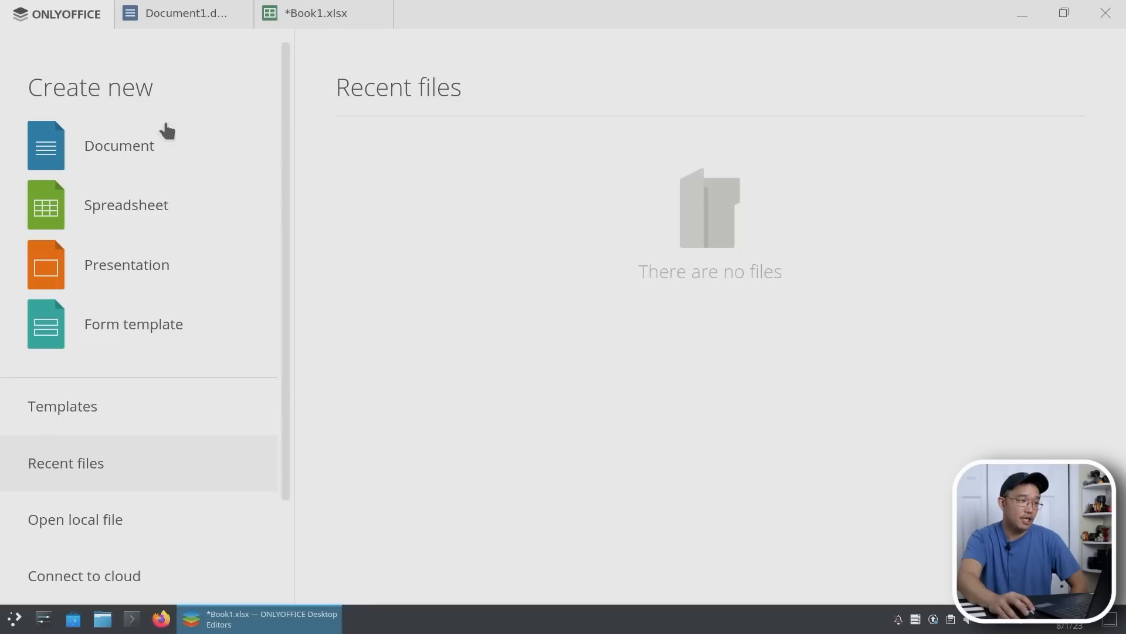
pyautogui.moveTo(288, 258)
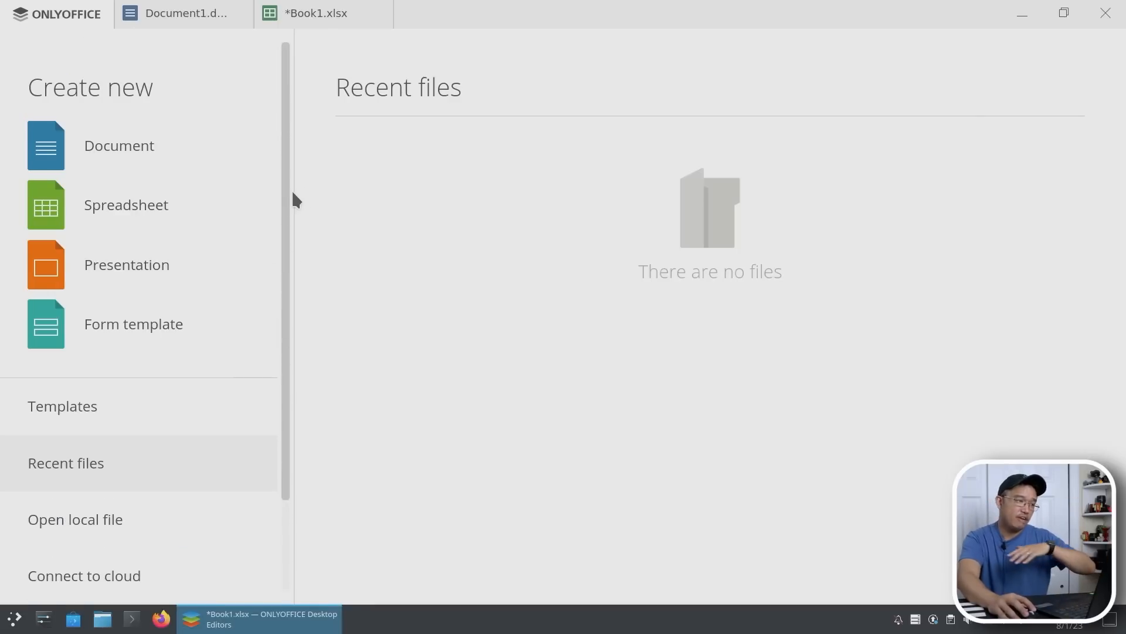
pyautogui.moveTo(1019, 14)
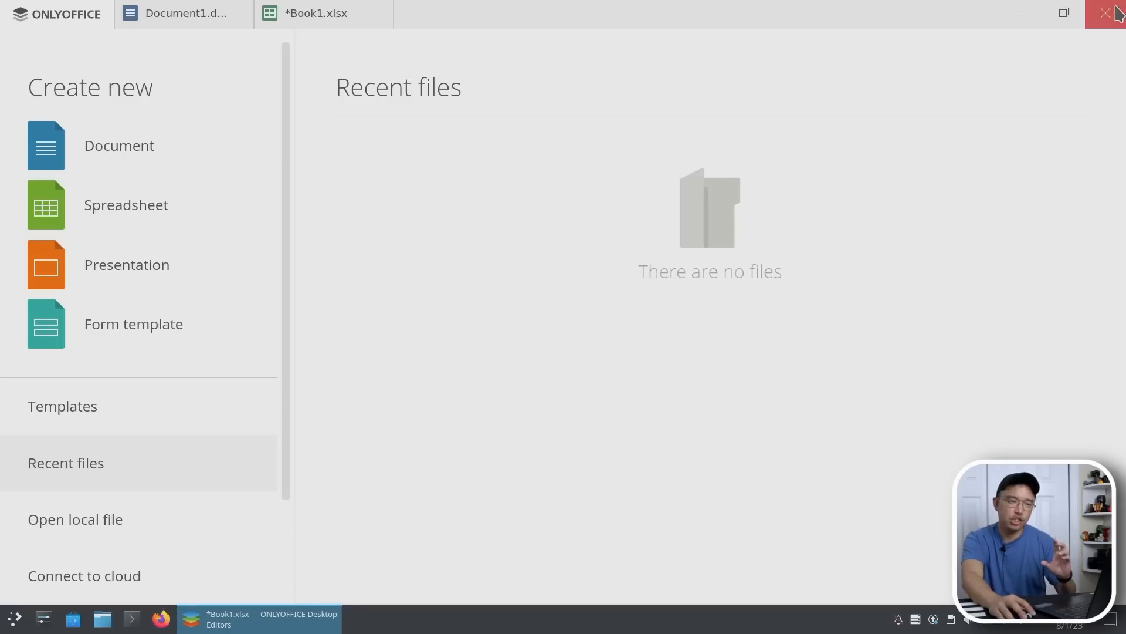
# Step: Close ONLYOFFICE and start WPS Writer from the Office menu with a new blank document
pyautogui.click(1112, 13)
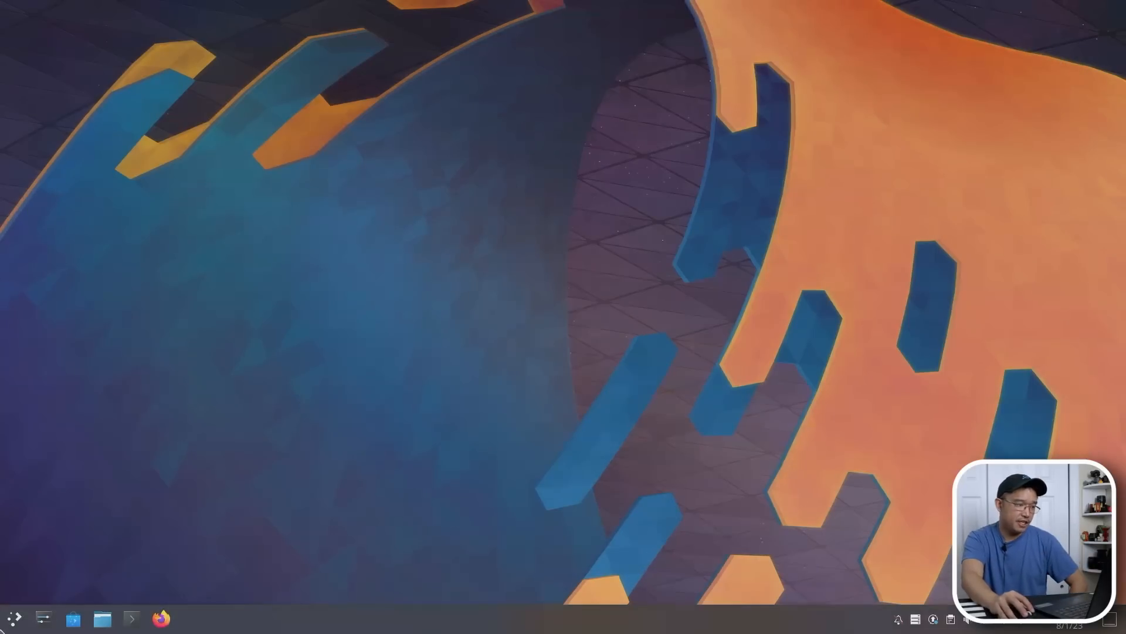
pyautogui.click(14, 618)
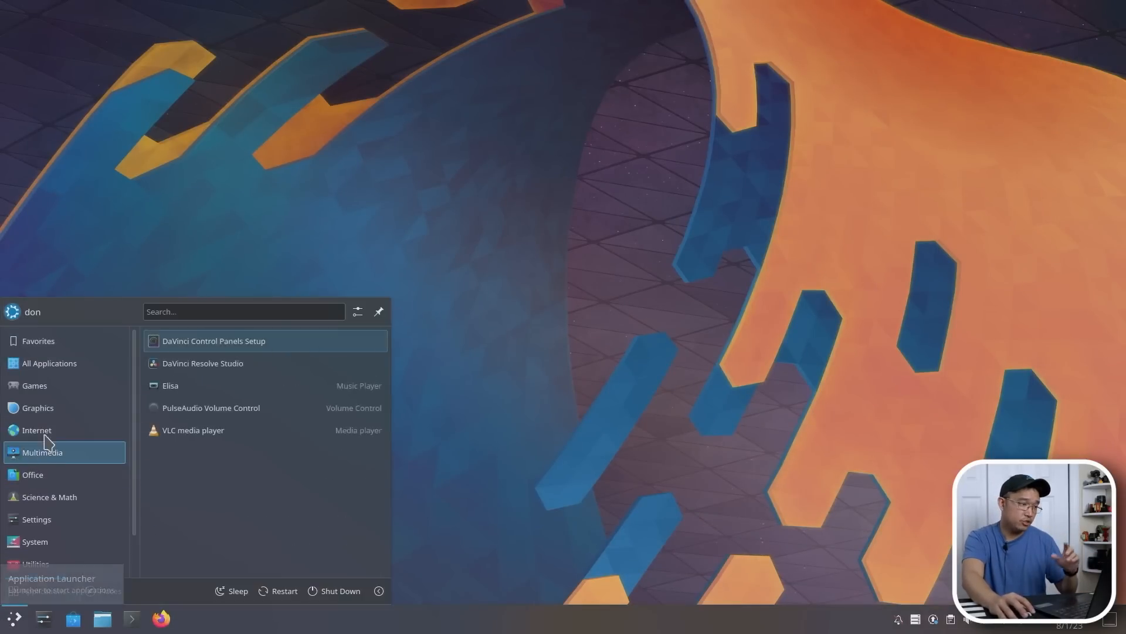
pyautogui.click(33, 474)
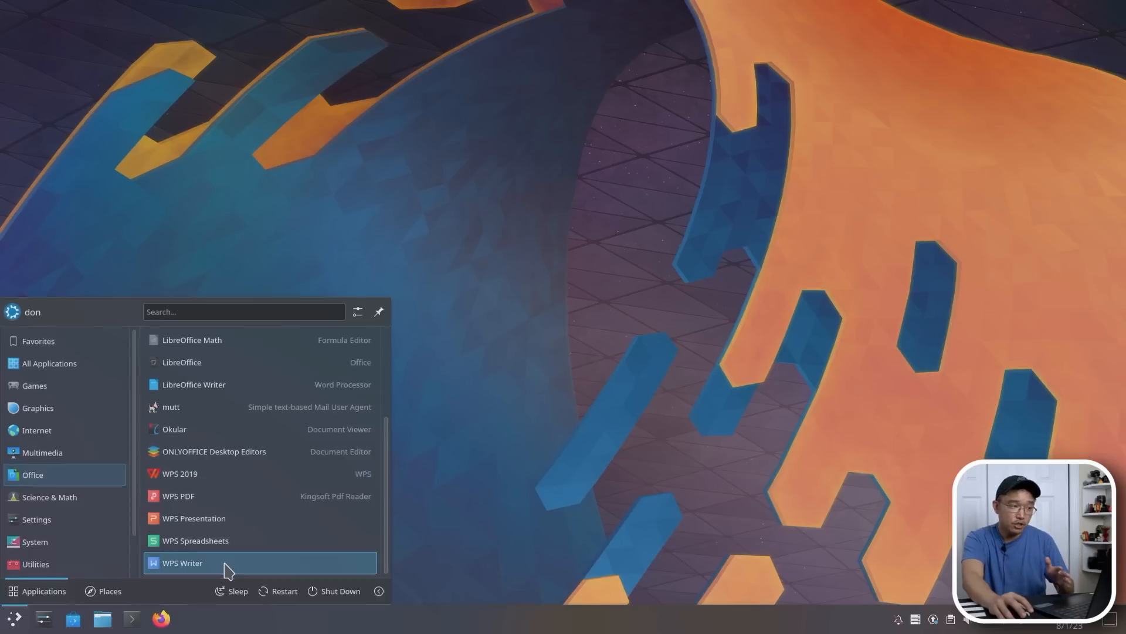
pyautogui.click(182, 562)
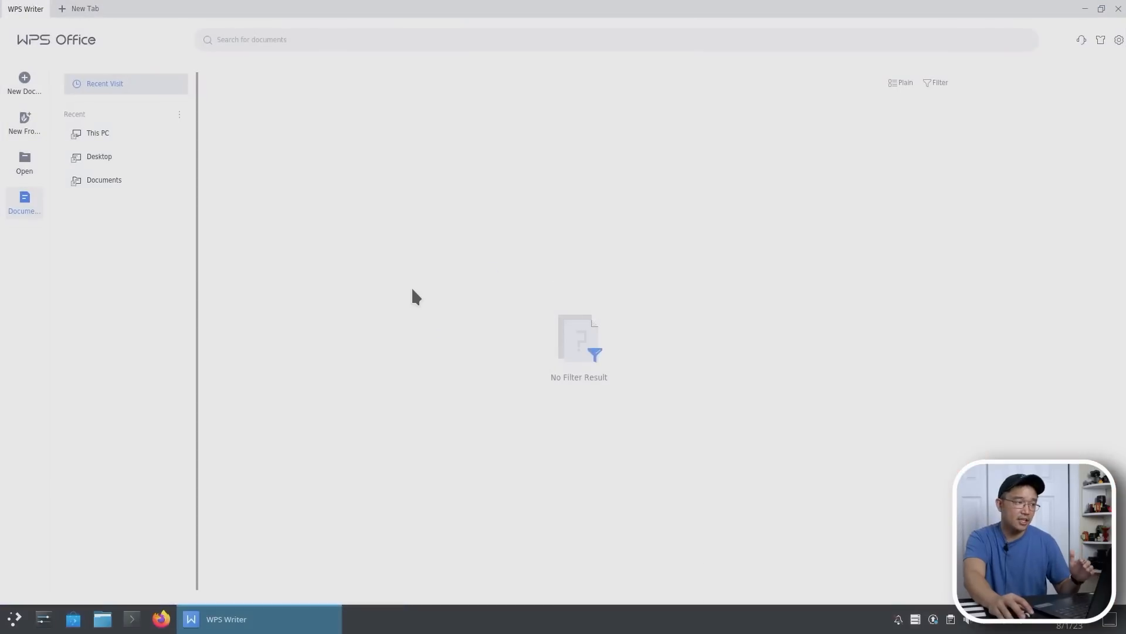
pyautogui.click(24, 81)
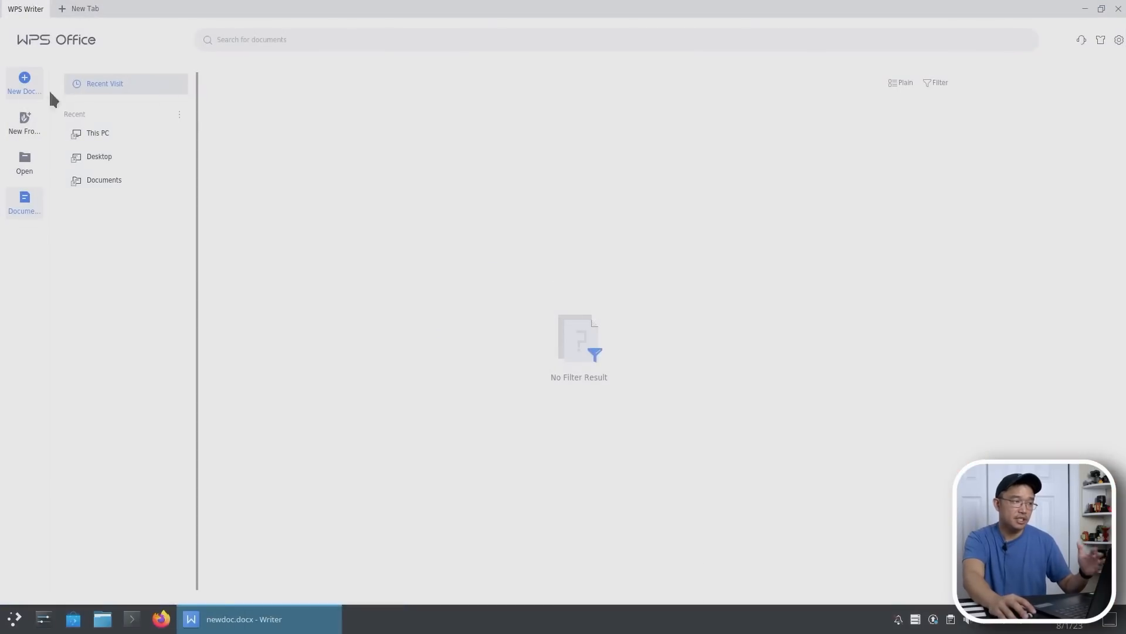
# Step: Add filler text 'dfasdf' to the document and bring up the launcher's Office list again
pyautogui.click(23, 83)
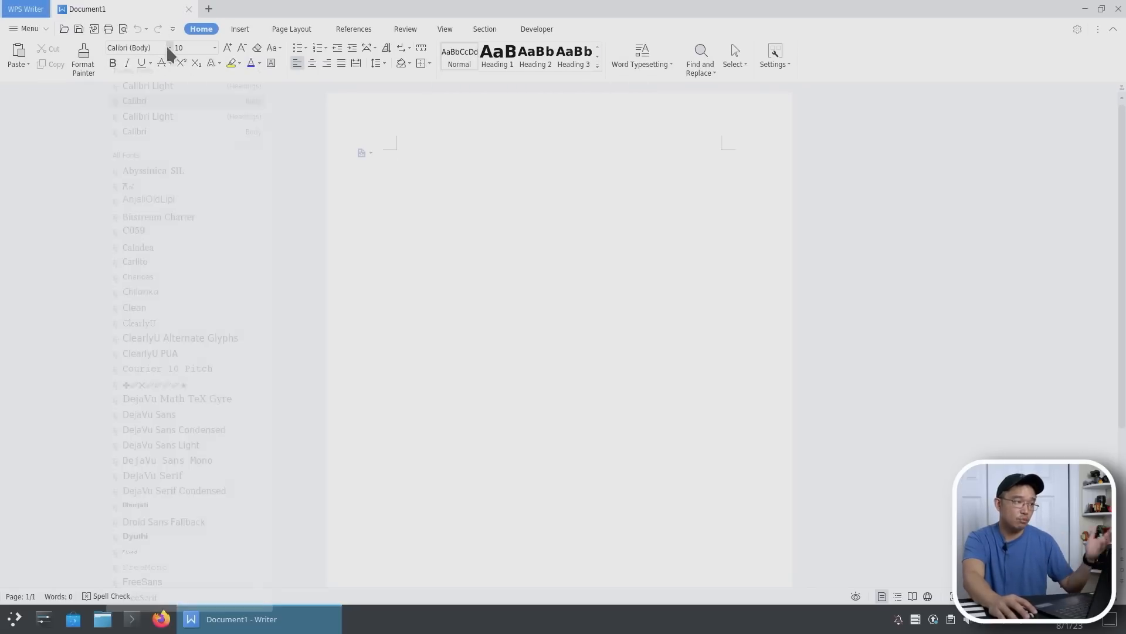
pyautogui.write('dfasdfasdf')
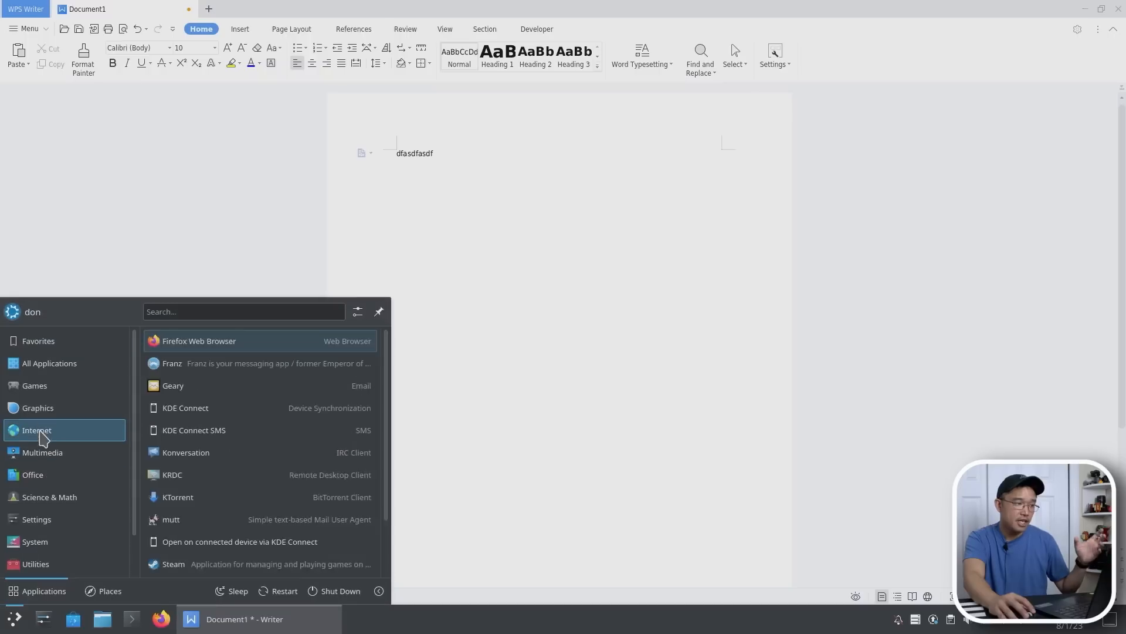
pyautogui.moveTo(70, 456)
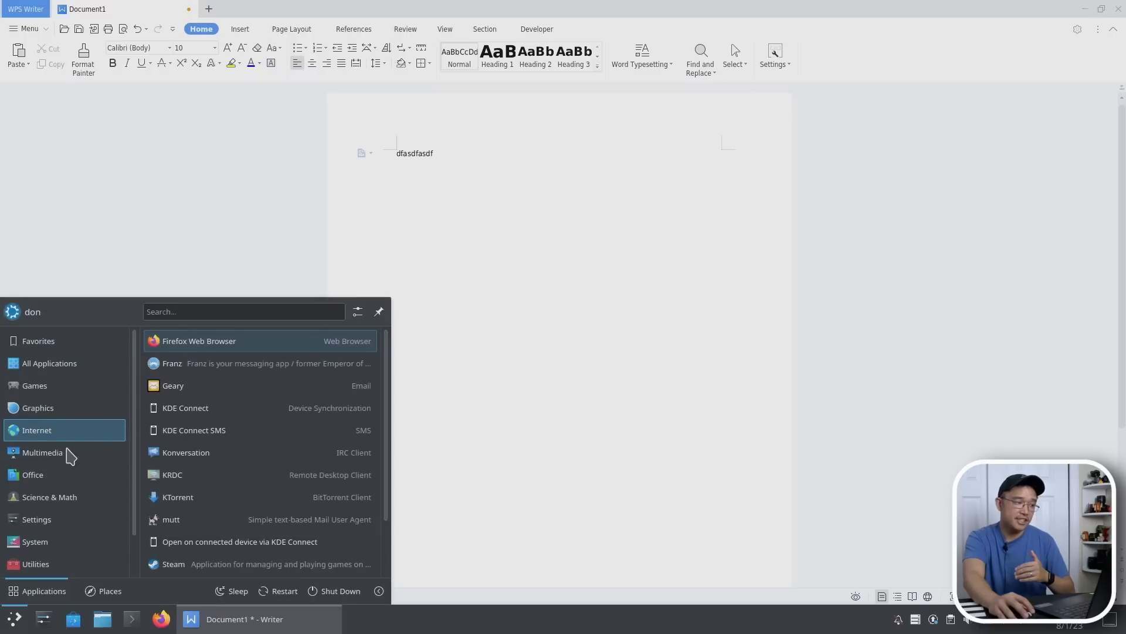
pyautogui.click(33, 474)
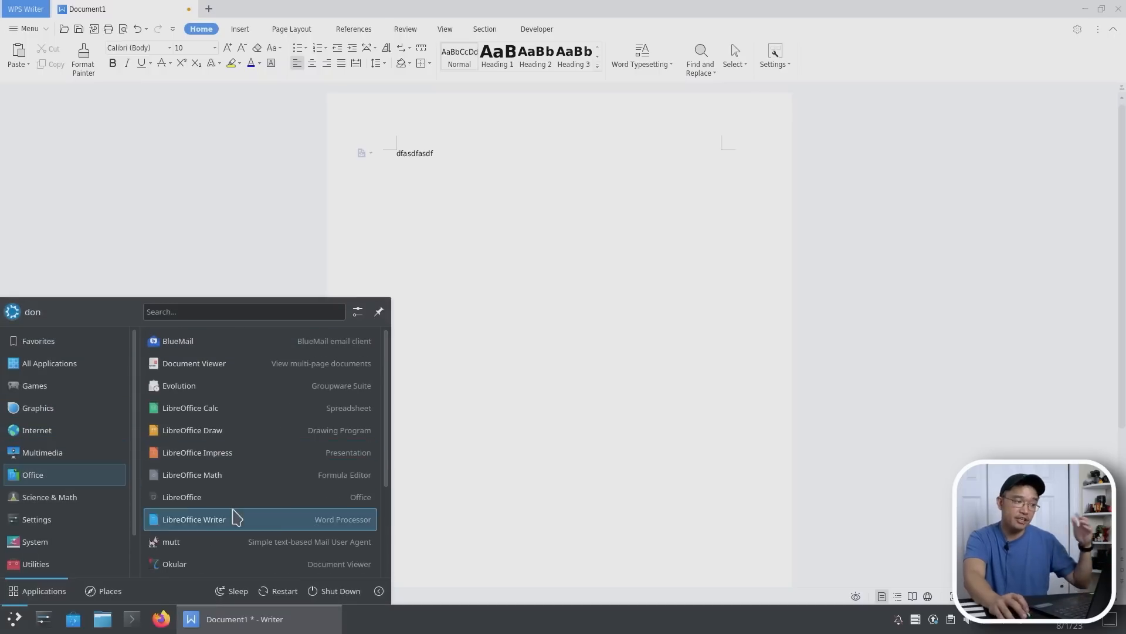
pyautogui.scroll(-3)
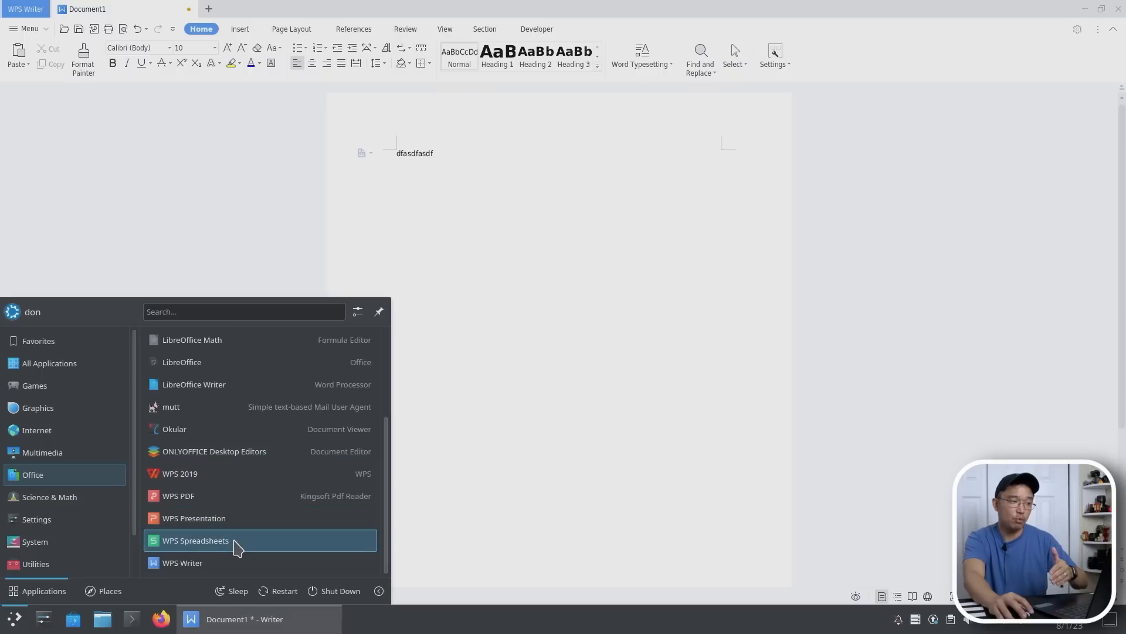
# Step: Start WPS Spreadsheets with a new workbook and fill F7:F31 with the series 1234 to 1258
pyautogui.click(195, 540)
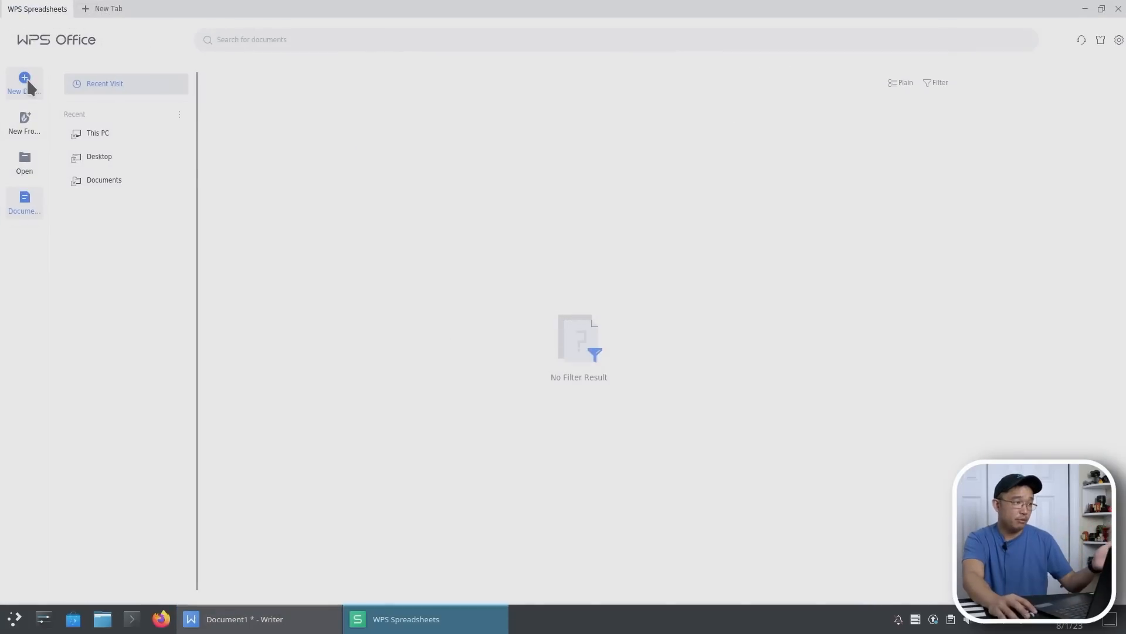
pyautogui.click(25, 82)
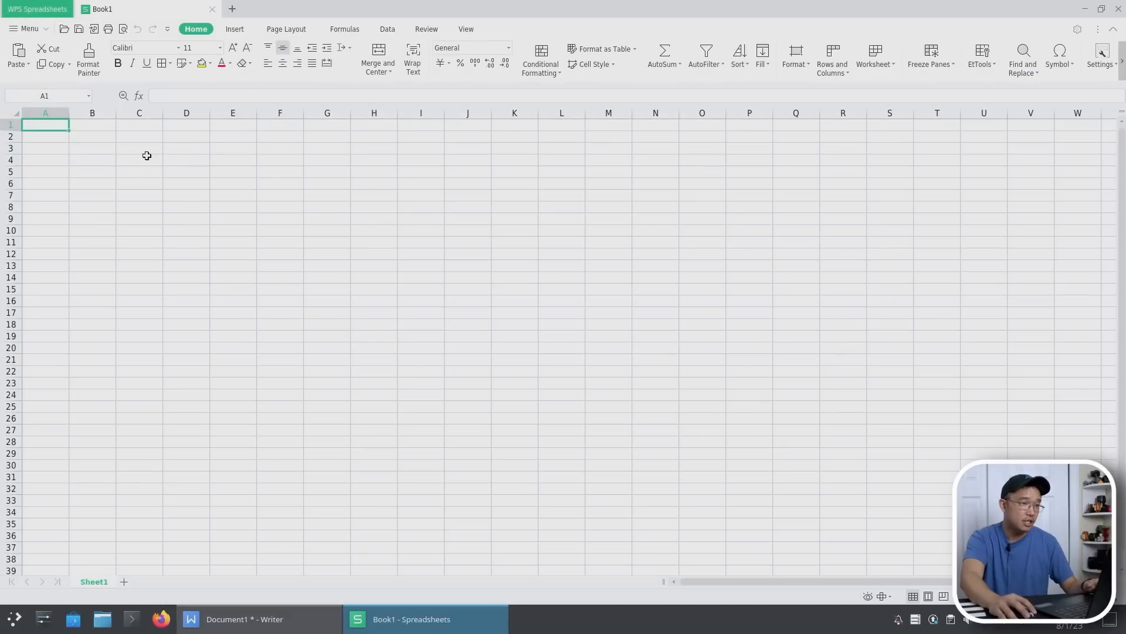
pyautogui.click(514, 271)
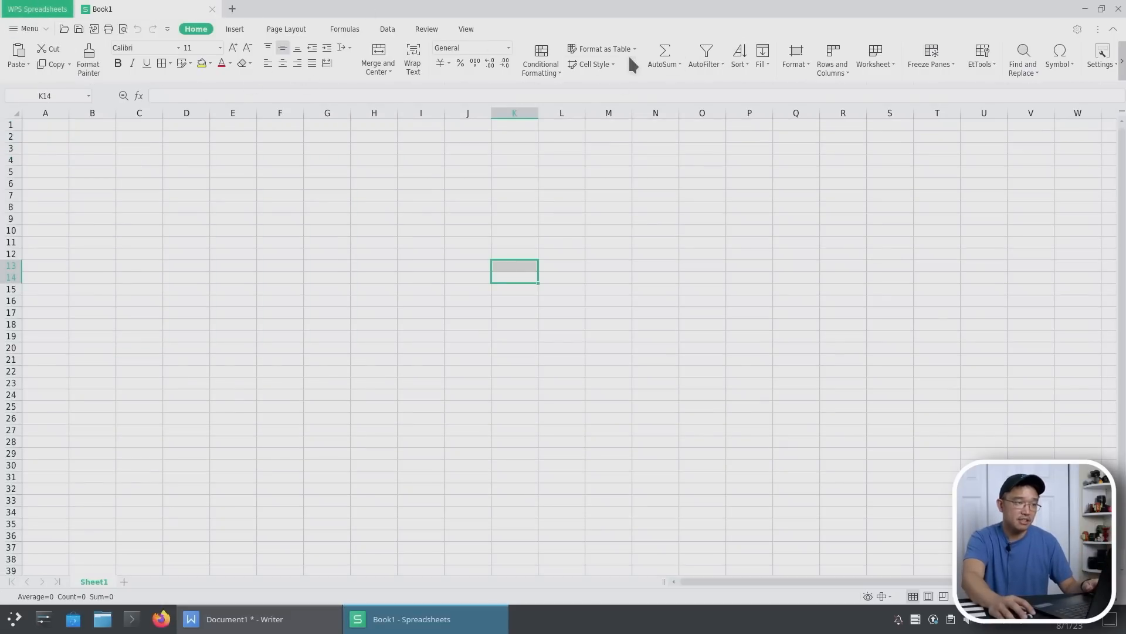
pyautogui.click(594, 64)
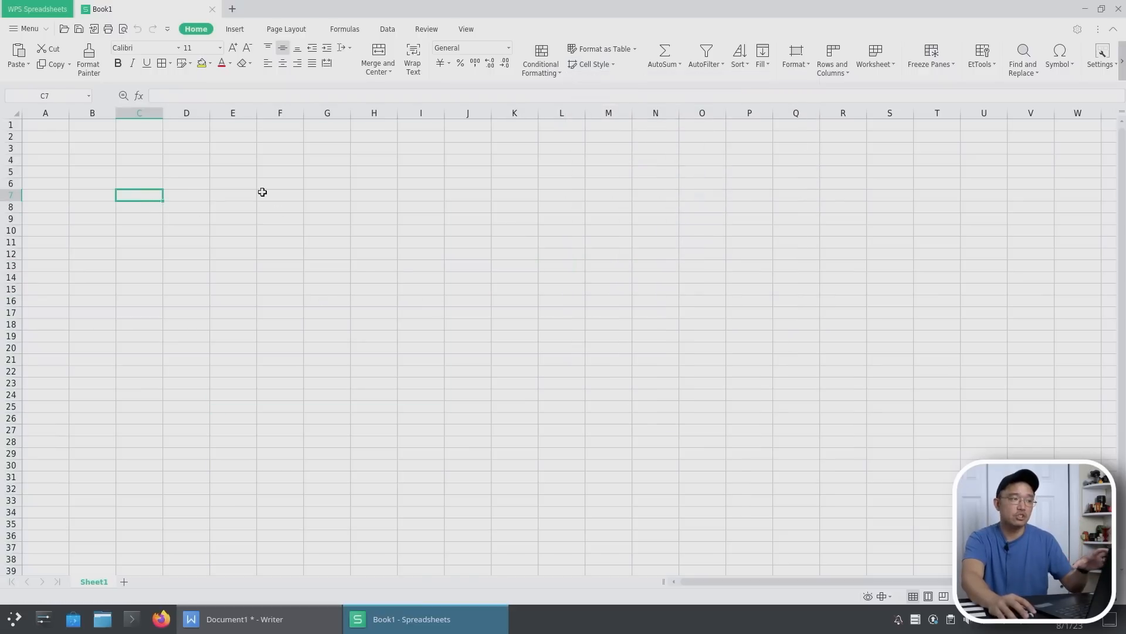
pyautogui.click(386, 28)
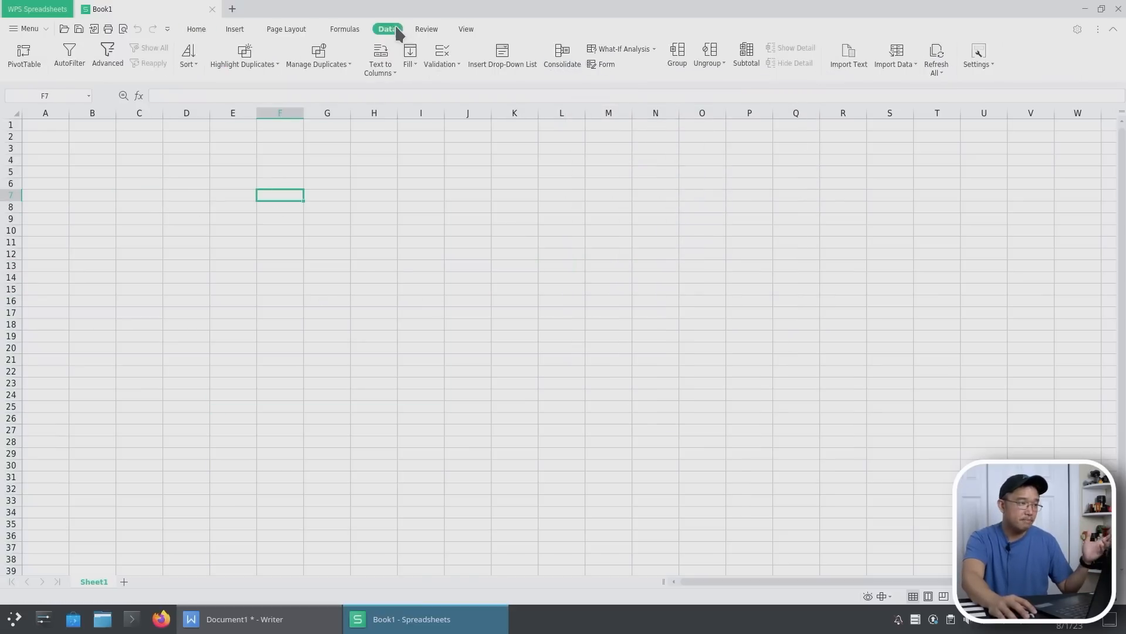
pyautogui.click(196, 29)
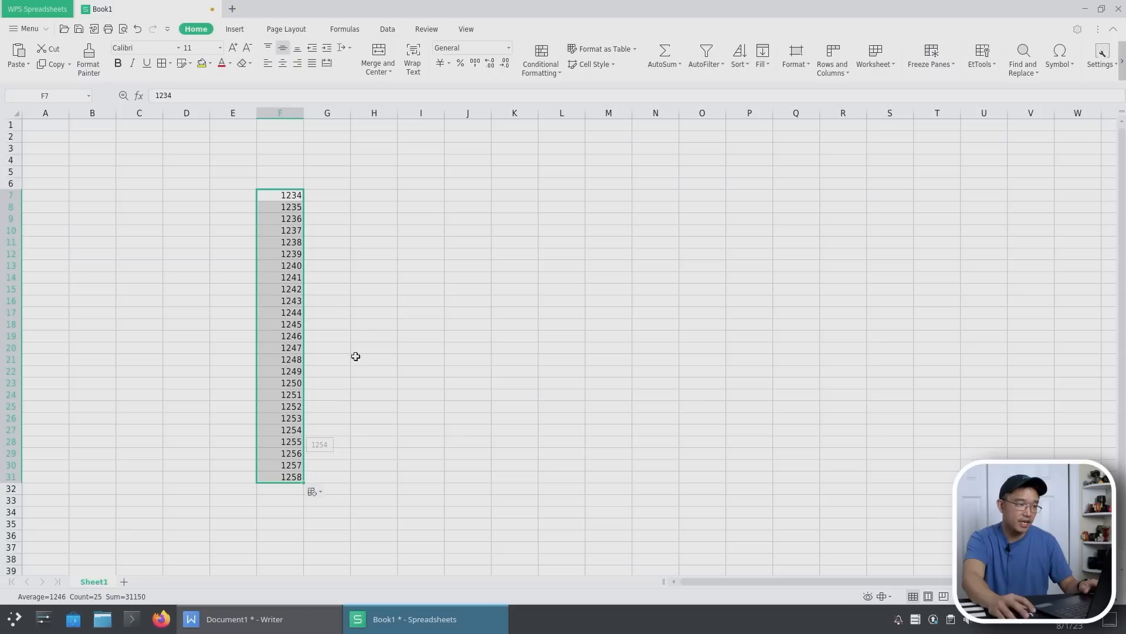
pyautogui.click(327, 194)
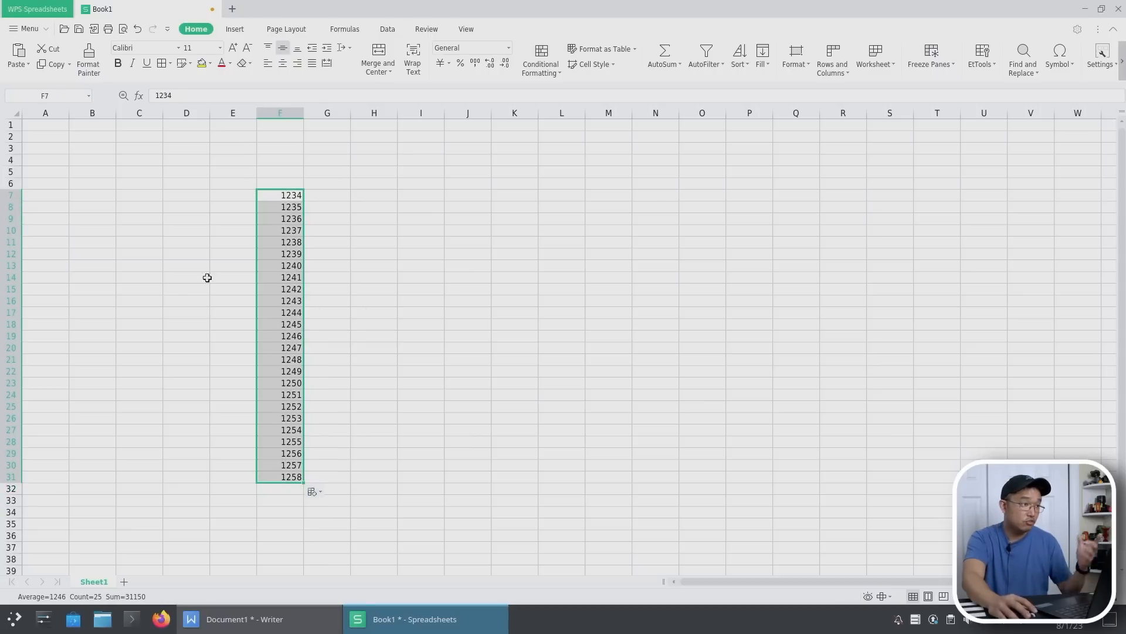
# Step: AutoSum the column to 31150 in F32 and close the spreadsheet window
pyautogui.click(344, 29)
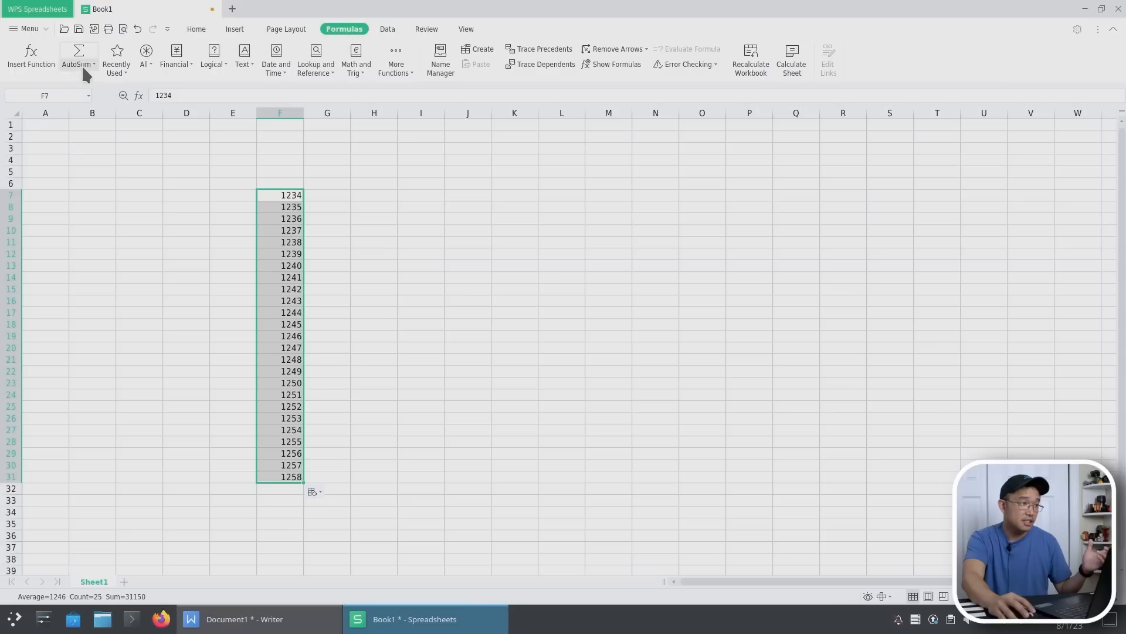
pyautogui.click(78, 57)
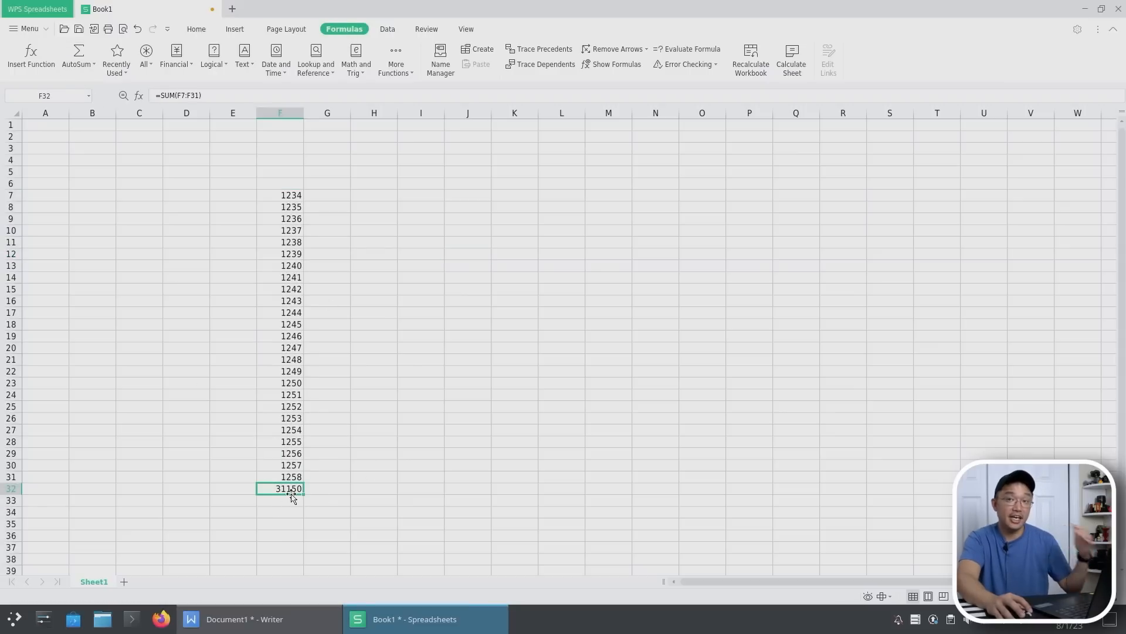
pyautogui.click(513, 406)
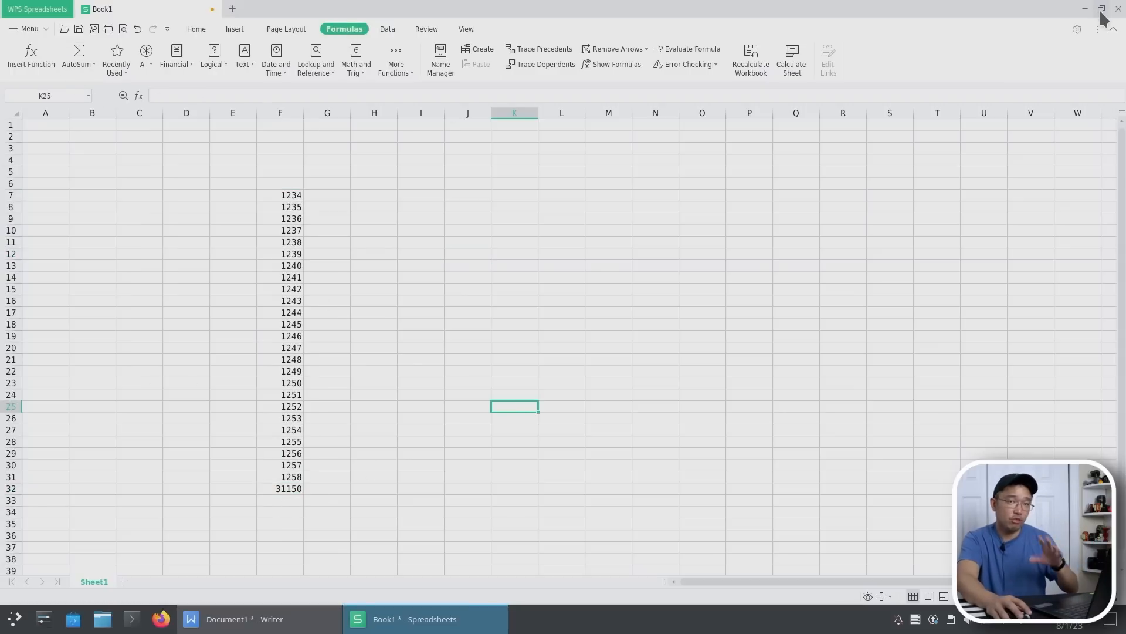
pyautogui.click(1098, 8)
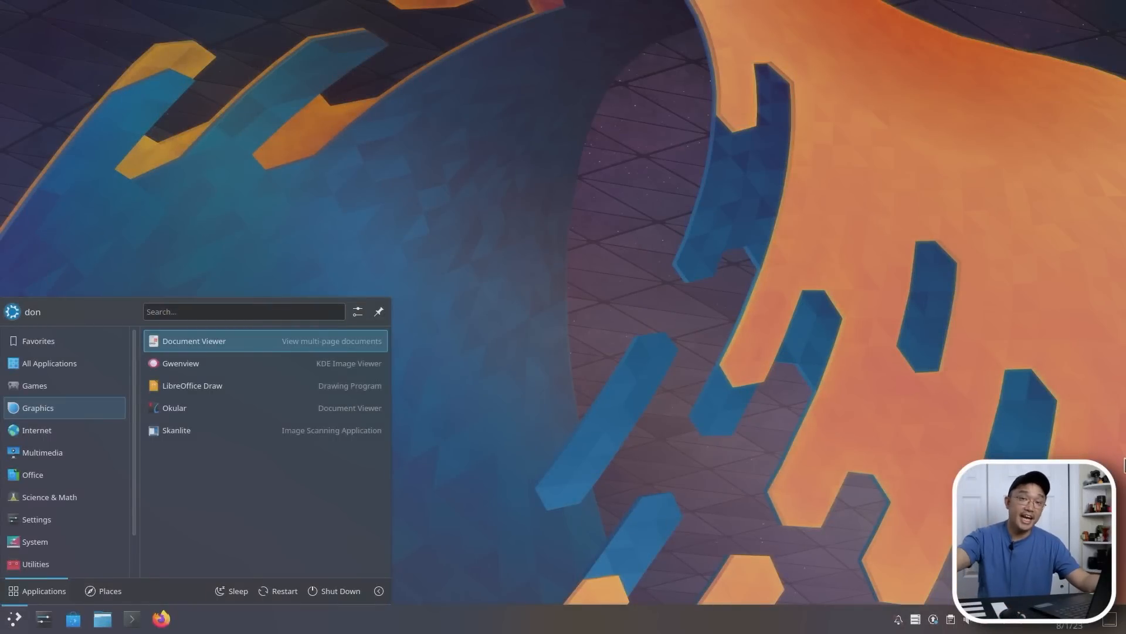
pyautogui.moveTo(65, 407)
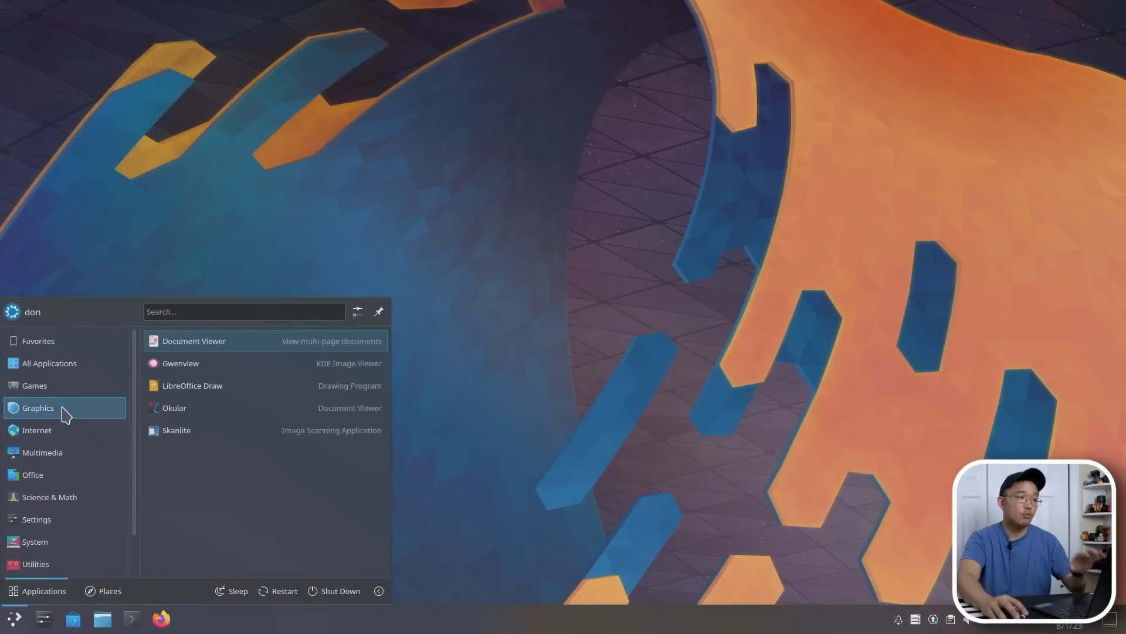
pyautogui.moveTo(200, 407)
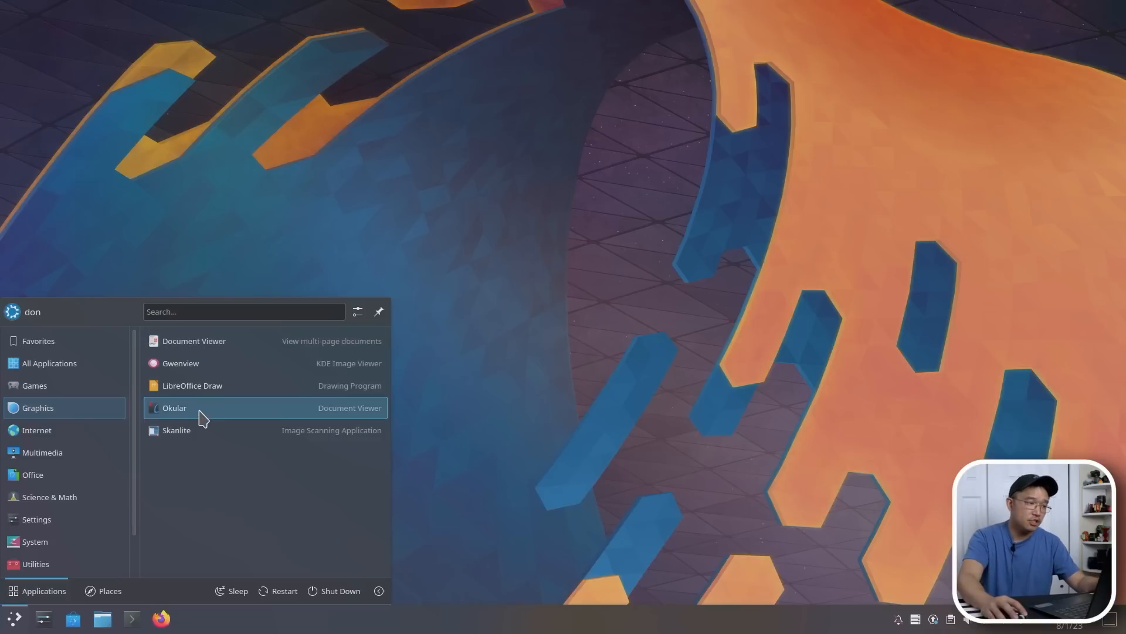
# Step: Start Okular from the Graphics applications with no document loaded
pyautogui.click(174, 407)
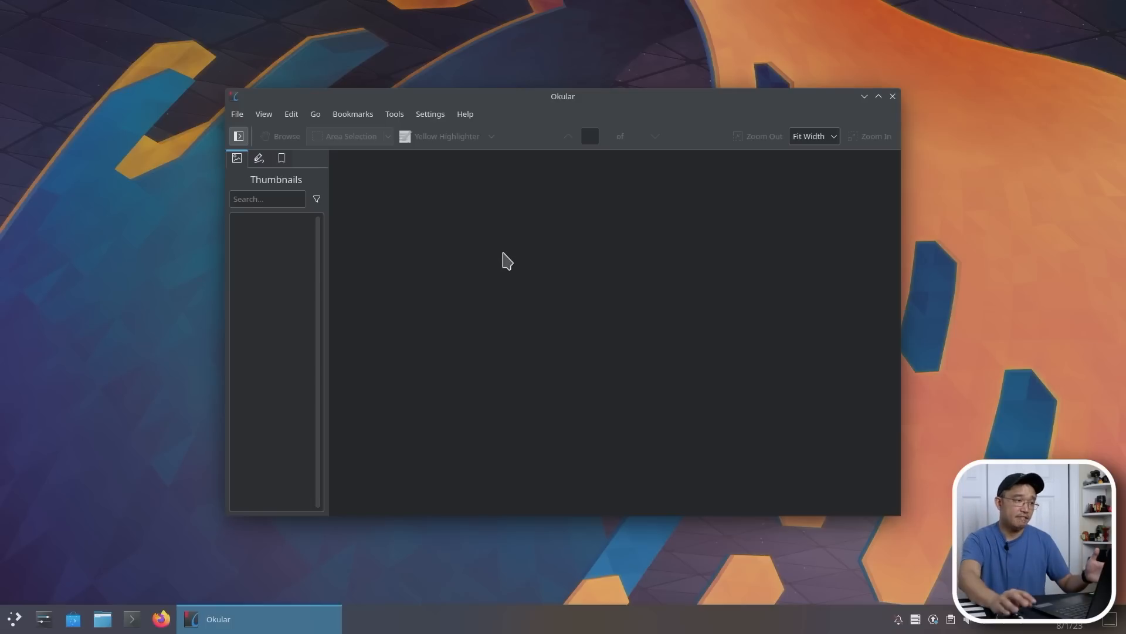
# Step: Reopen the recent MagPi101.pdf and add a typed text note above the WELCOME heading
pyautogui.click(236, 114)
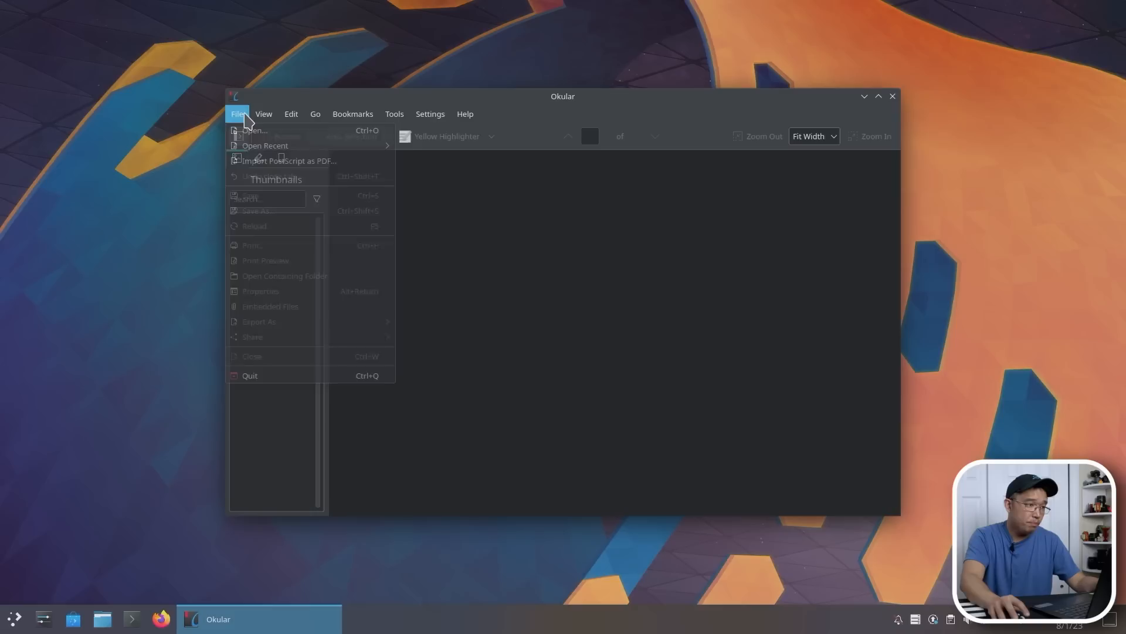
pyautogui.moveTo(264, 146)
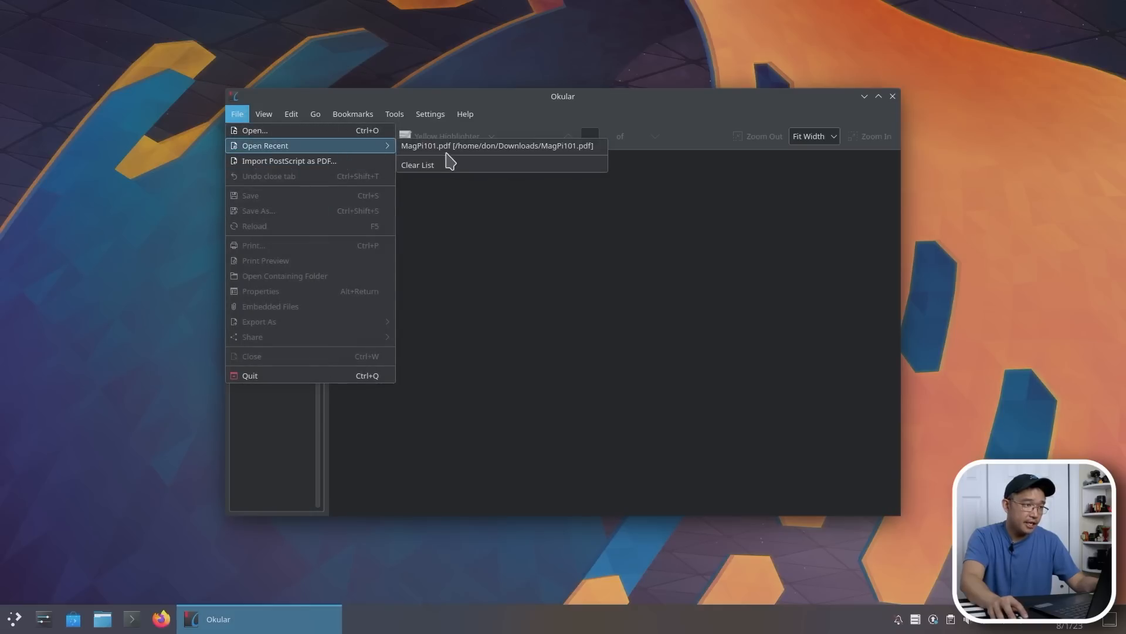
pyautogui.click(497, 145)
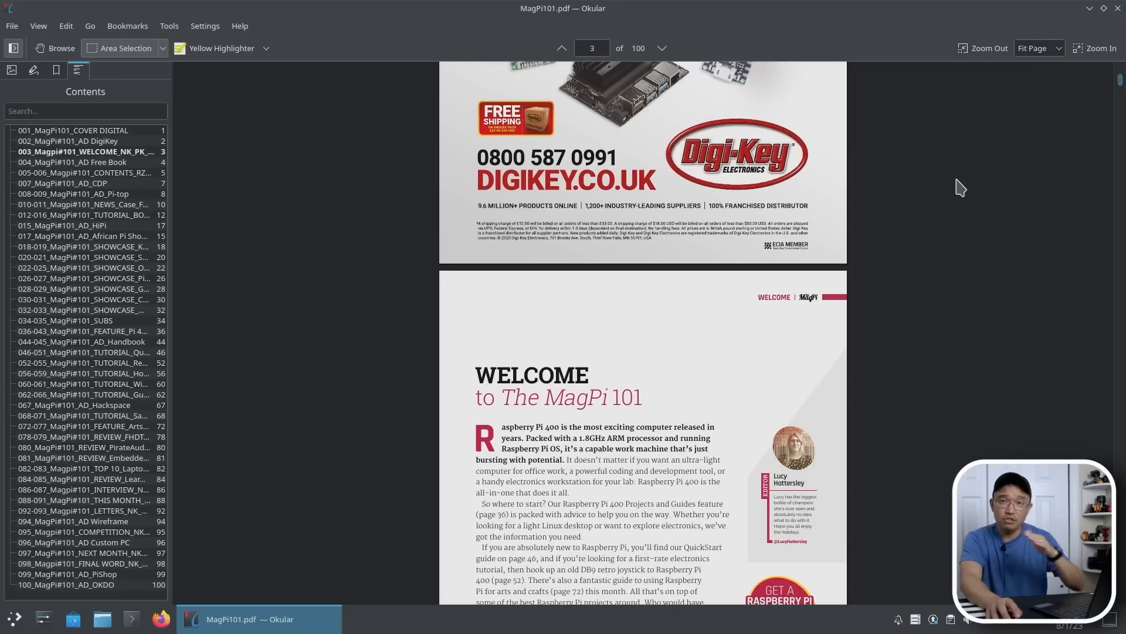
pyautogui.moveTo(922, 237)
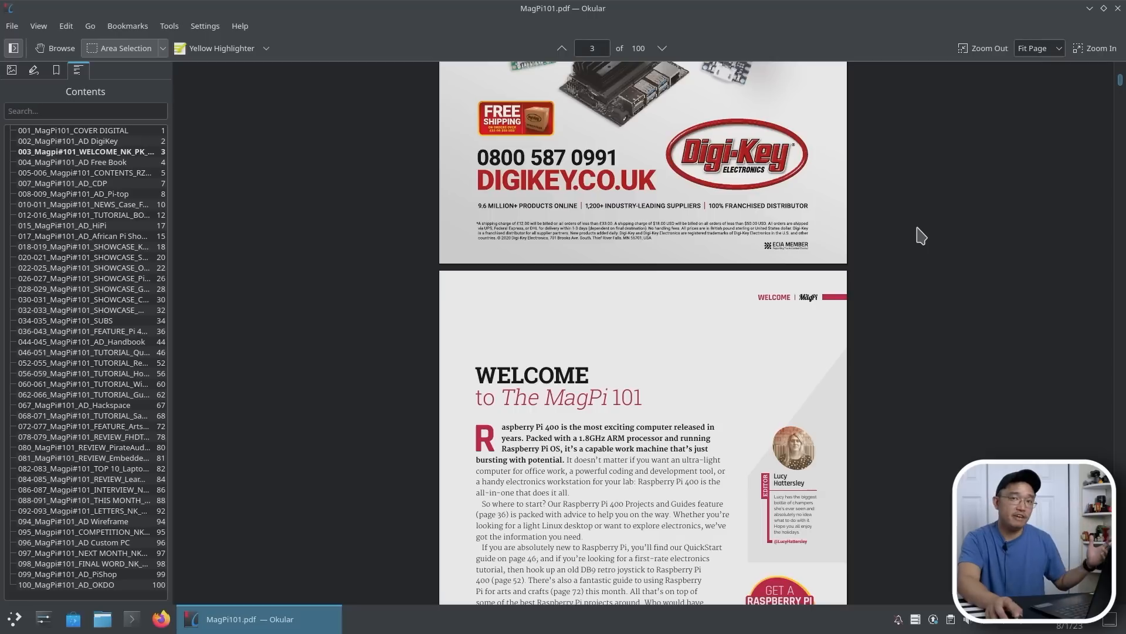
pyautogui.click(266, 48)
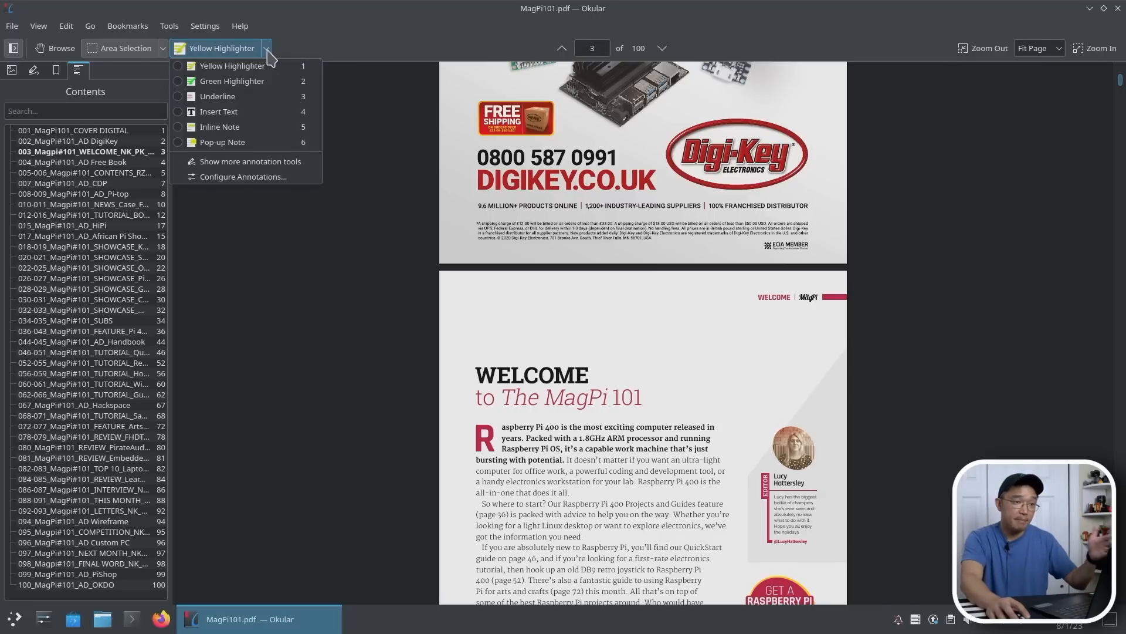
pyautogui.click(218, 111)
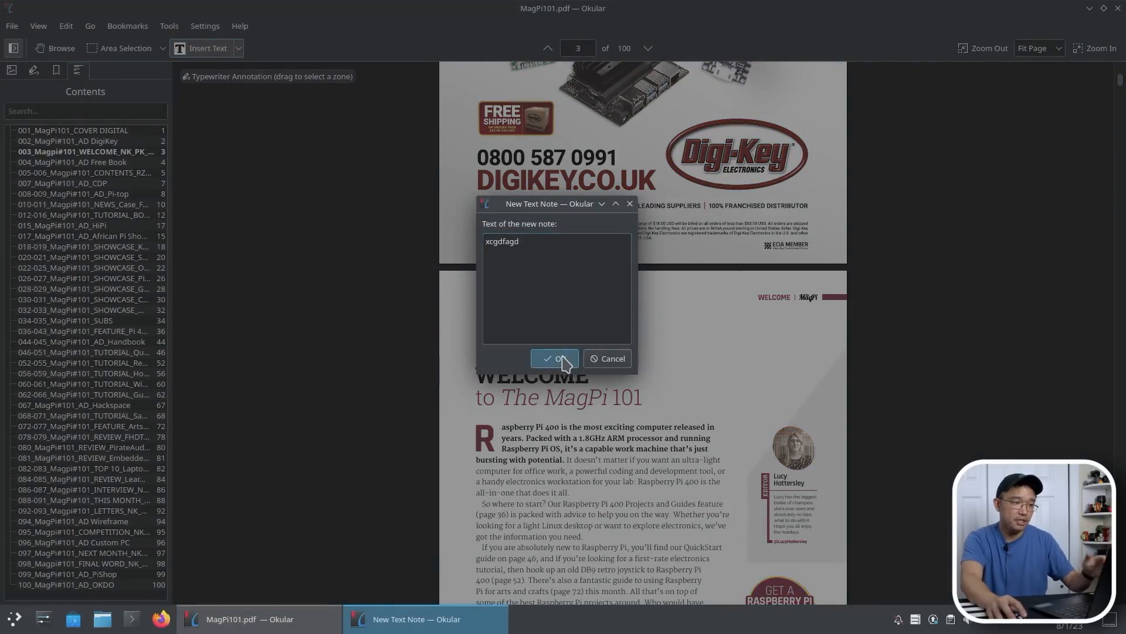
pyautogui.click(553, 359)
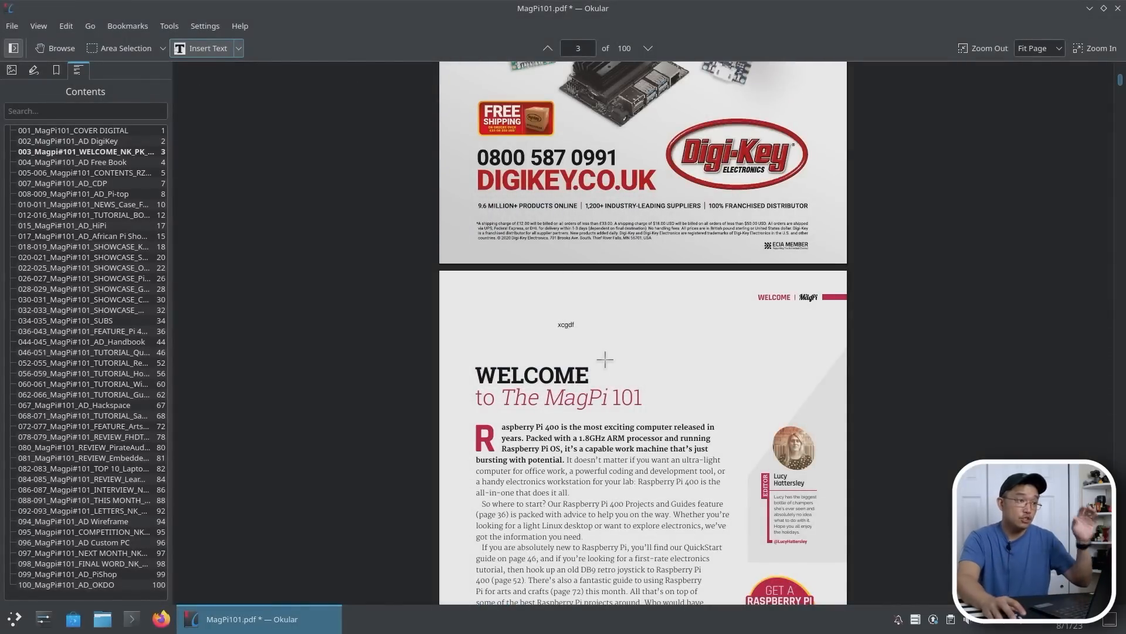
# Step: Scroll the PDF, switch the annotation tool back to yellow highlighting and close Okular
pyautogui.scroll(-3)
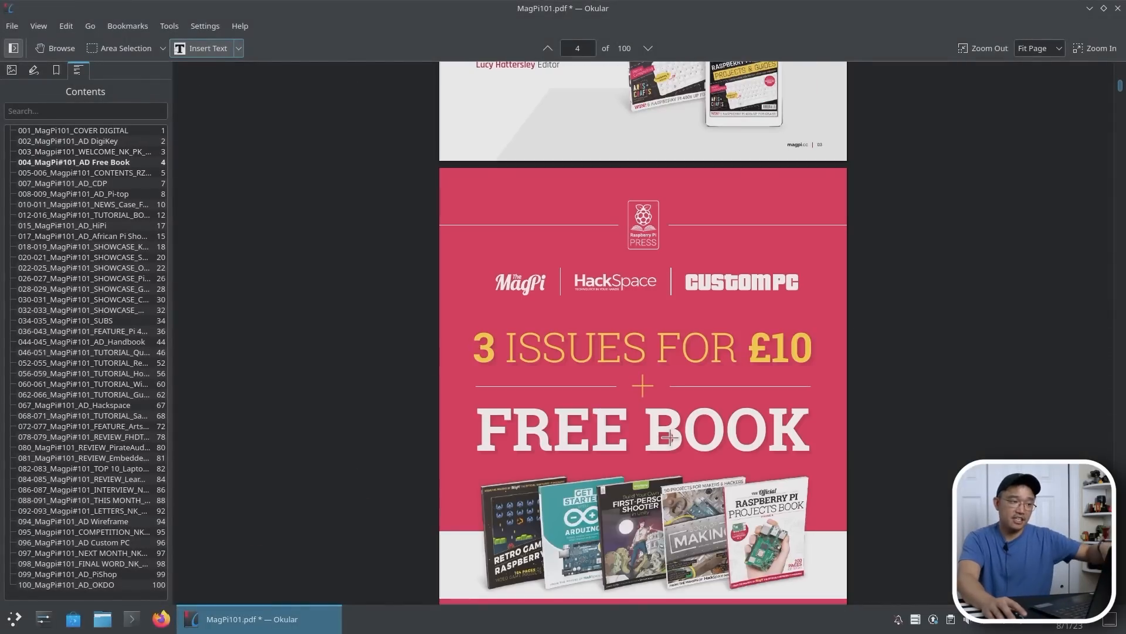
pyautogui.scroll(-3)
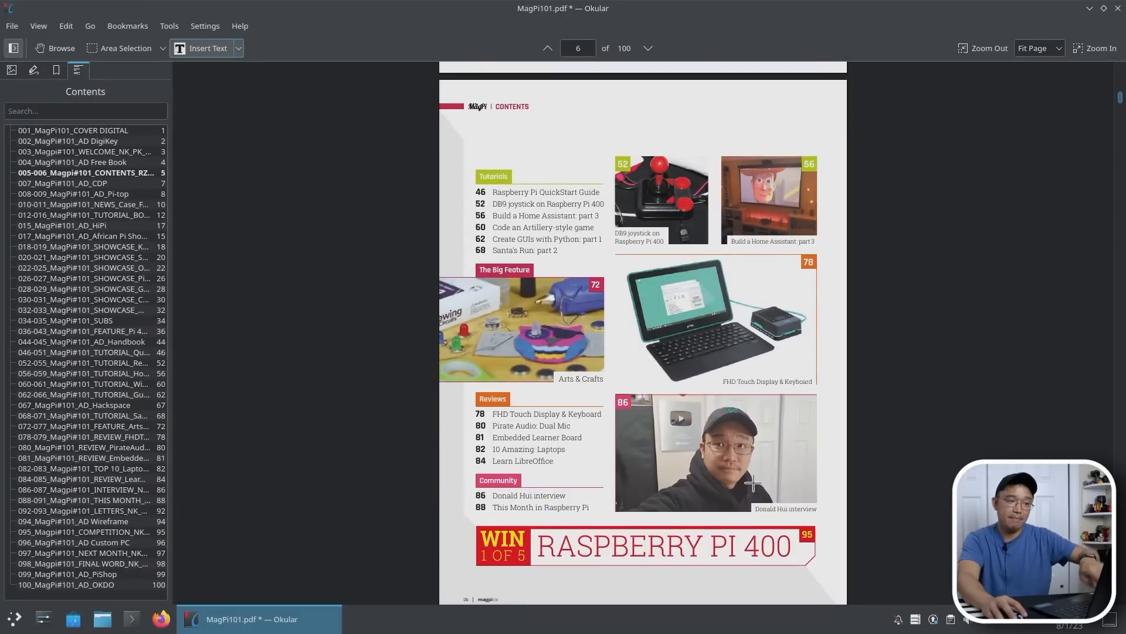
pyautogui.click(238, 48)
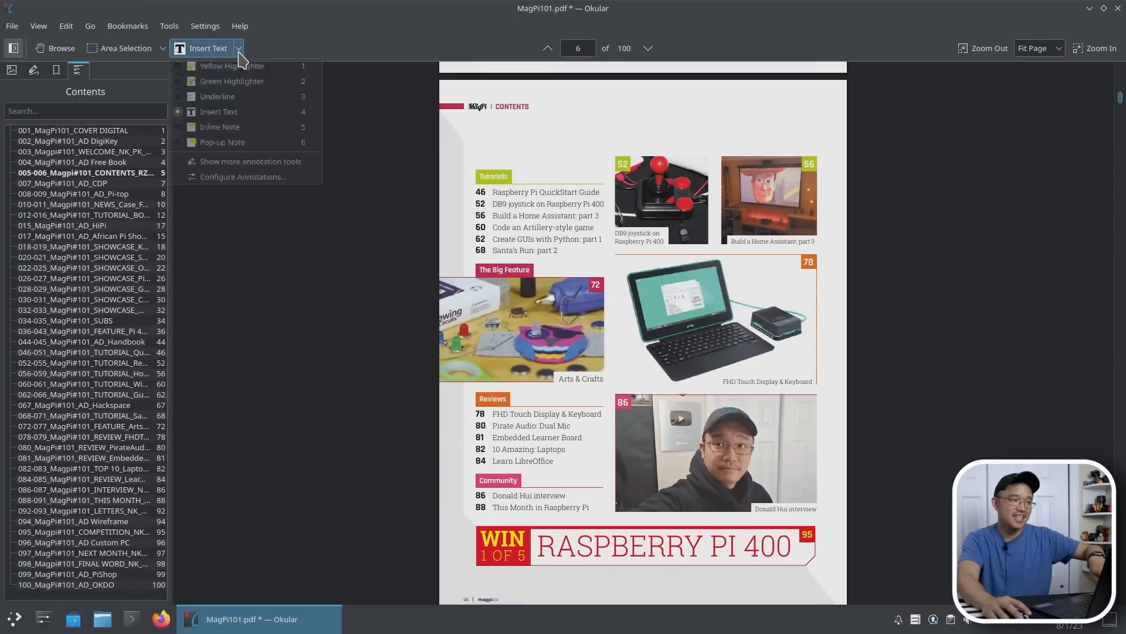
pyautogui.click(231, 66)
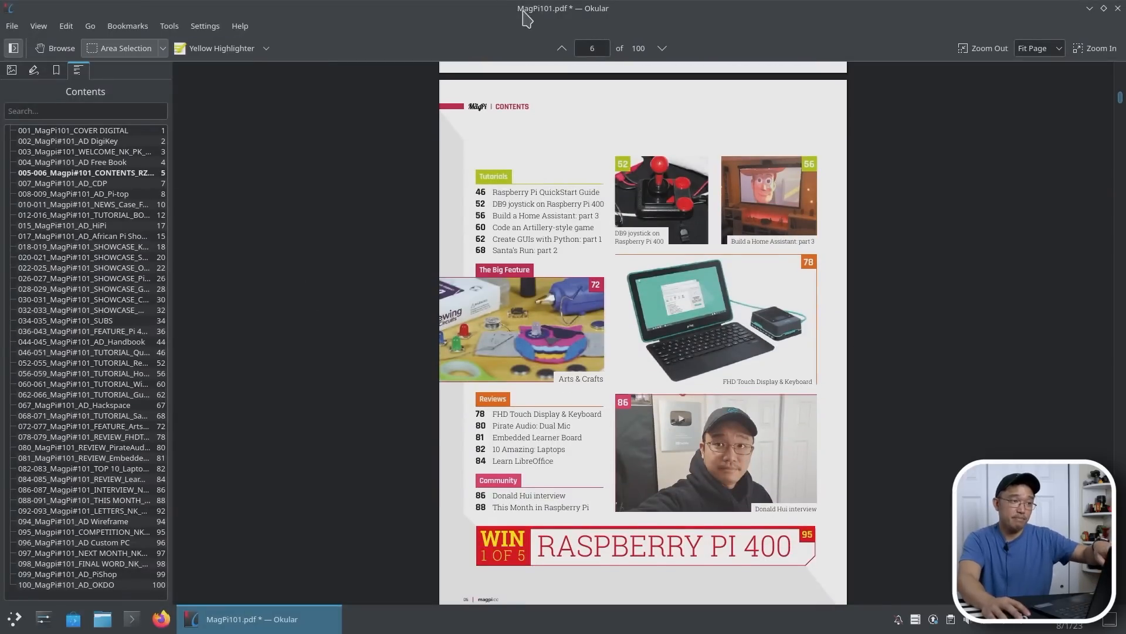
pyautogui.moveTo(768, 450)
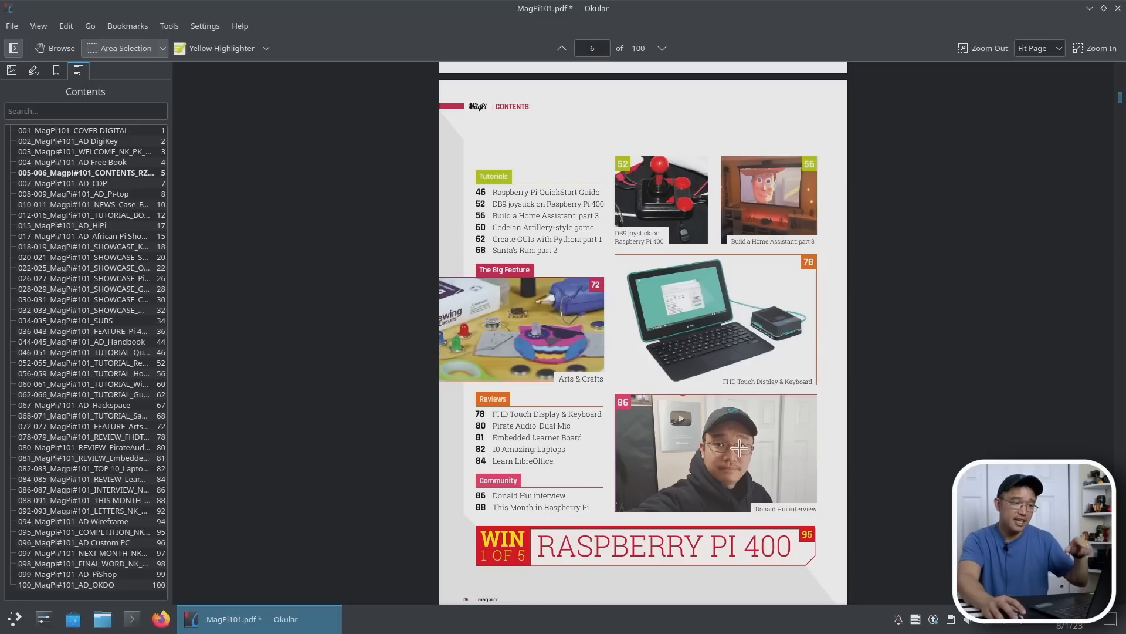
pyautogui.click(81, 489)
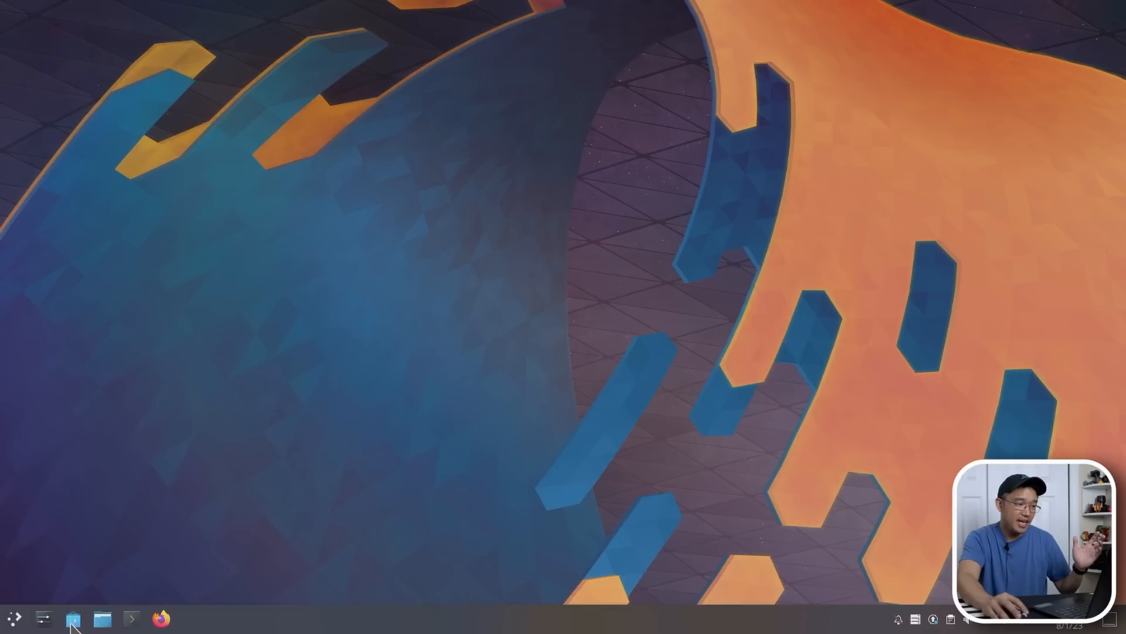
# Step: Search Discover for 'pdf' and browse the list of PDF tools
pyautogui.click(73, 619)
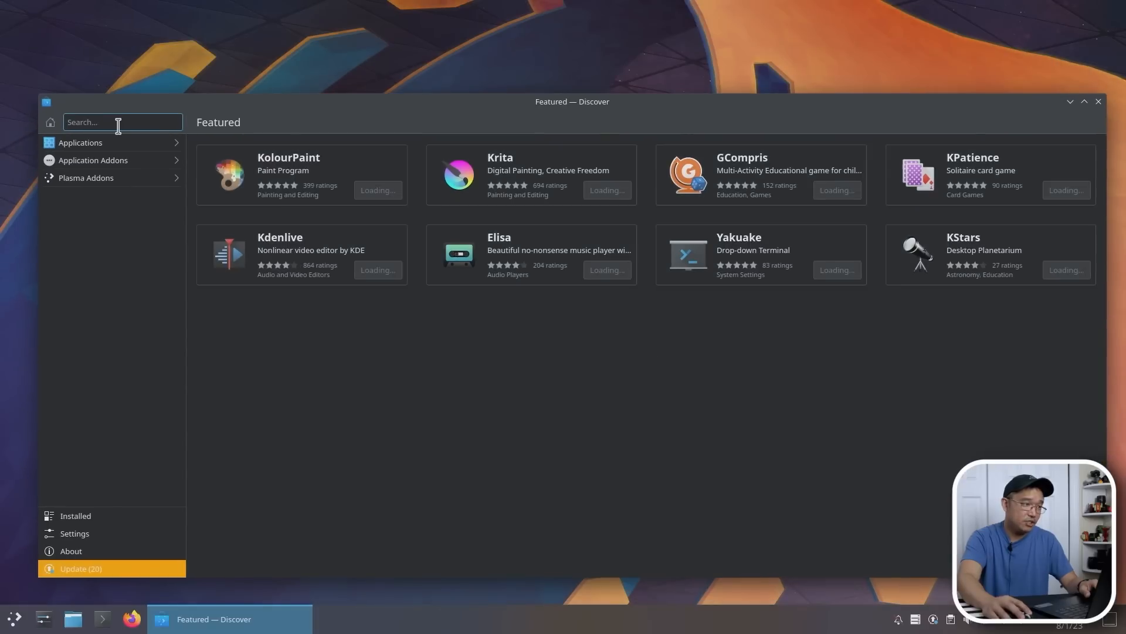
pyautogui.write('pdf')
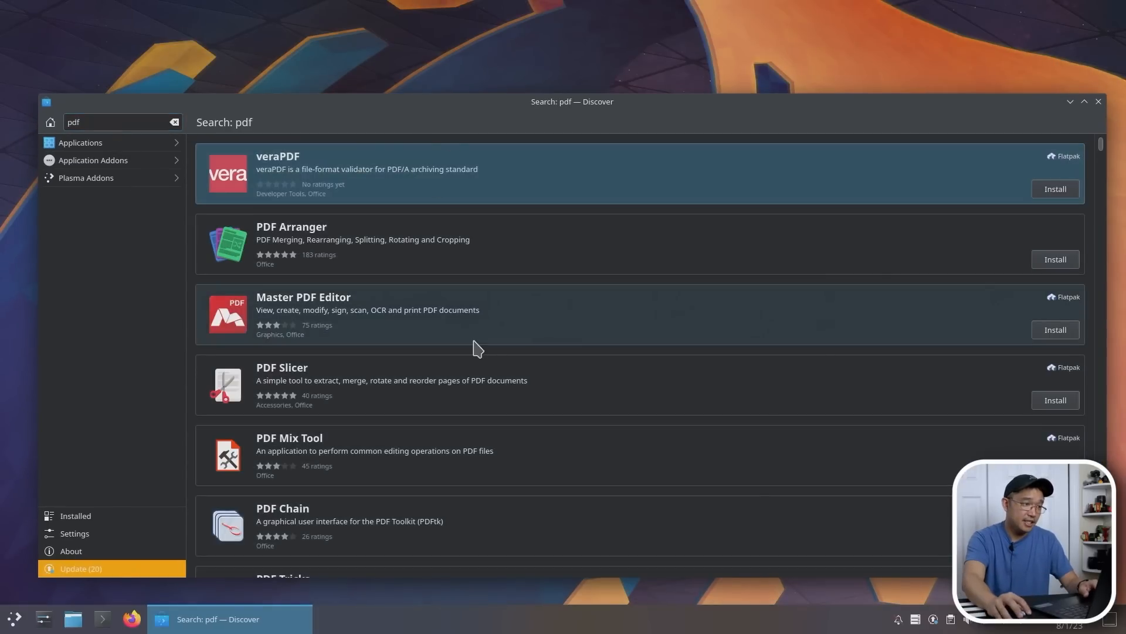
pyautogui.scroll(-3)
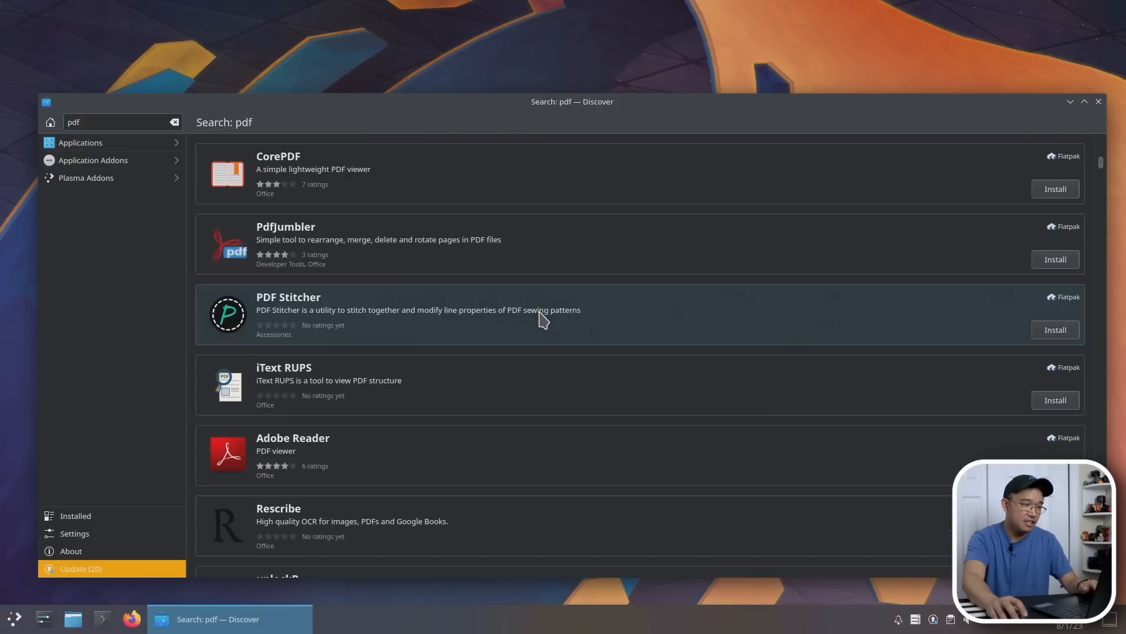
pyautogui.scroll(-3)
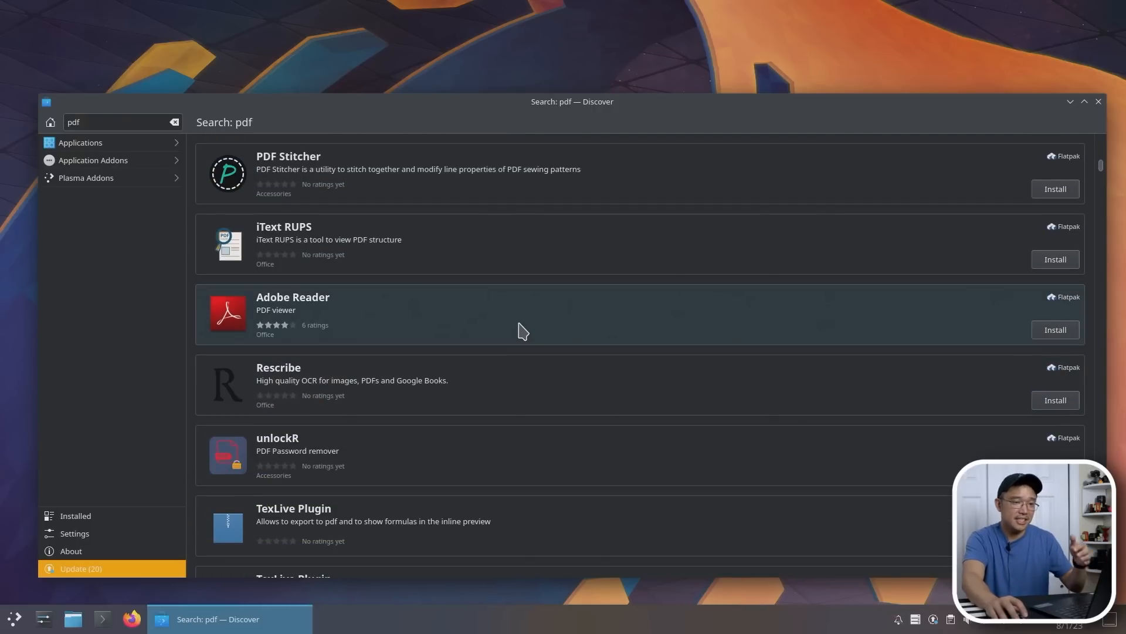
pyautogui.scroll(-3)
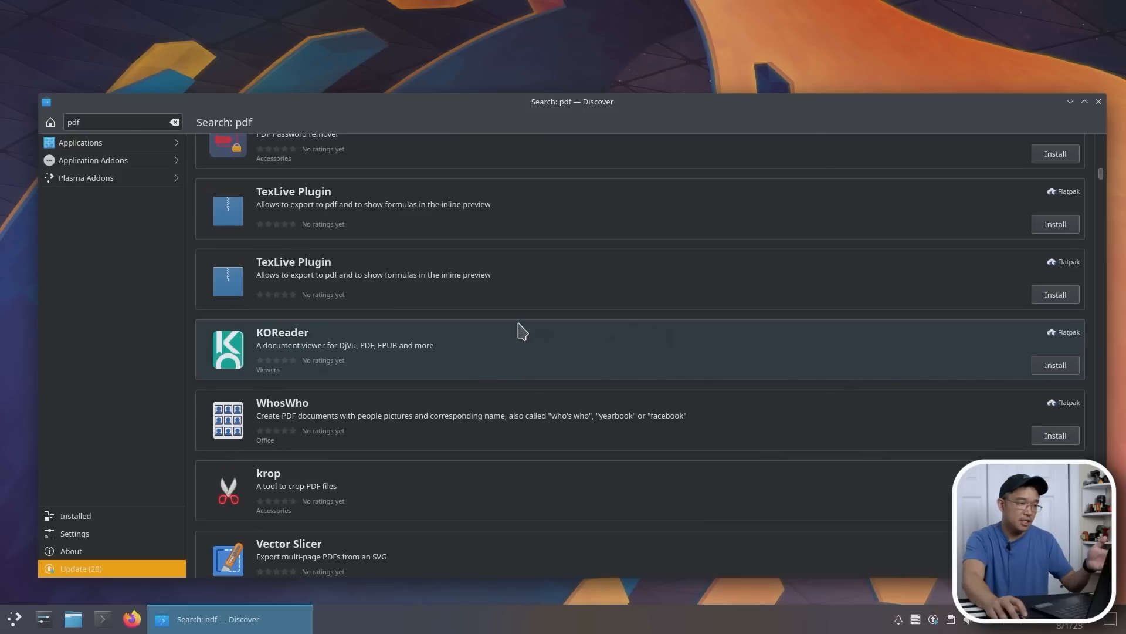
pyautogui.scroll(-3)
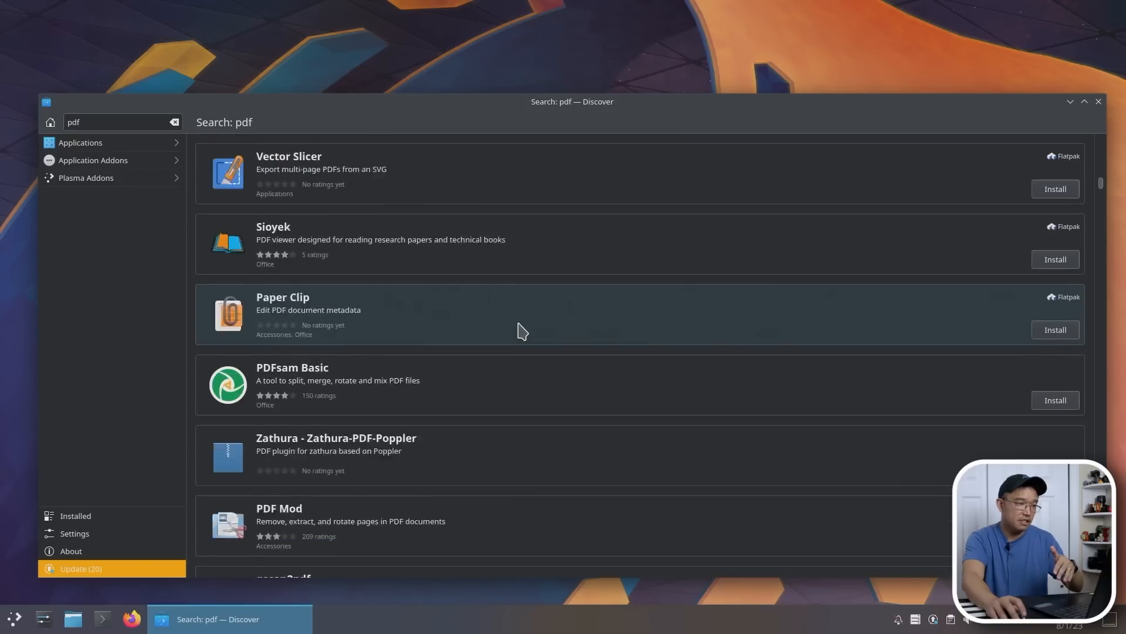
pyautogui.scroll(-3)
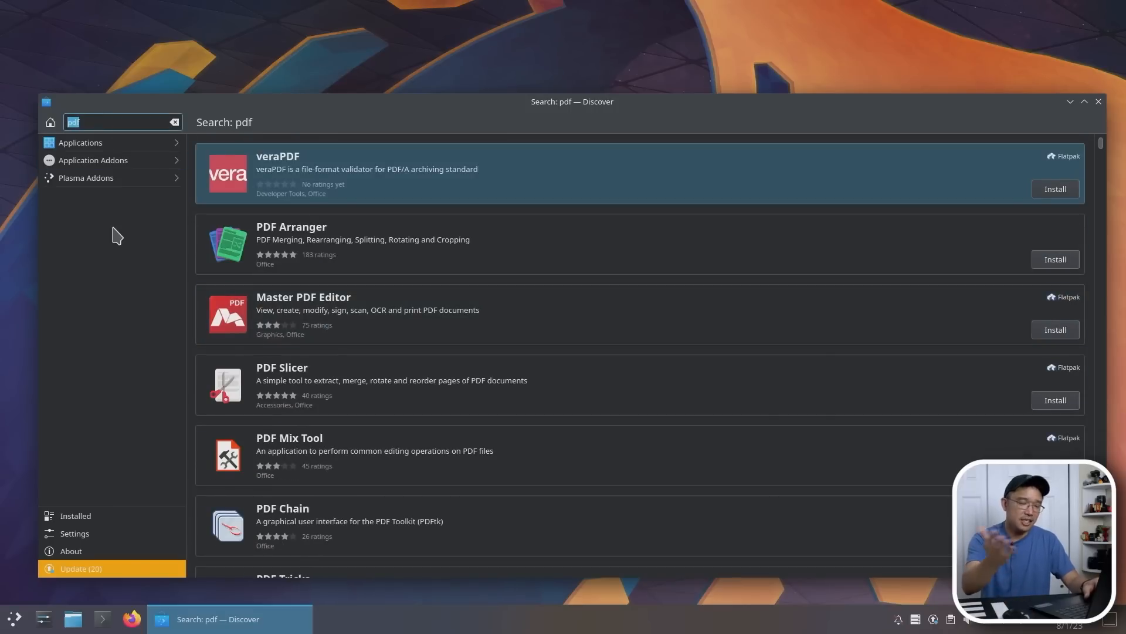
# Step: Search 'evi', view the Document Viewer page and launch the installed viewer
pyautogui.write('evi')
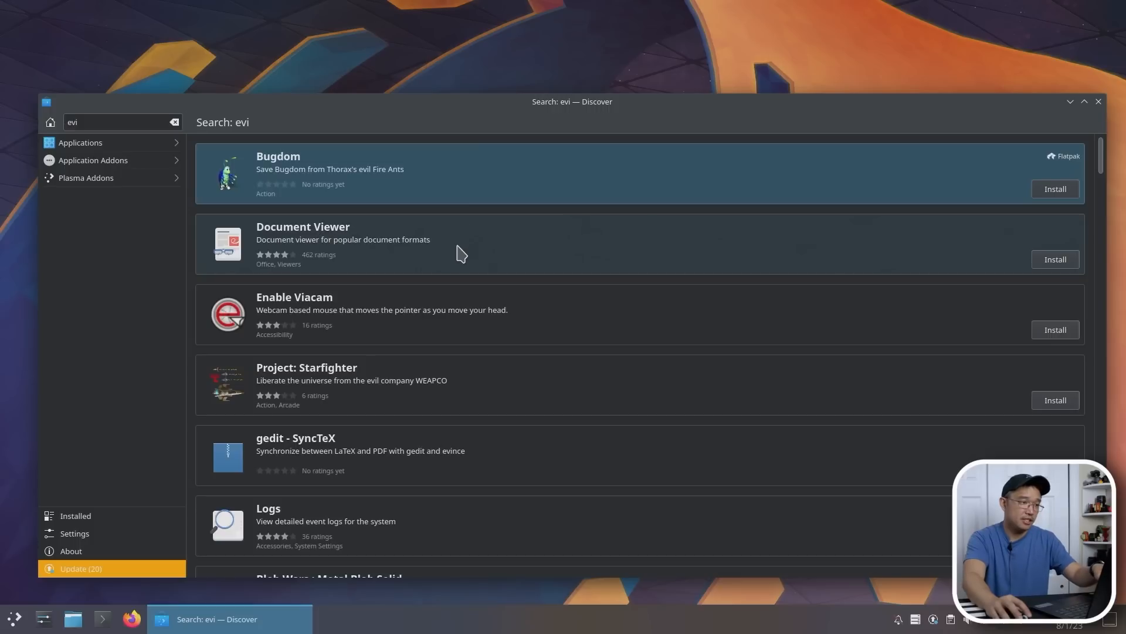
pyautogui.click(303, 226)
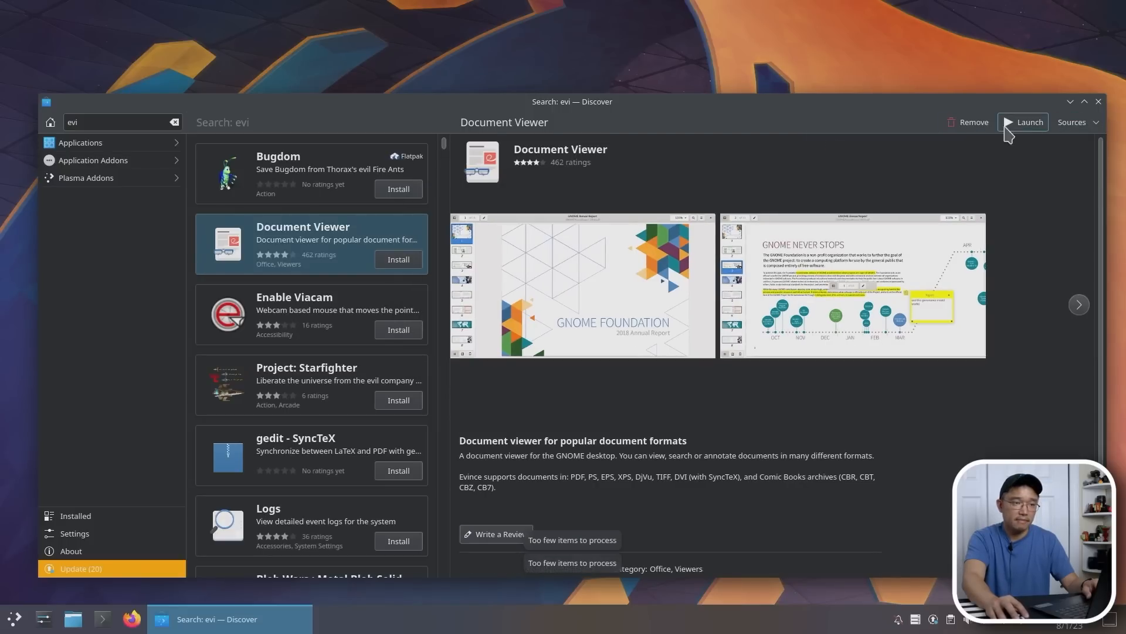
pyautogui.click(1029, 122)
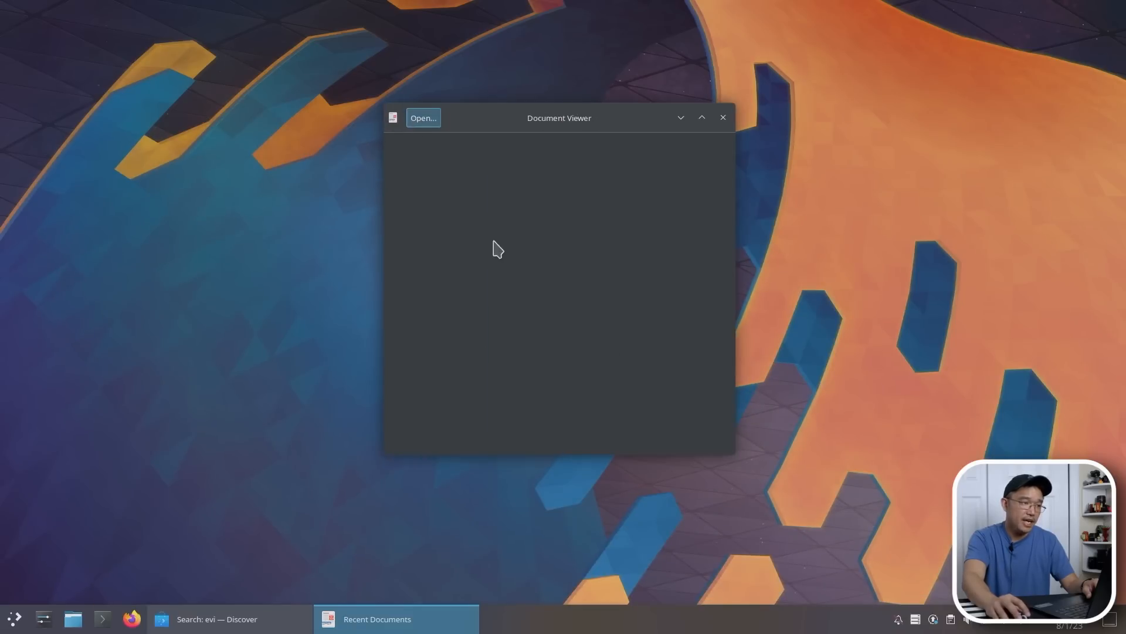
# Step: Open MagPi101.pdf from the Downloads folder in Document Viewer
pyautogui.click(422, 118)
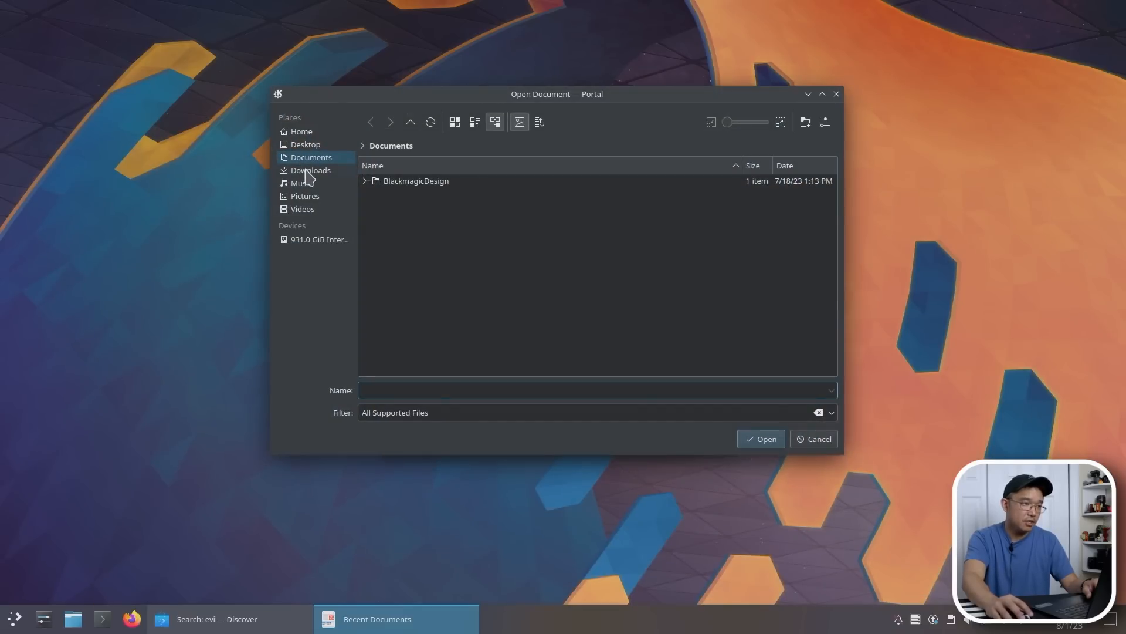
pyautogui.click(760, 438)
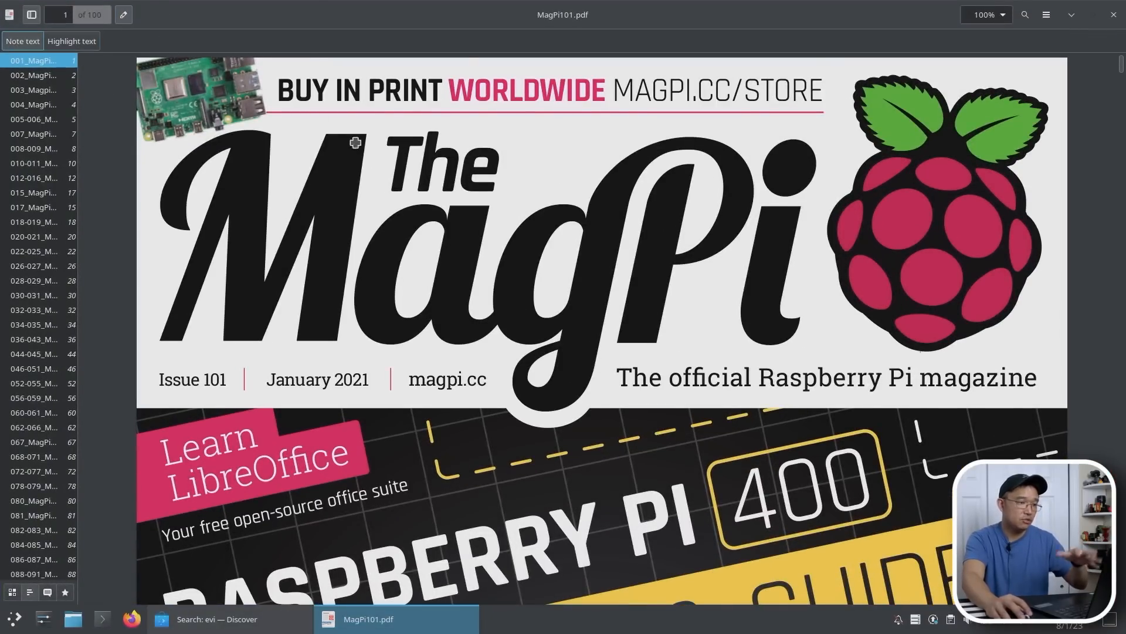
pyautogui.scroll(-3)
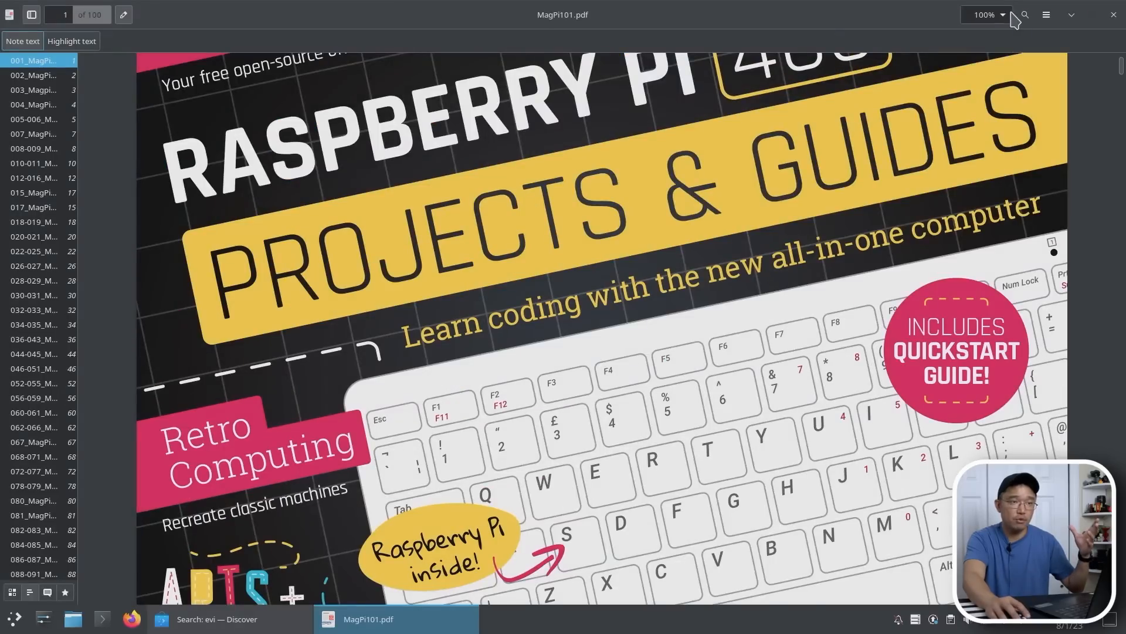
pyautogui.click(985, 14)
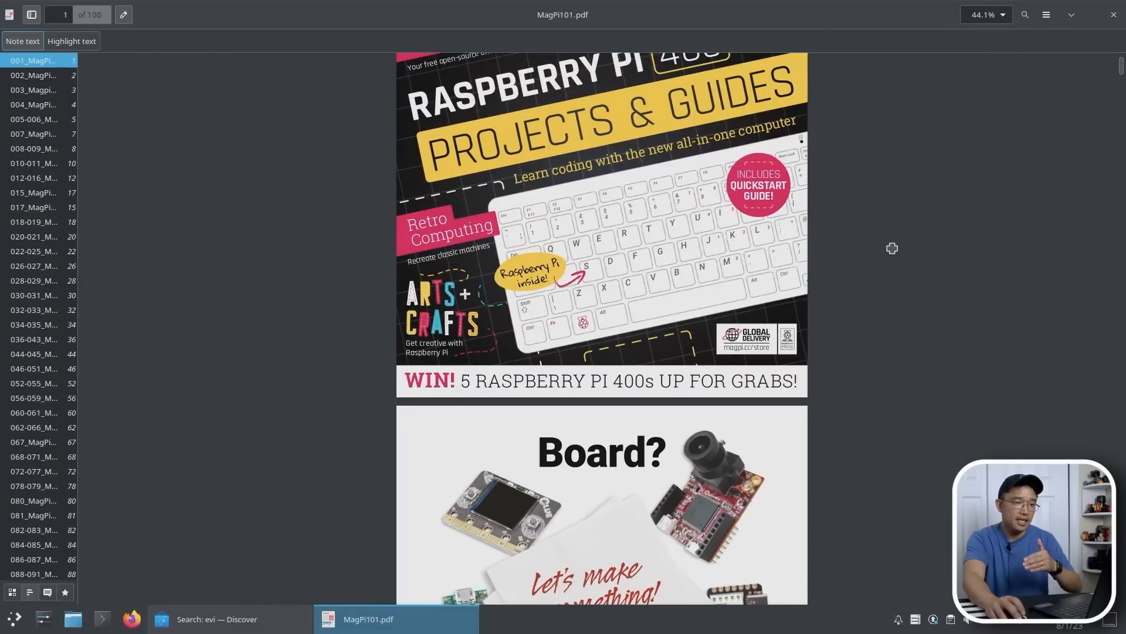
# Step: Jump to page 8 and page down to the robotics spread
pyautogui.click(33, 149)
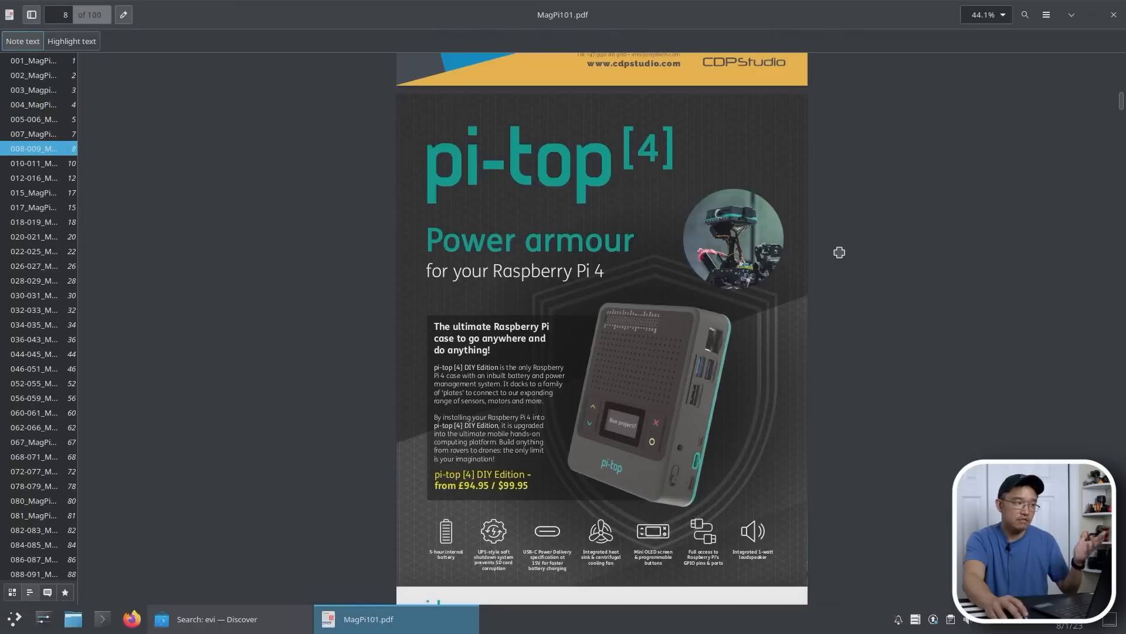
pyautogui.scroll(-3)
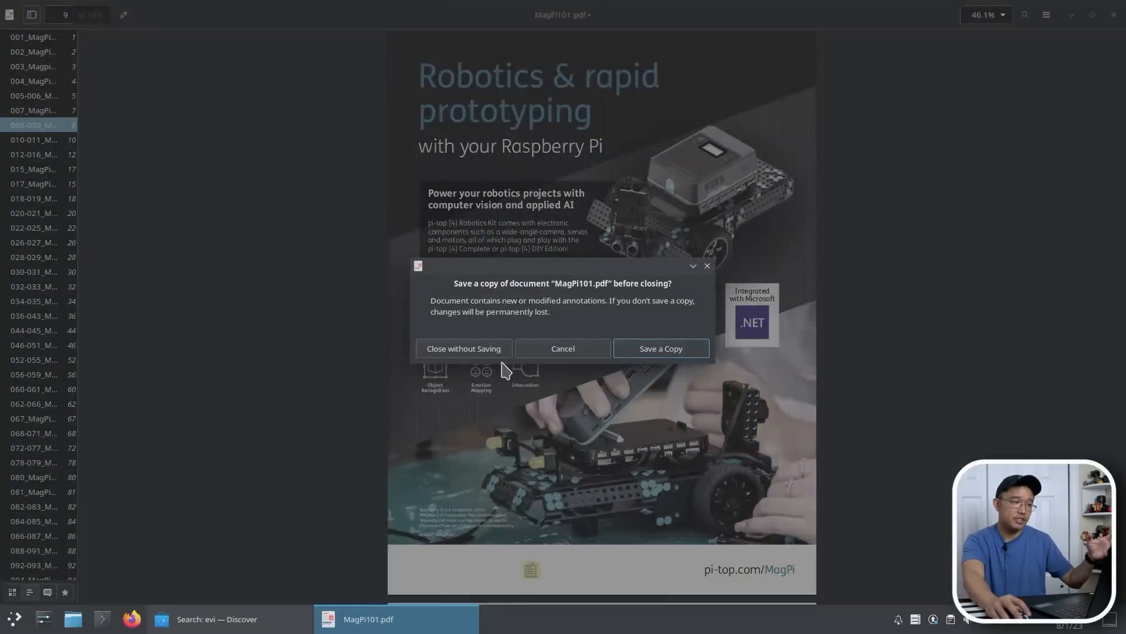
# Step: Close without saving the annotations, then view the MagPi cover in WPS PDF
pyautogui.click(13, 618)
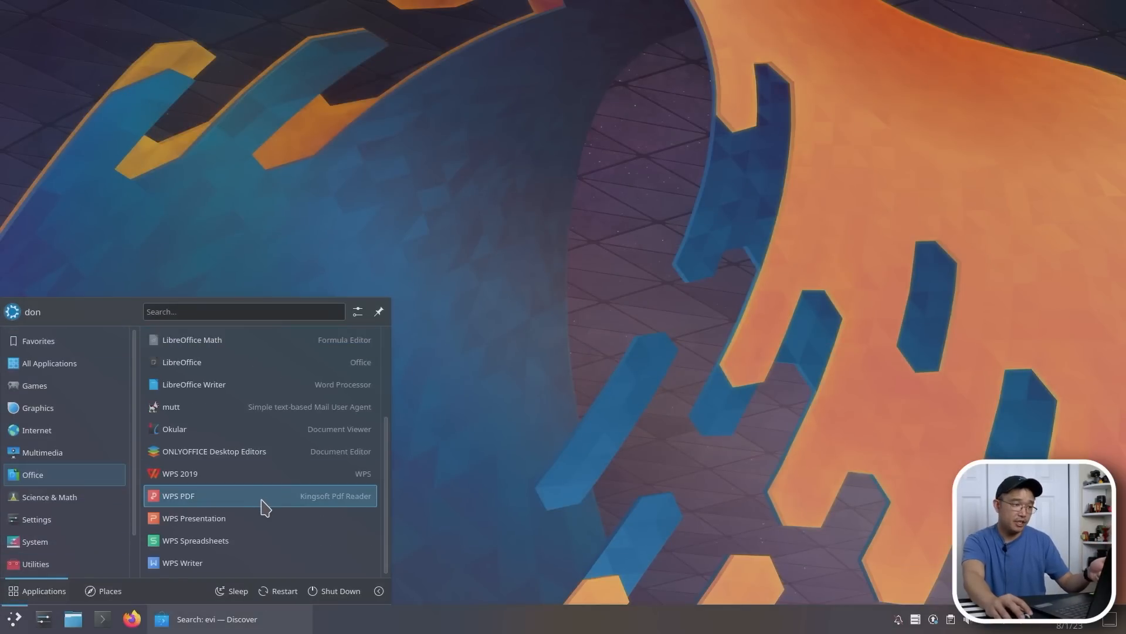
pyautogui.click(177, 496)
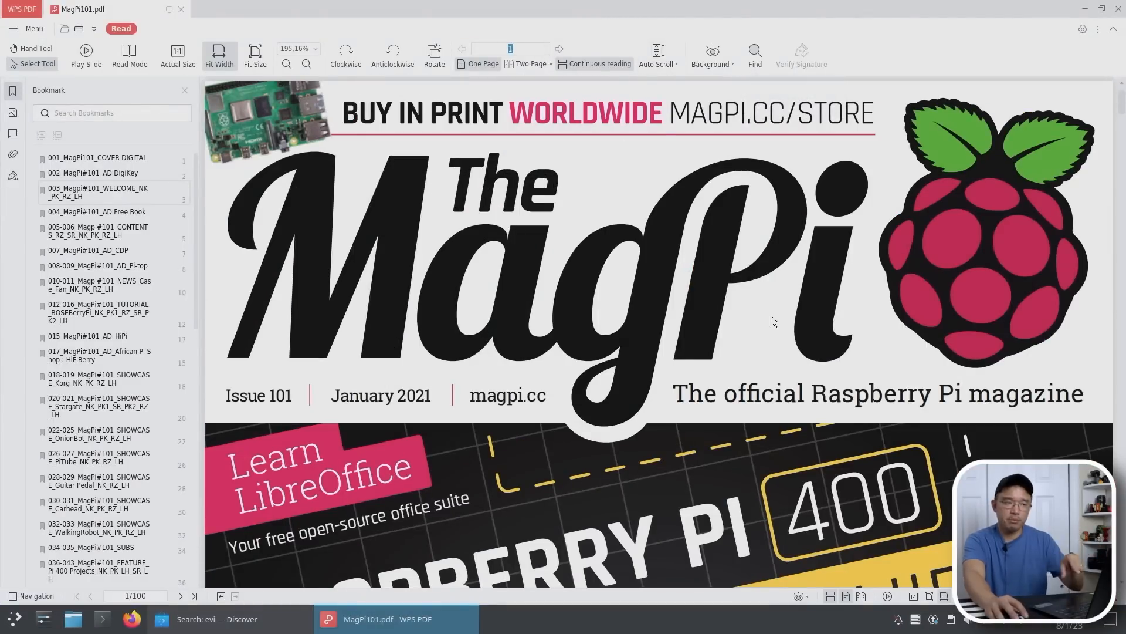
pyautogui.scroll(-3)
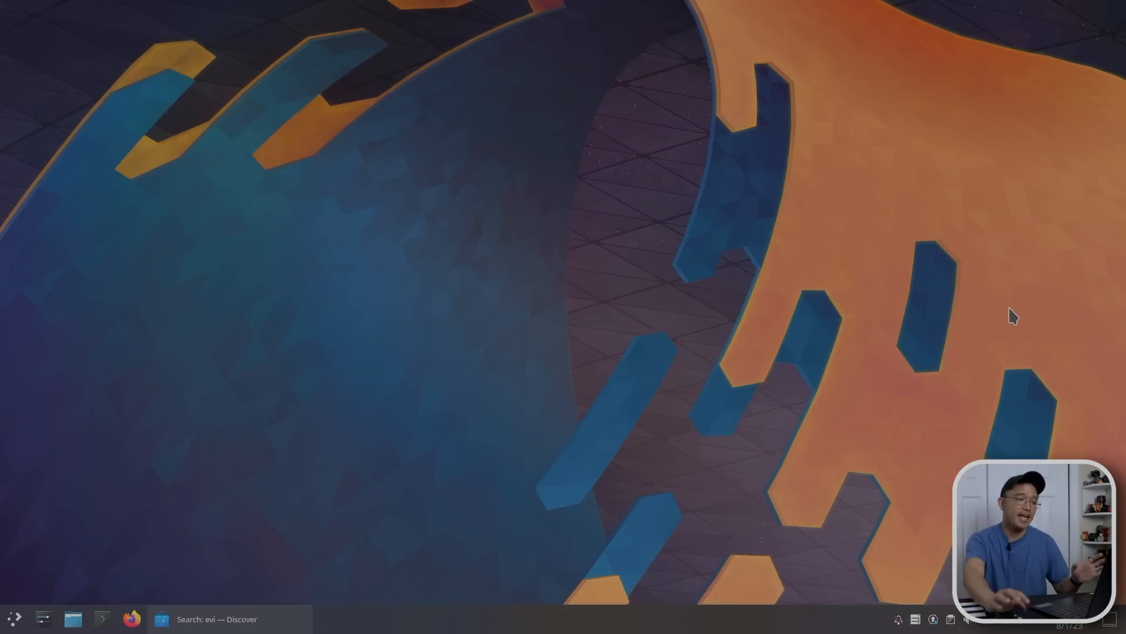
pyautogui.moveTo(11, 618)
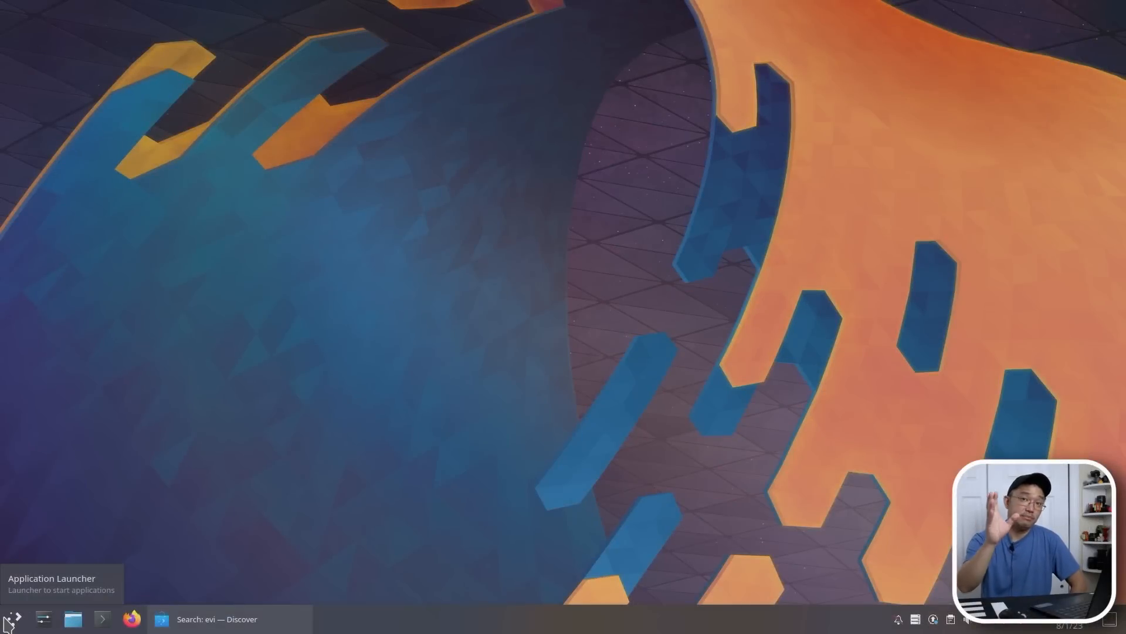
# Step: Launch Thunderbird from the Internet applications and select the testing email in the inbox
pyautogui.click(11, 619)
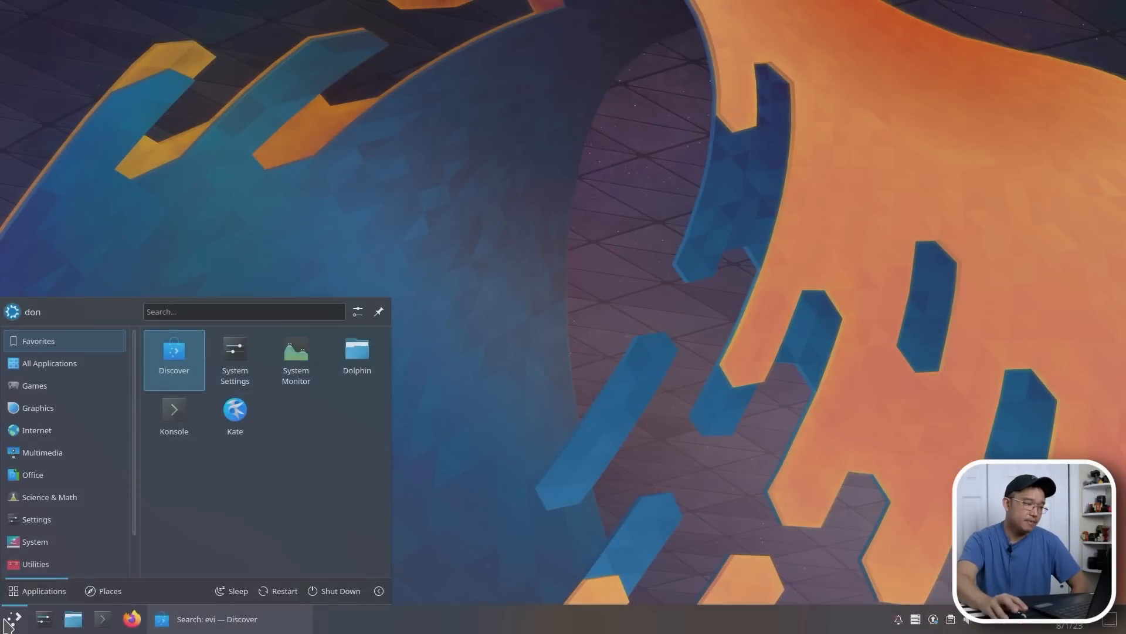
pyautogui.click(36, 430)
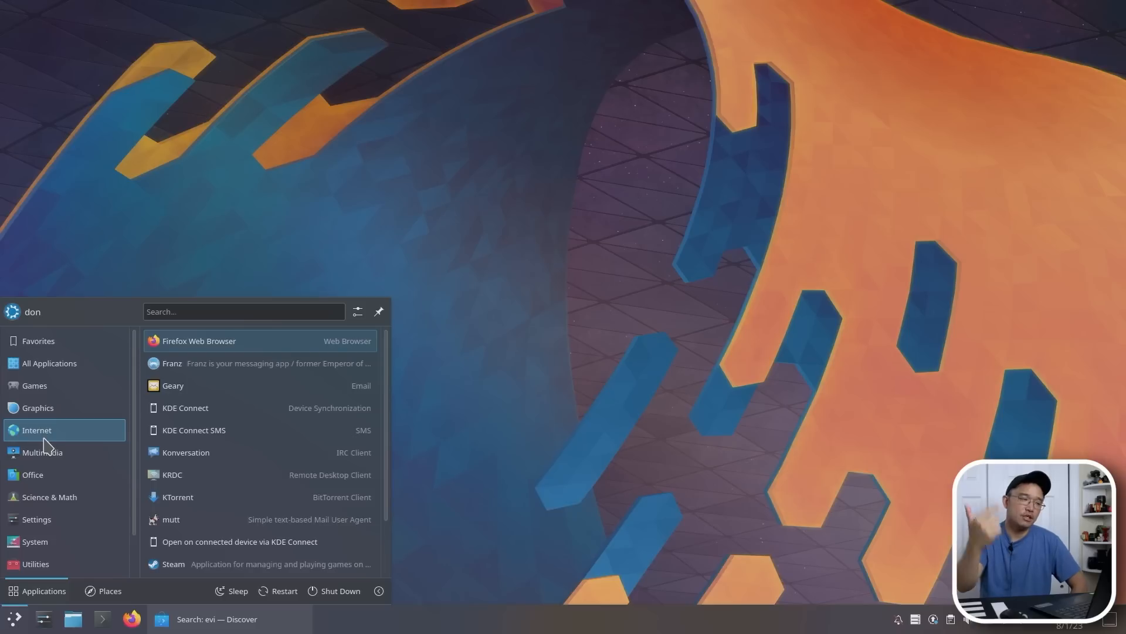
pyautogui.moveTo(264, 429)
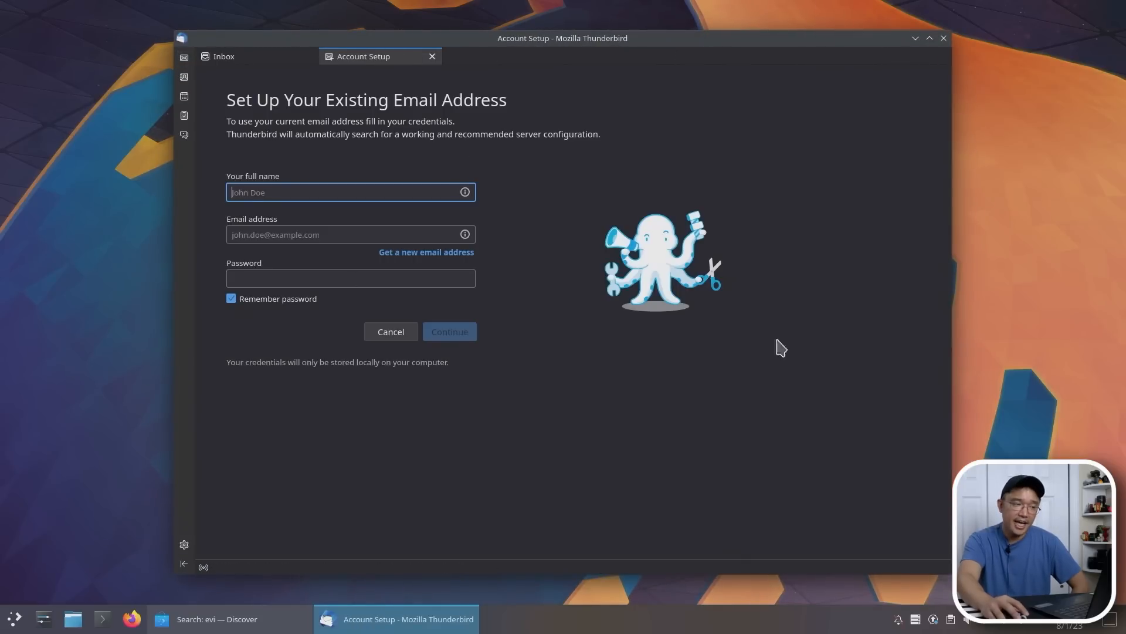
pyautogui.moveTo(621, 335)
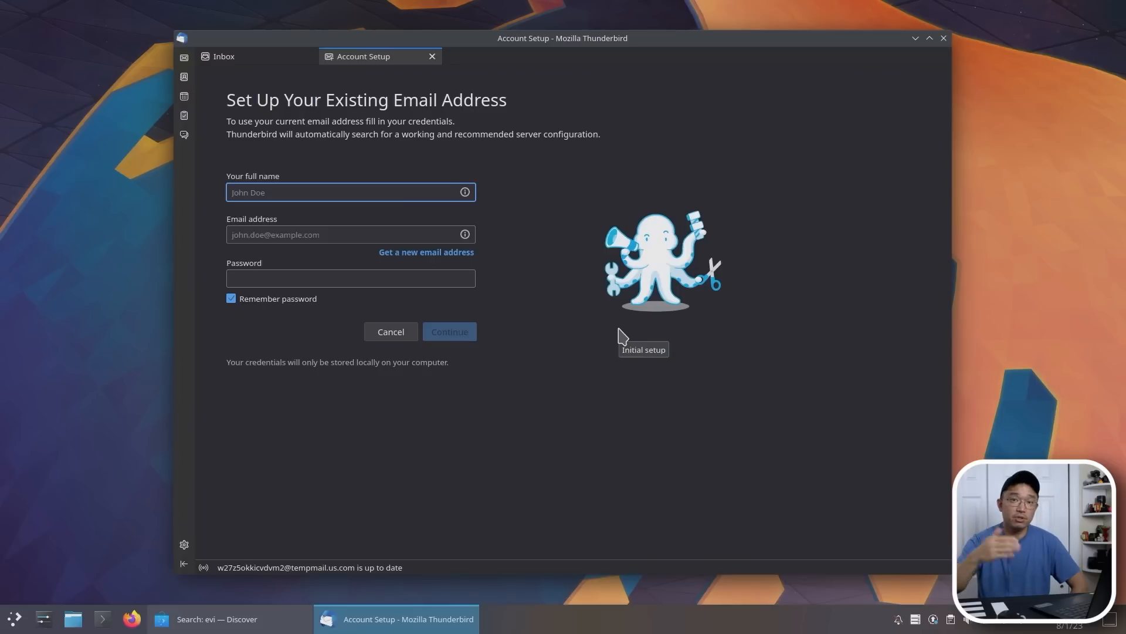
pyautogui.moveTo(251, 107)
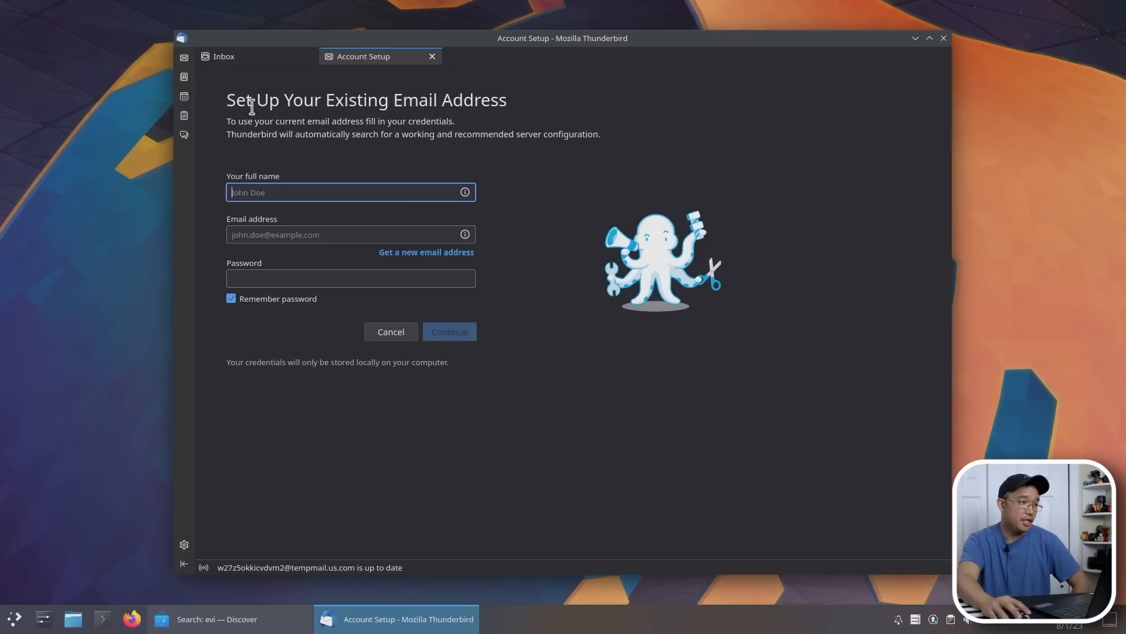
pyautogui.moveTo(281, 51)
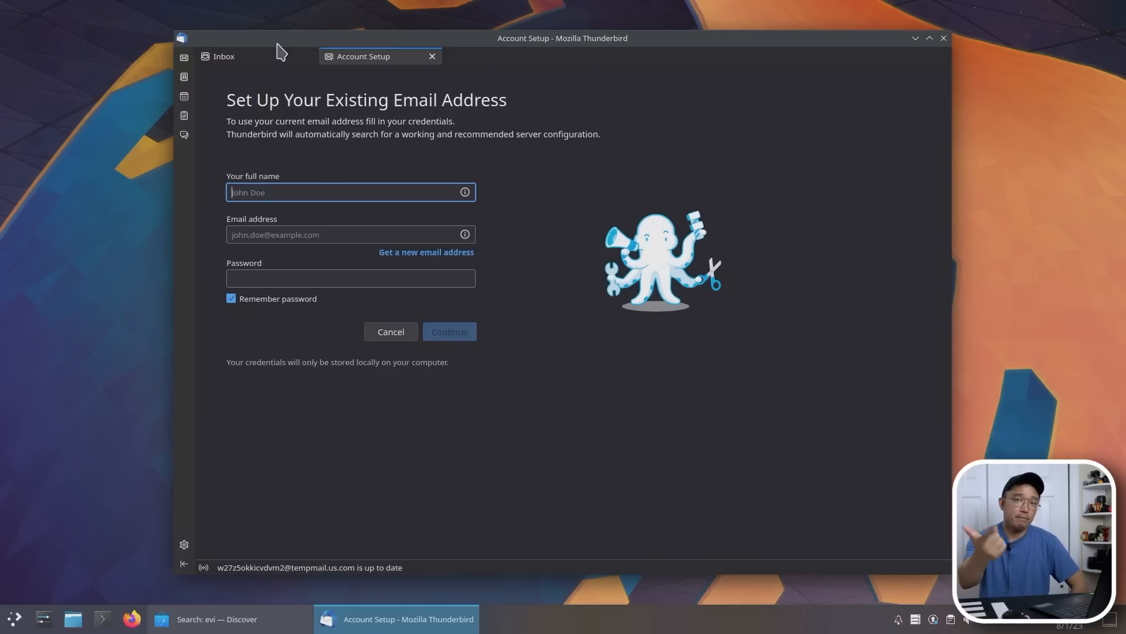
pyautogui.click(223, 57)
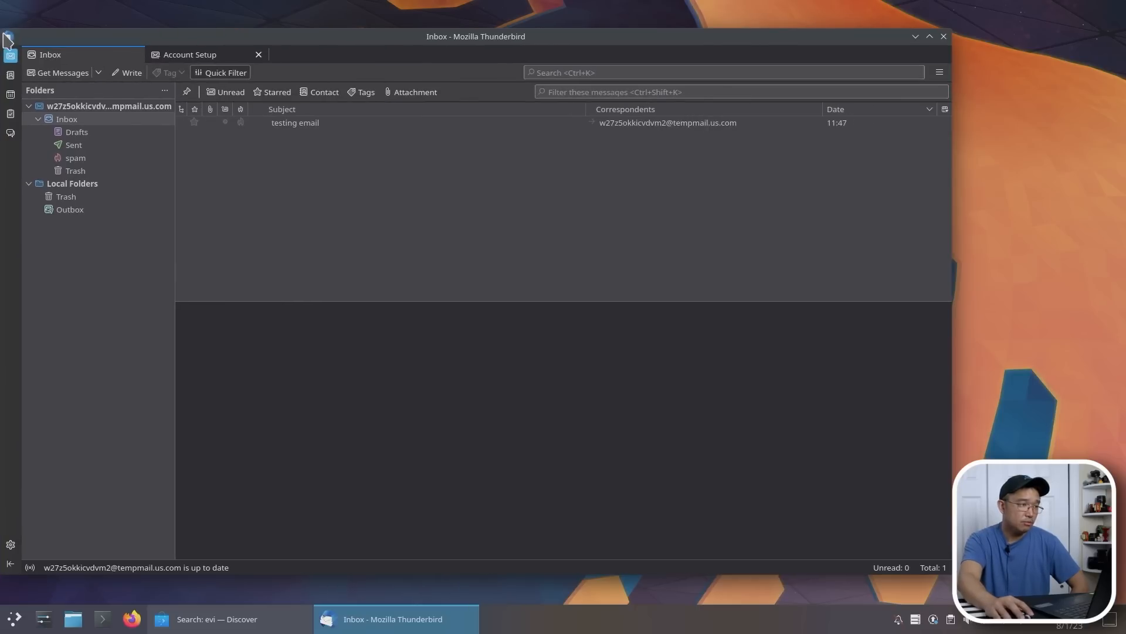
pyautogui.click(295, 122)
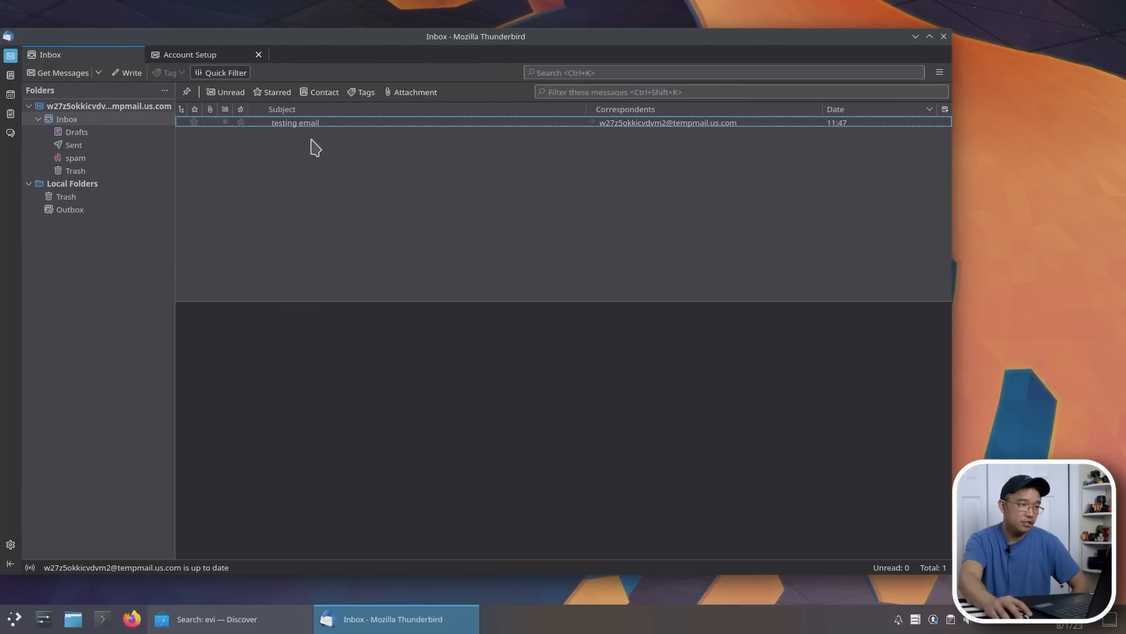
# Step: Enable the Light theme in Thunderbird's Add-ons and Themes settings
pyautogui.click(295, 122)
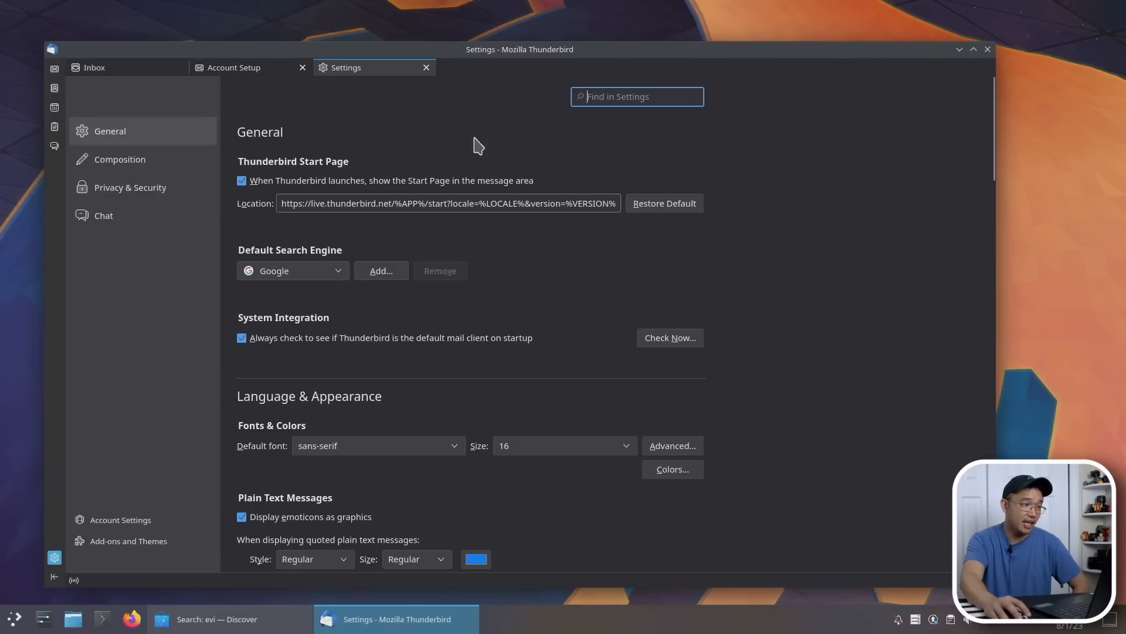
pyautogui.scroll(-3)
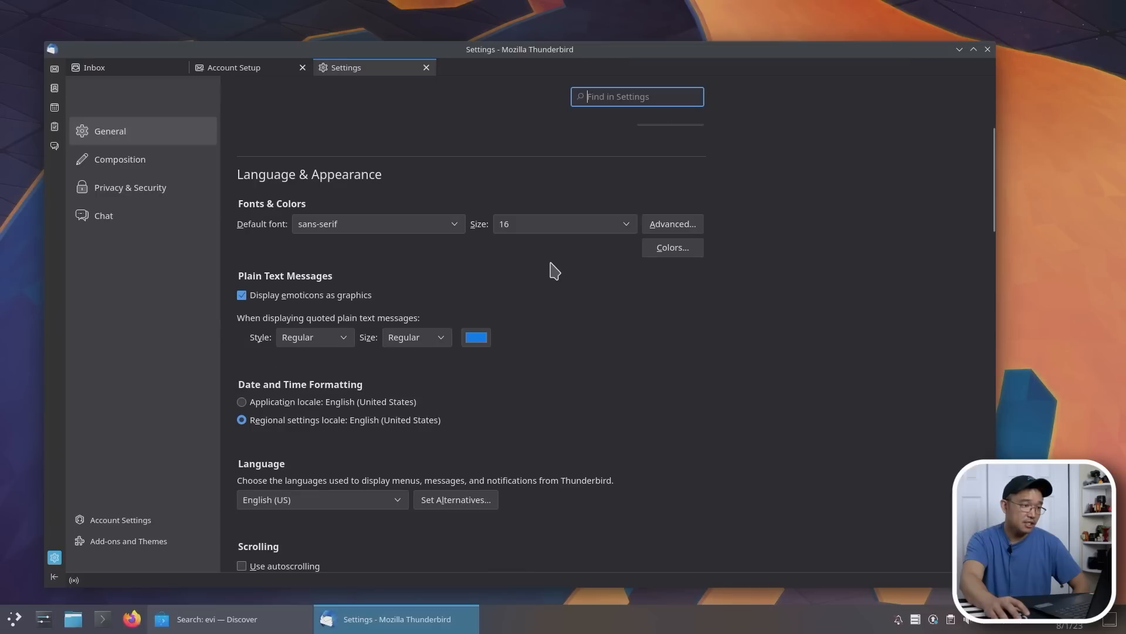
pyautogui.click(128, 540)
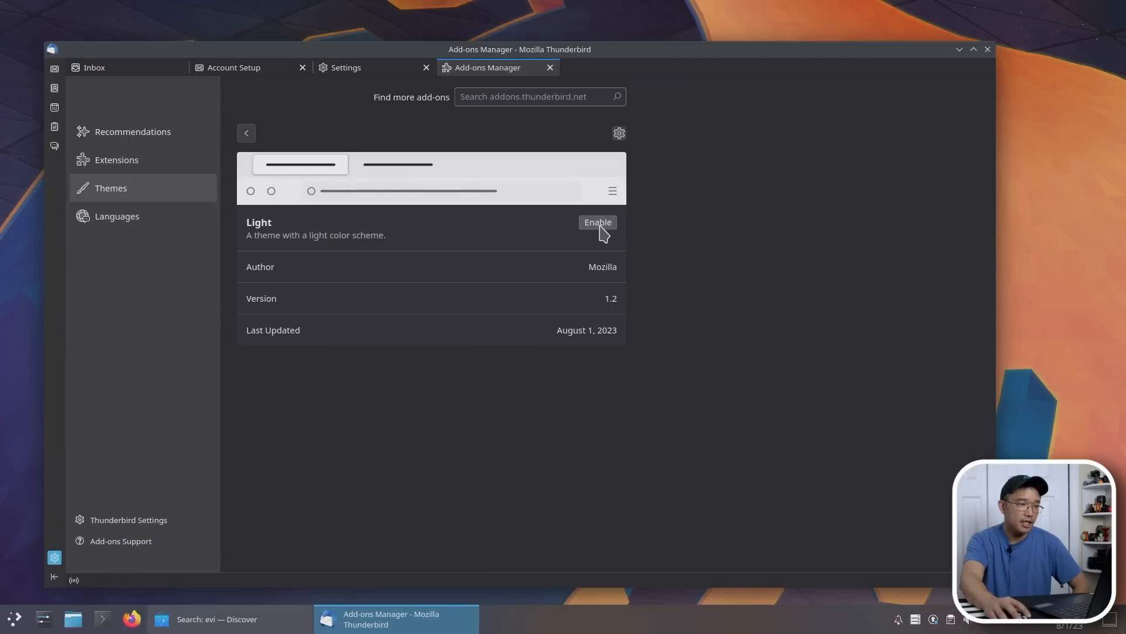
pyautogui.click(93, 67)
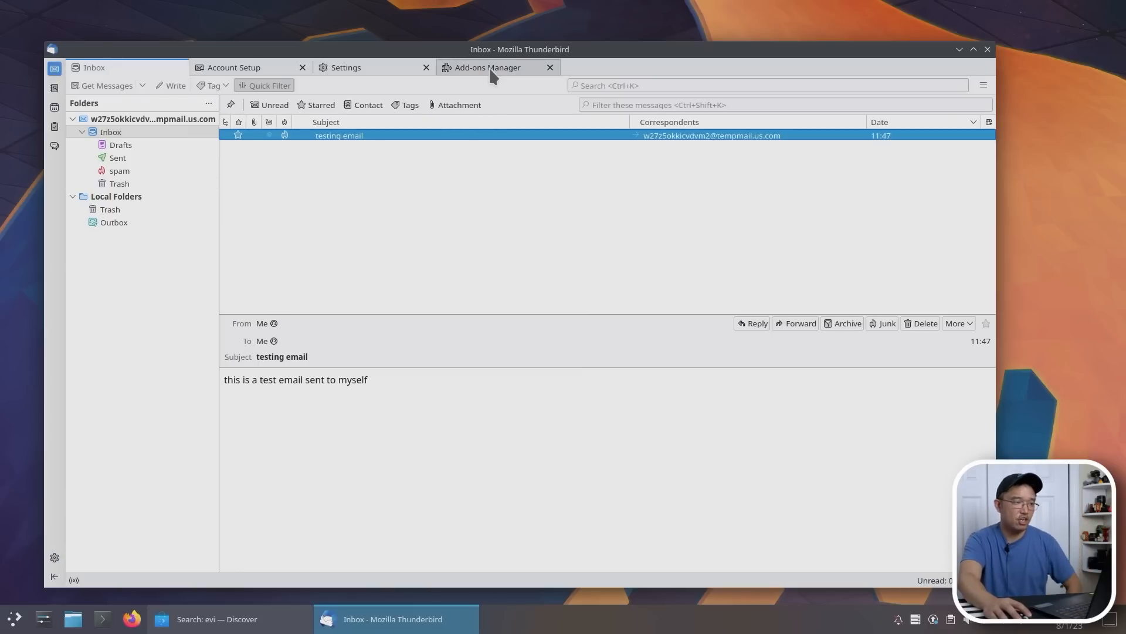
# Step: Launch Evolution and advance its first-run wizard past Welcome and Restore from Backup to Identity
pyautogui.click(958, 50)
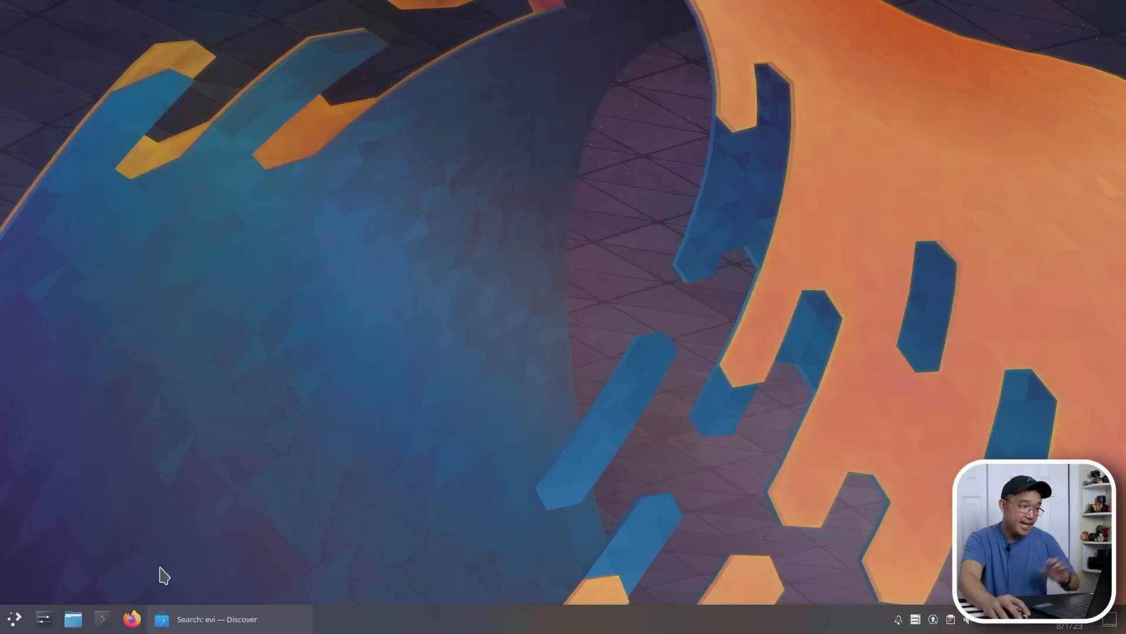
pyautogui.click(14, 618)
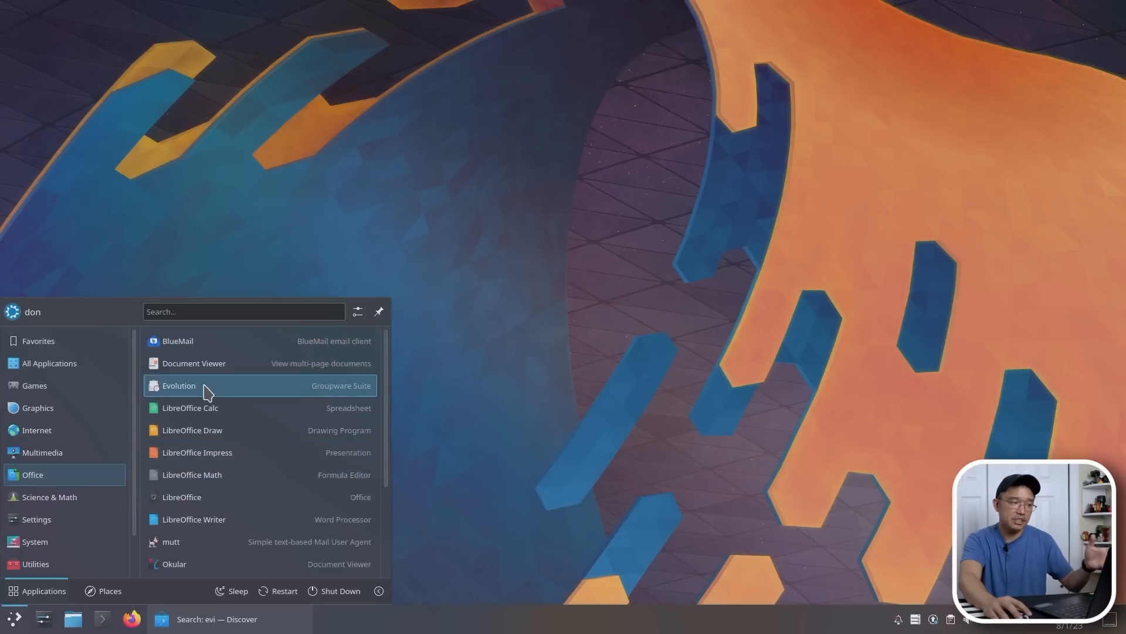
pyautogui.click(178, 385)
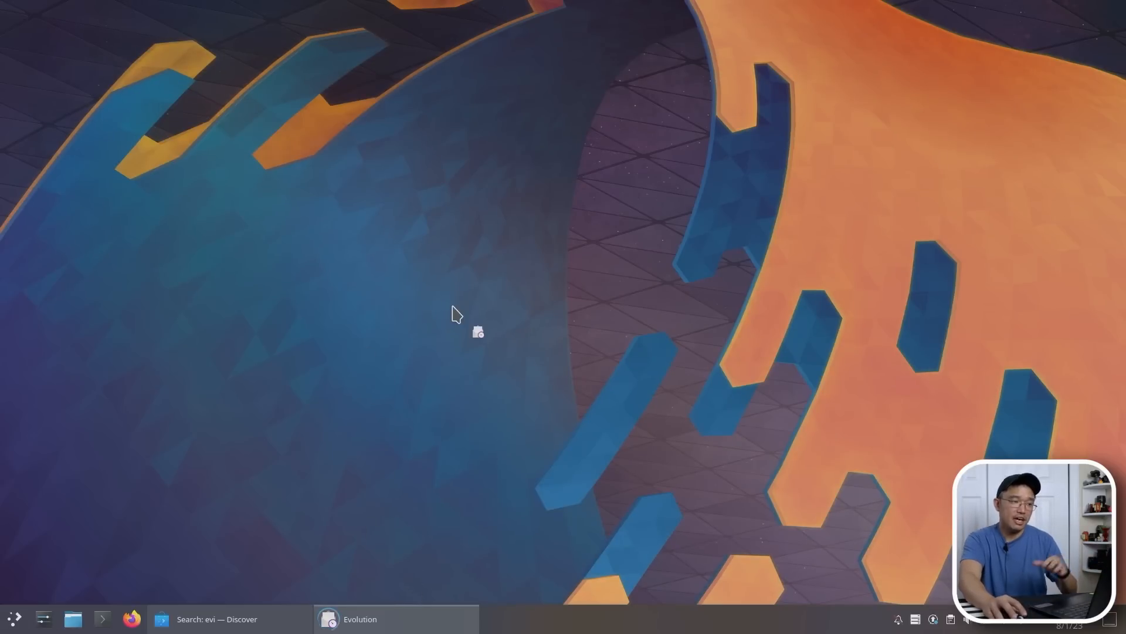
pyautogui.click(347, 619)
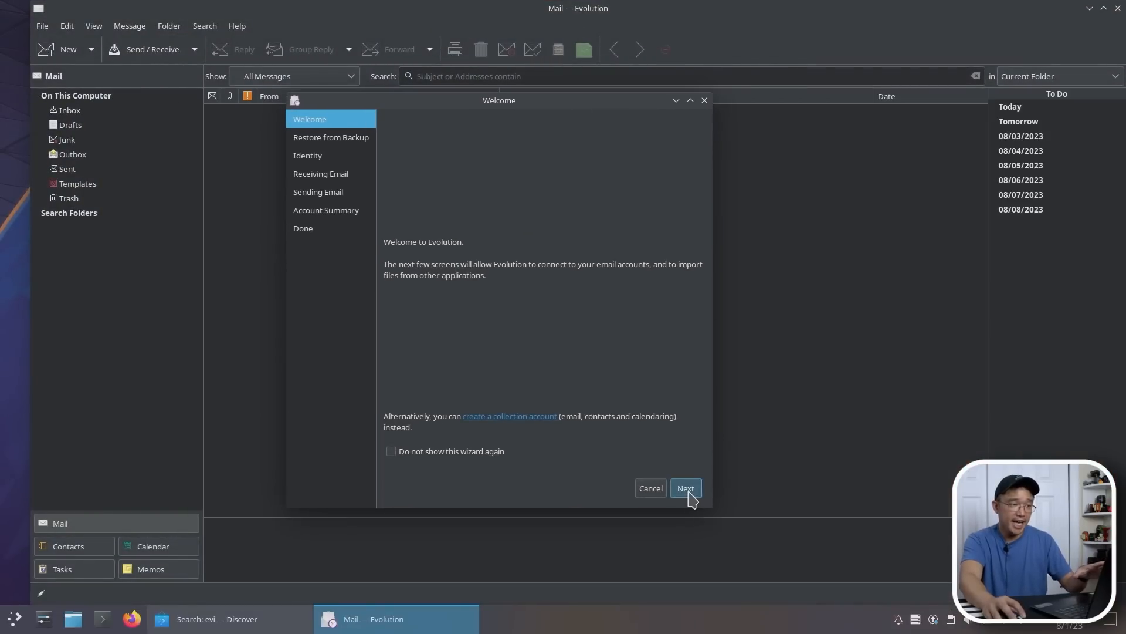
pyautogui.click(684, 488)
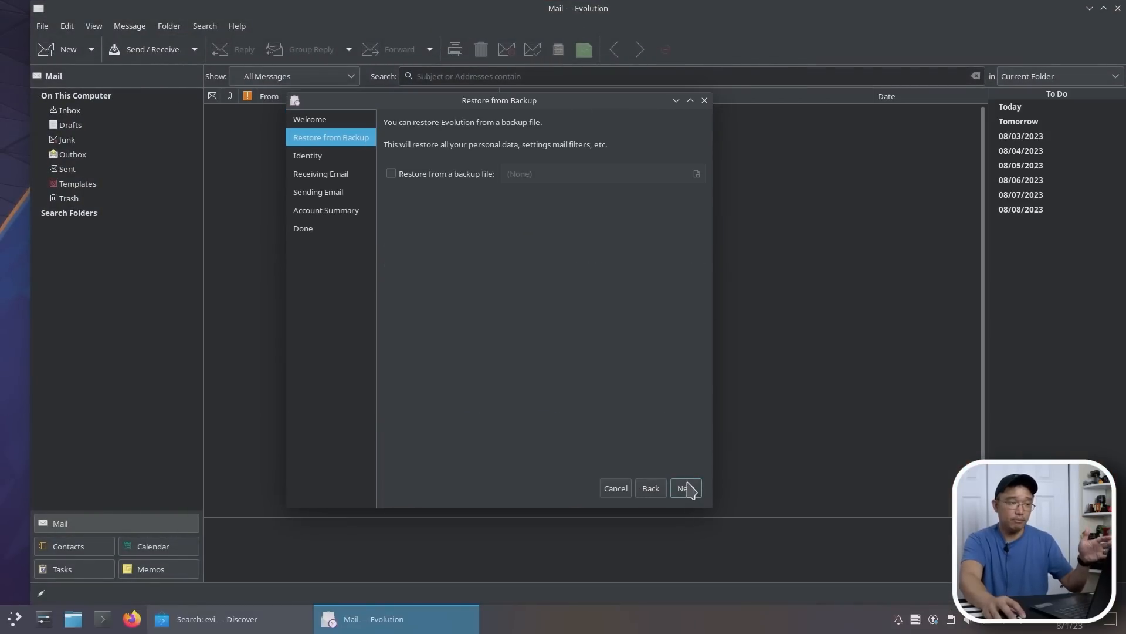
pyautogui.click(684, 488)
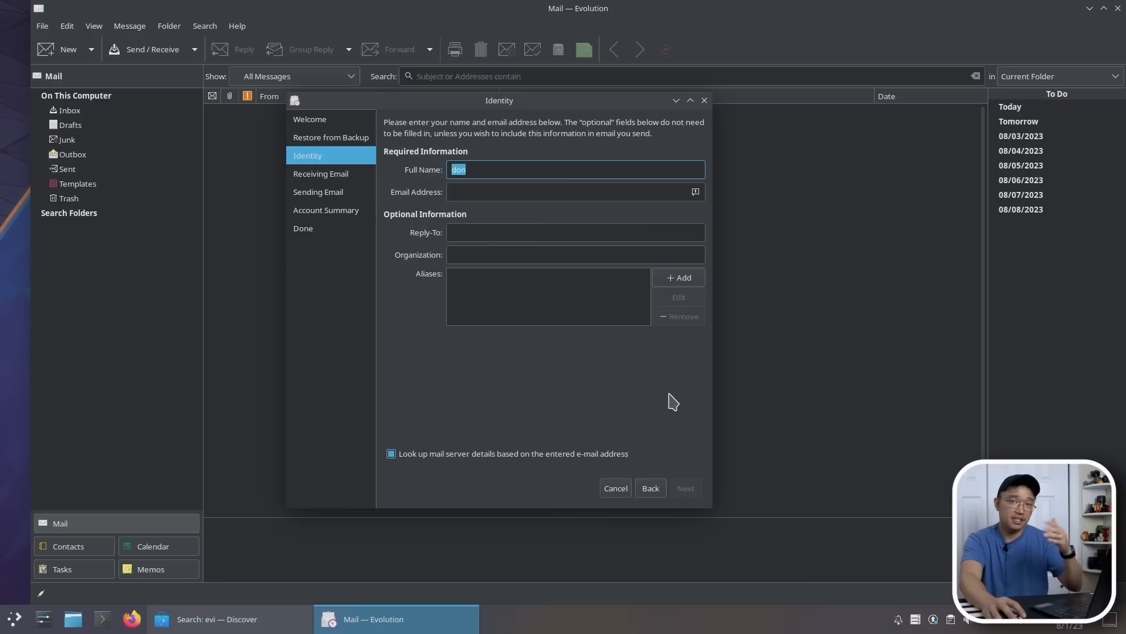
pyautogui.moveTo(419, 196)
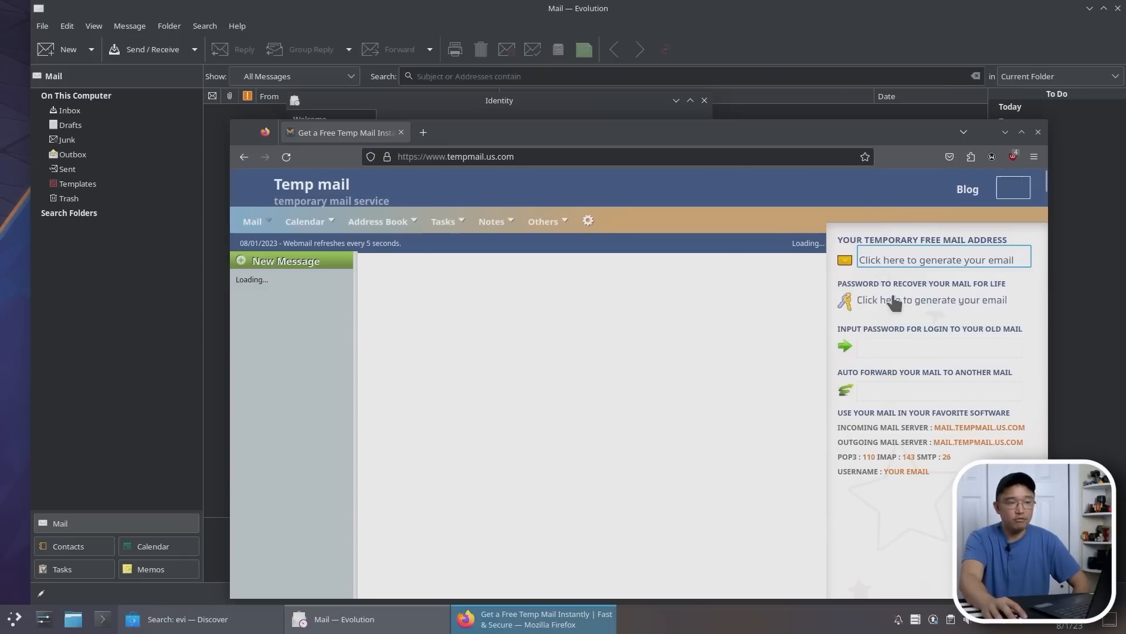
pyautogui.moveTo(931, 271)
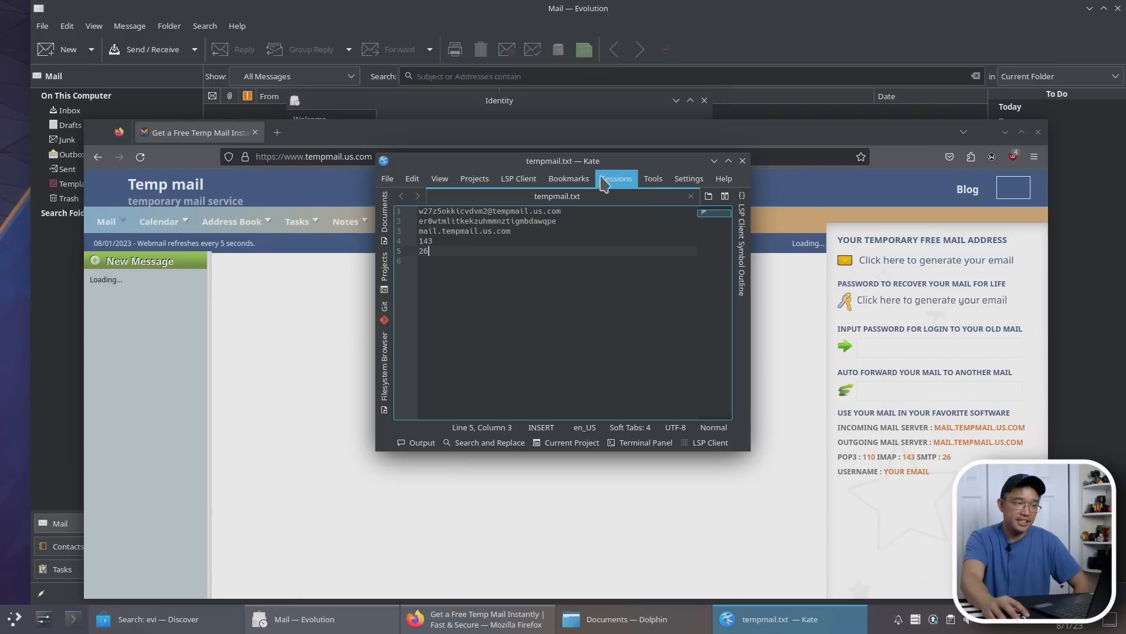
# Step: Move the Kate tempmail.txt notes window aside to the right of the Firefox temp-mail page
pyautogui.moveTo(563, 160); pyautogui.dragTo(704, 156)
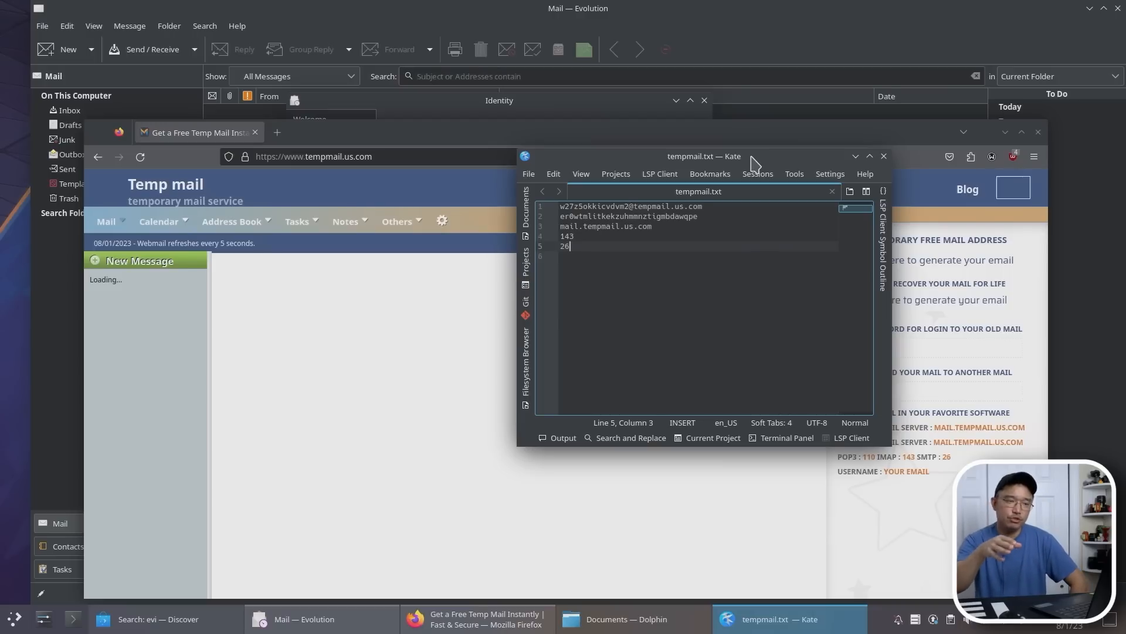
pyautogui.moveTo(811, 152)
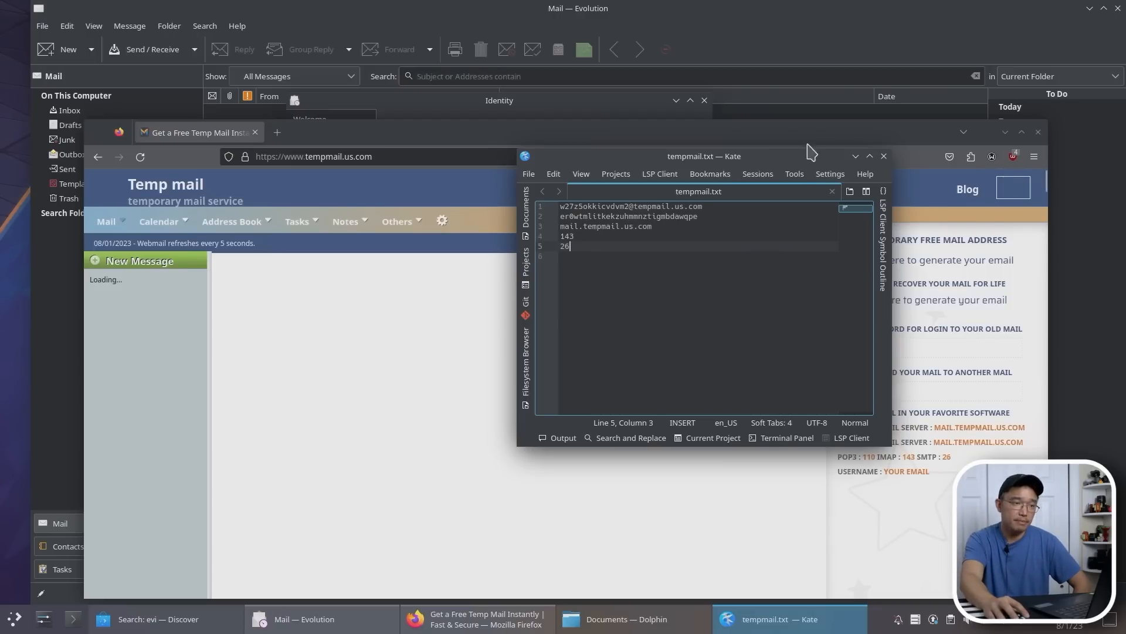
pyautogui.moveTo(704, 156); pyautogui.dragTo(731, 100)
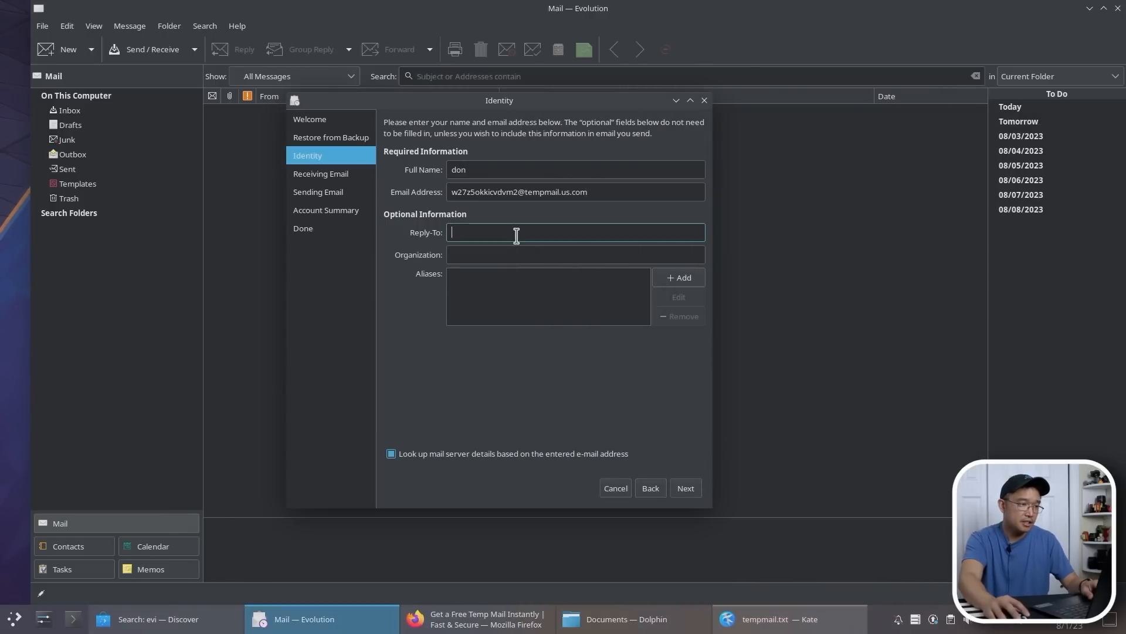
pyautogui.click(684, 488)
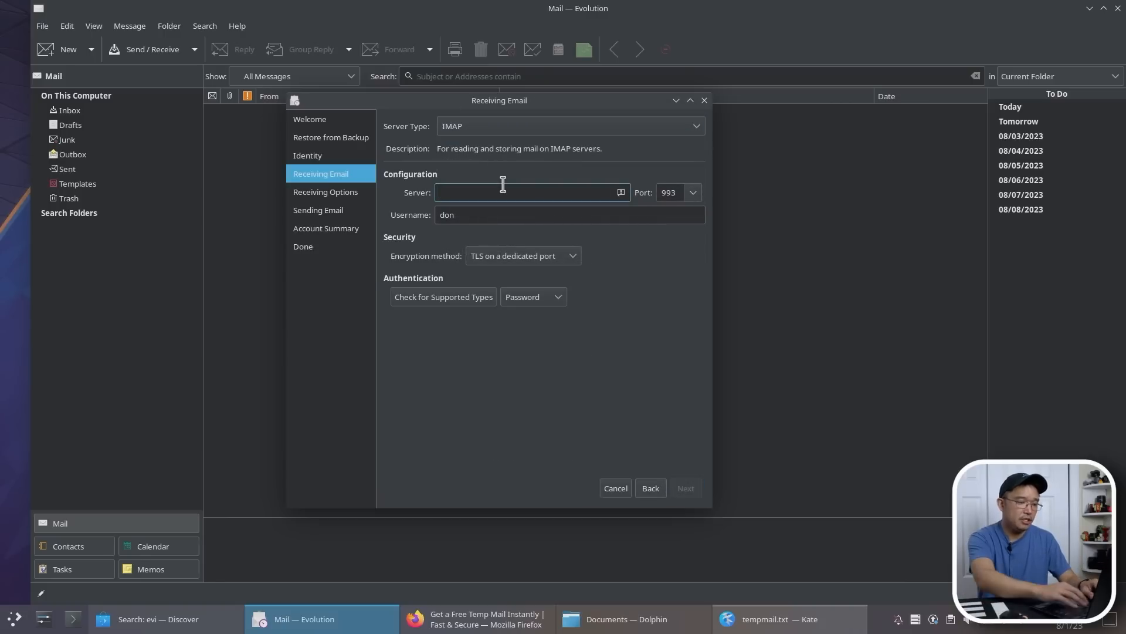
pyautogui.write('mail.tempmail.us.com')
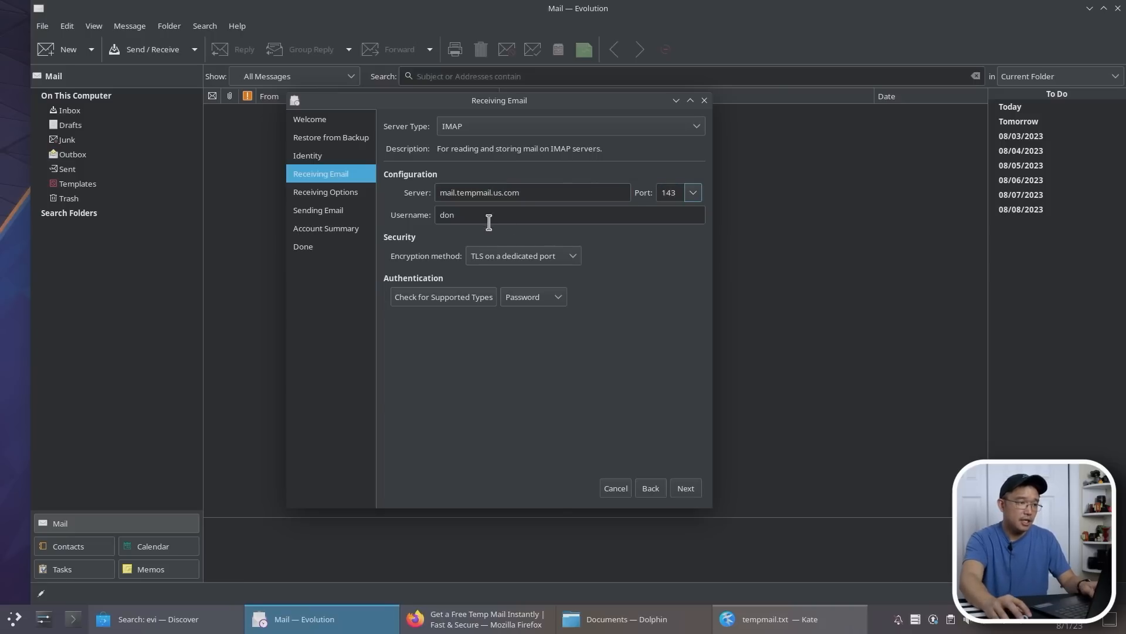
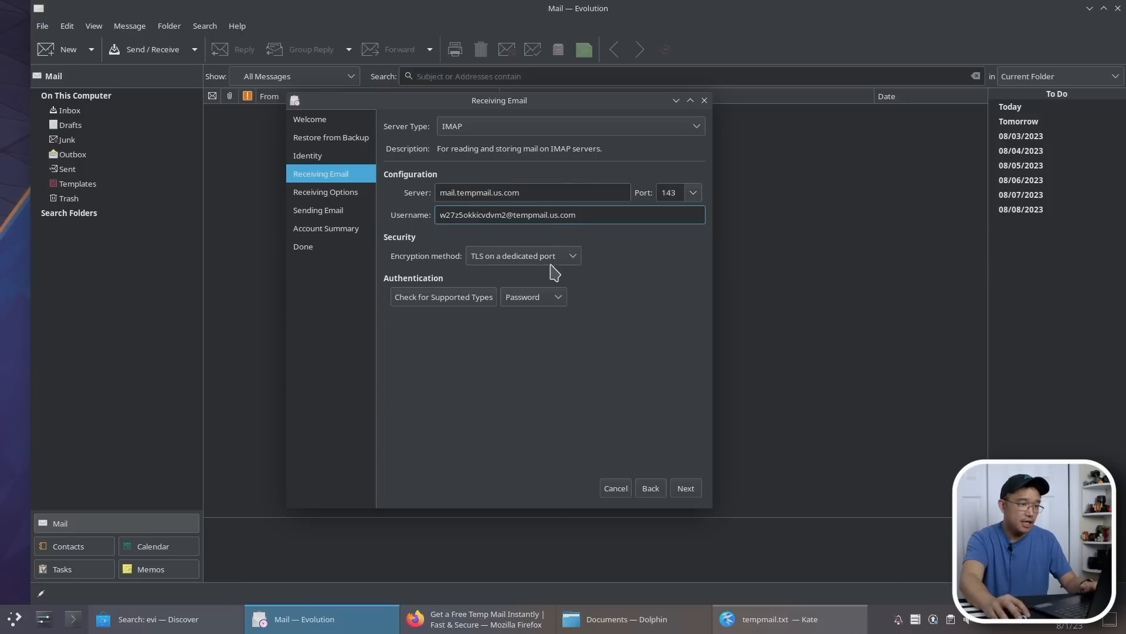
pyautogui.click(523, 255)
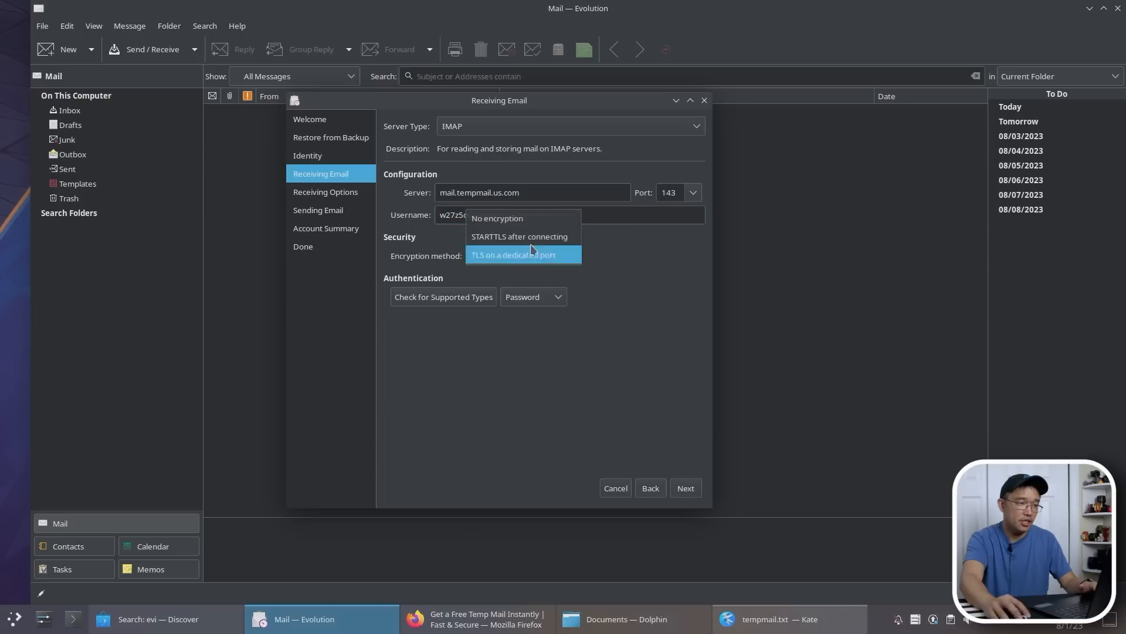
pyautogui.click(497, 218)
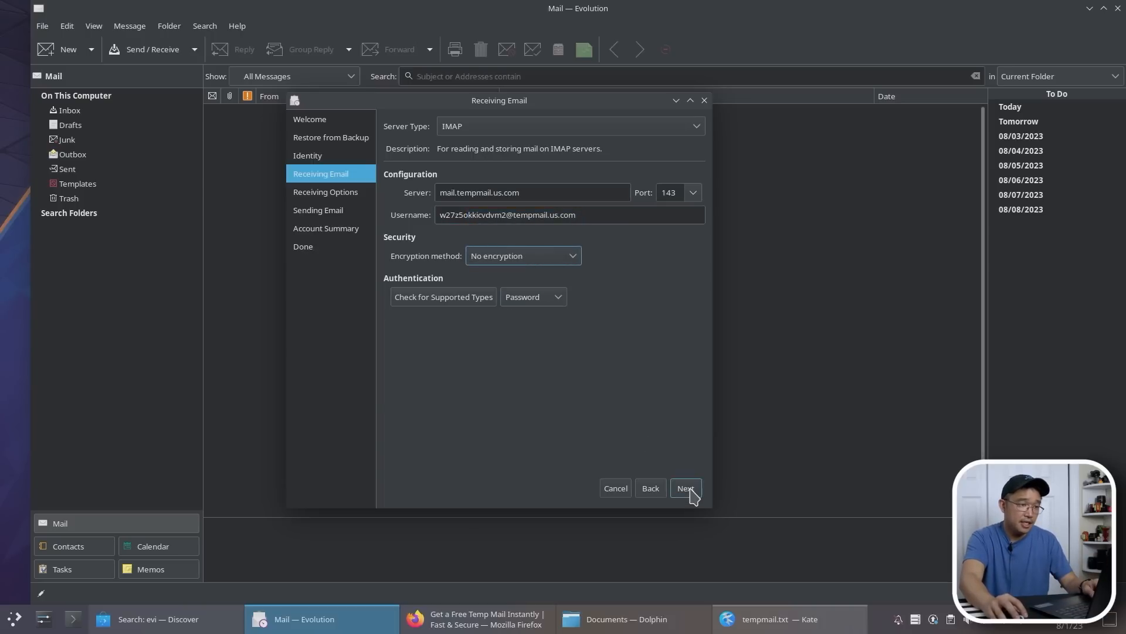
pyautogui.click(684, 488)
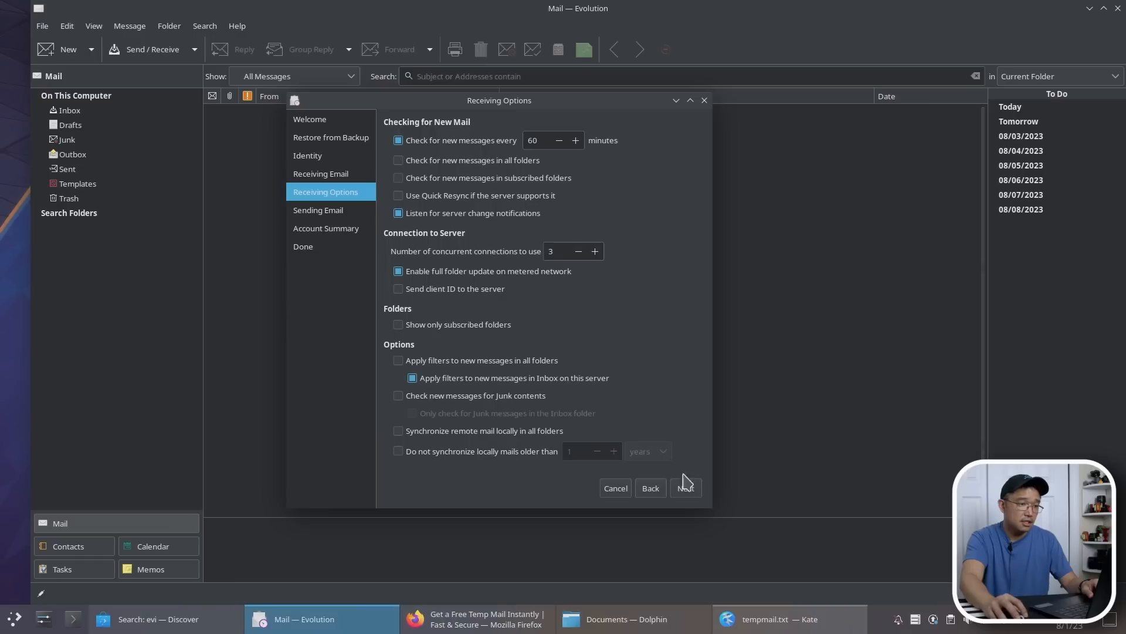
pyautogui.click(682, 488)
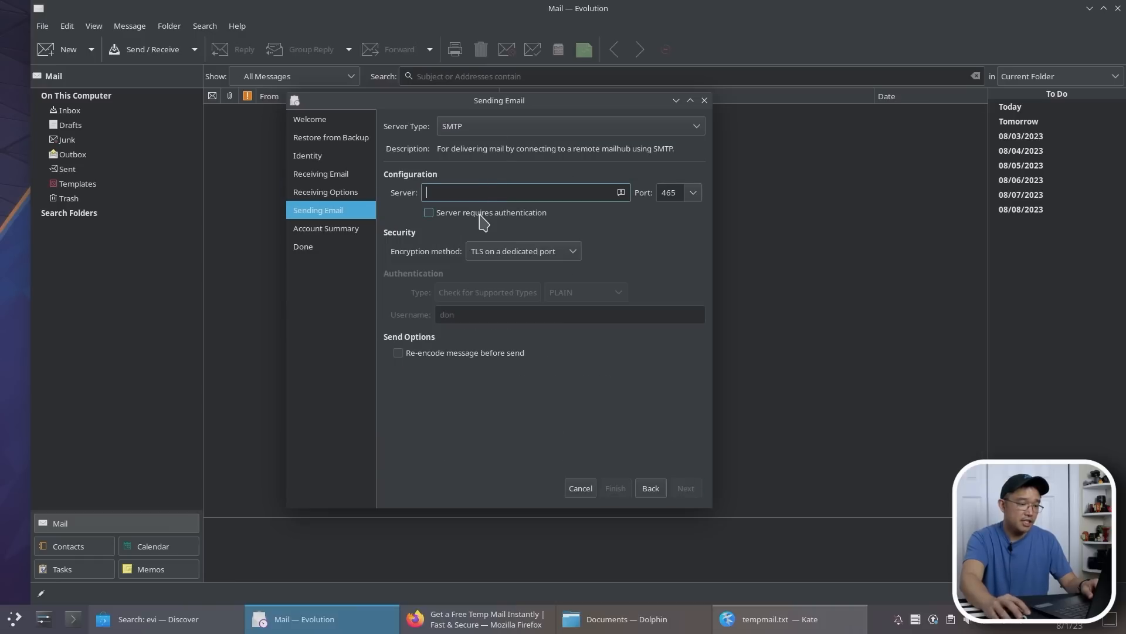
# Step: Set the outgoing server to mail.tempmail...com on port 26 with STARTTLS after connecting
pyautogui.write('mail.tempmail.us.')
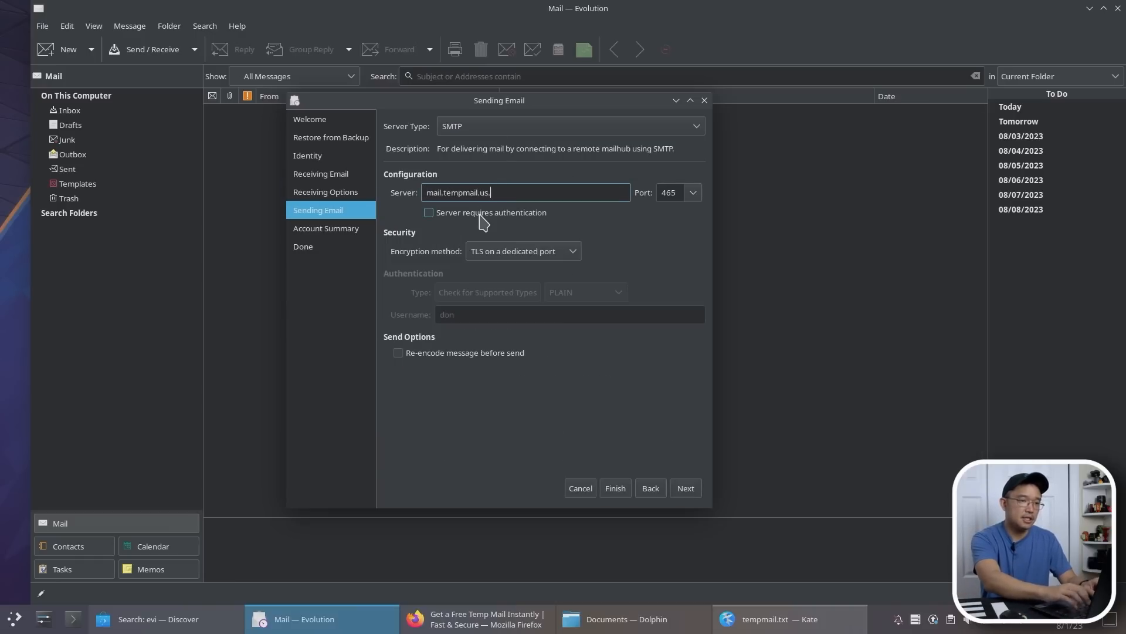
pyautogui.write('com')
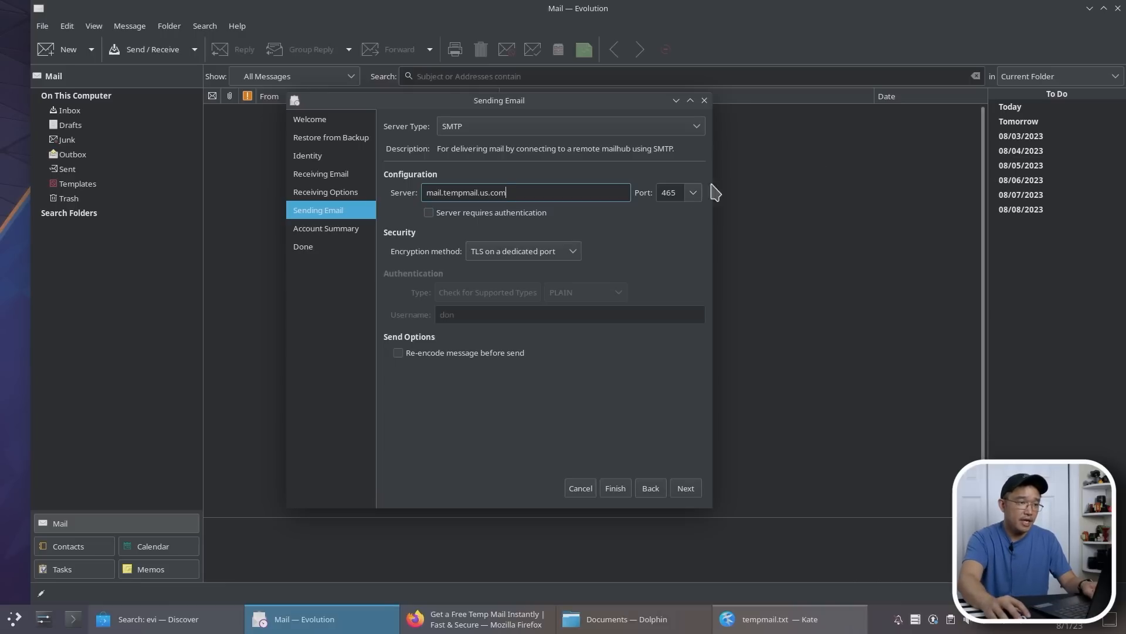
pyautogui.click(693, 192)
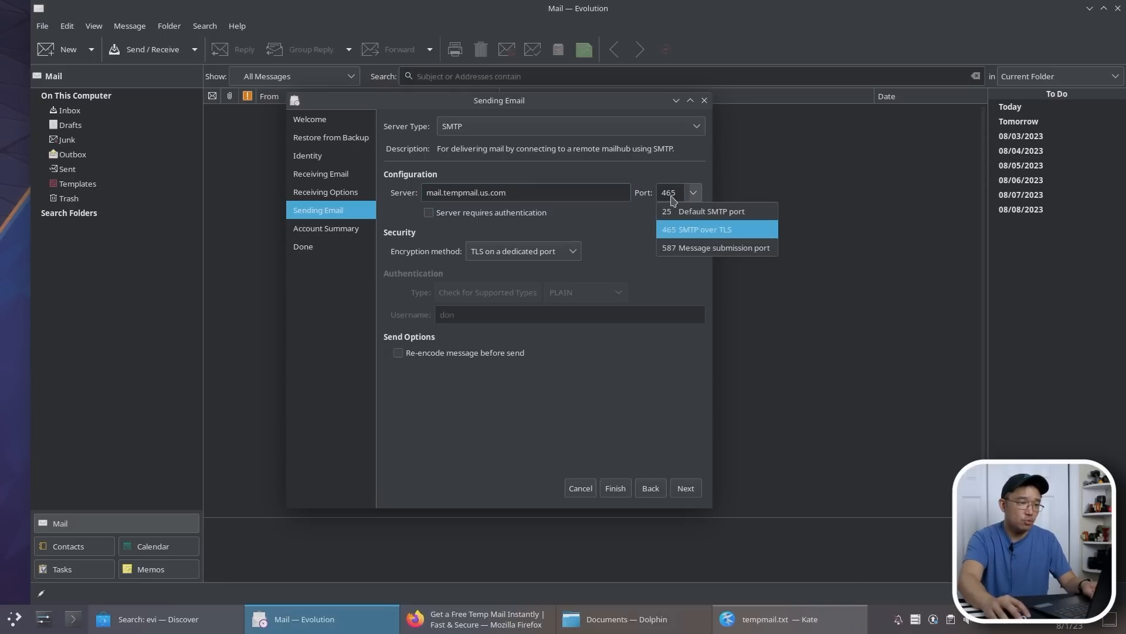
pyautogui.write('26')
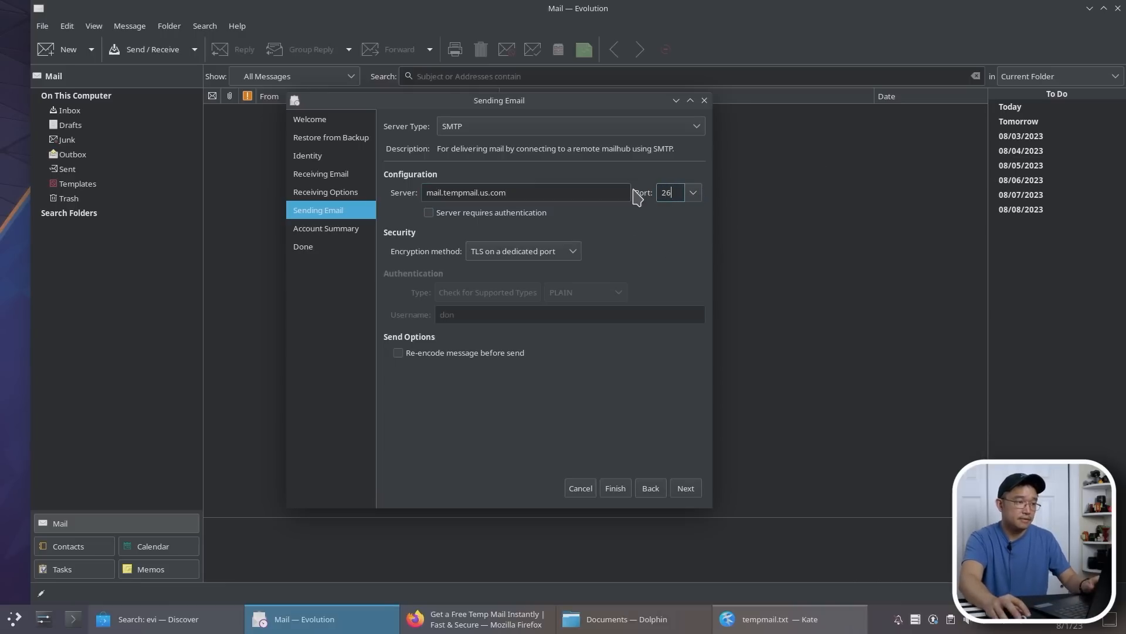
pyautogui.click(523, 252)
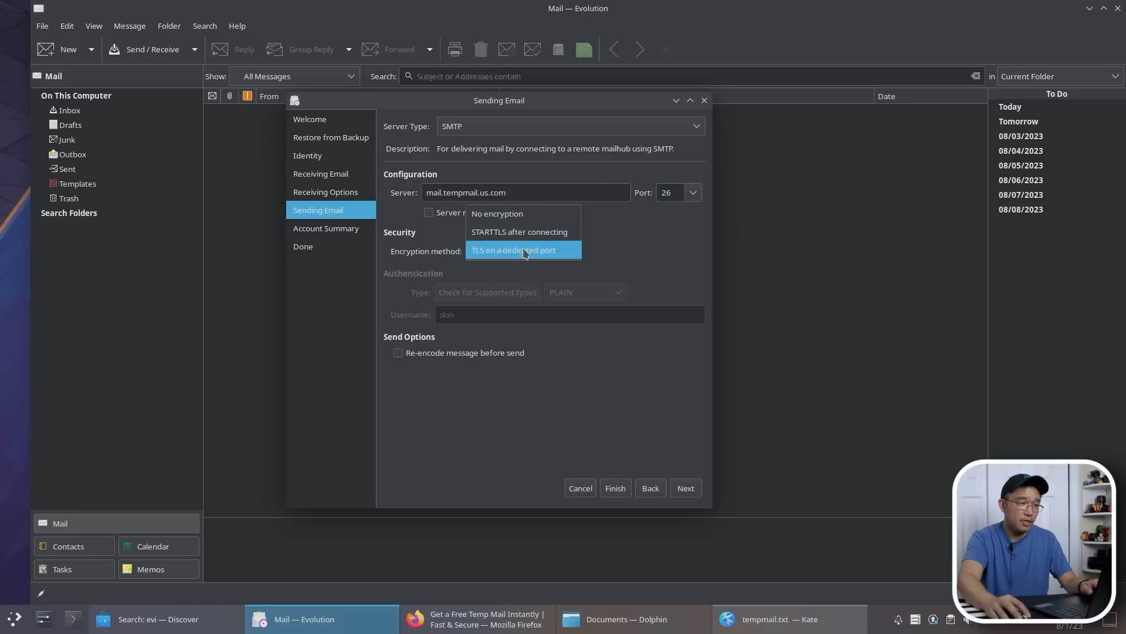
pyautogui.click(520, 231)
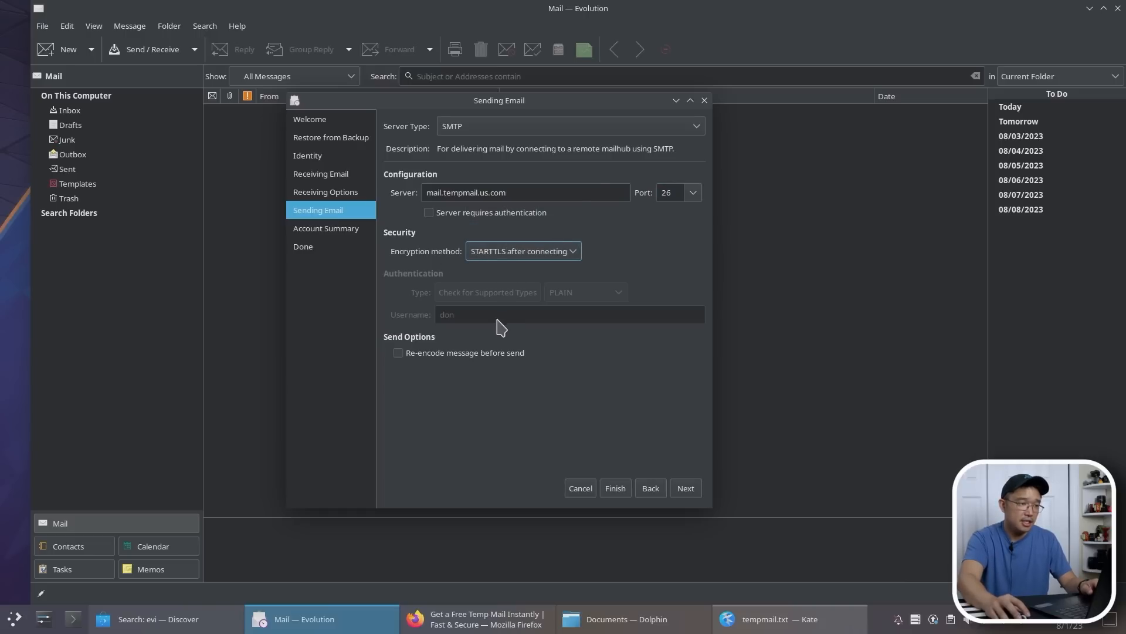
pyautogui.moveTo(642, 507)
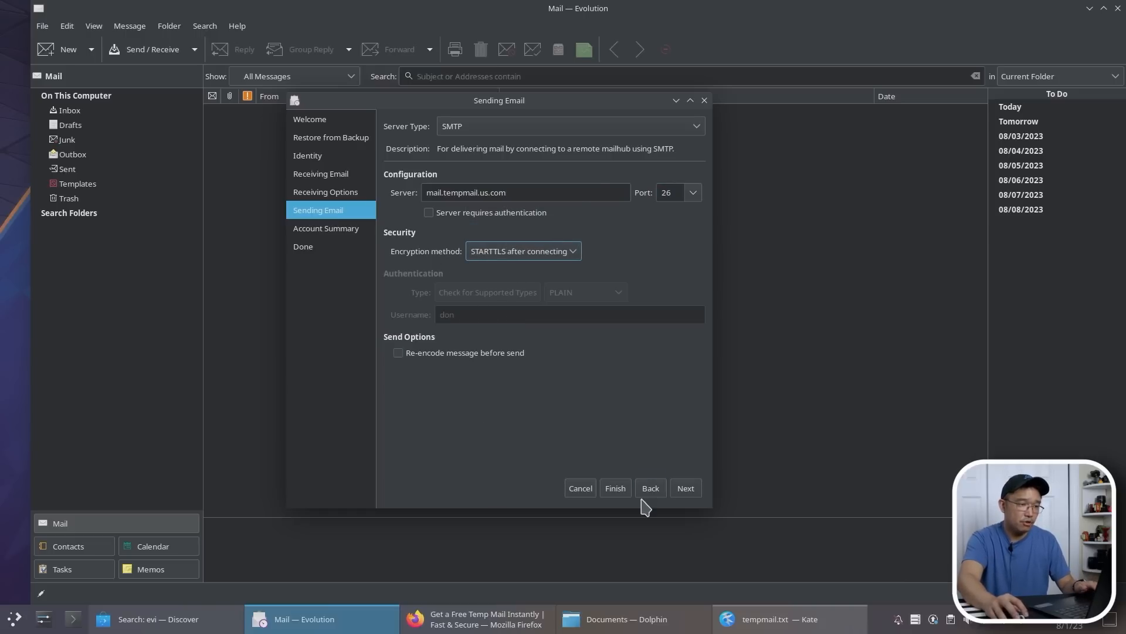
# Step: Accept the account summary, finish setup and open the new account's inbox
pyautogui.click(684, 488)
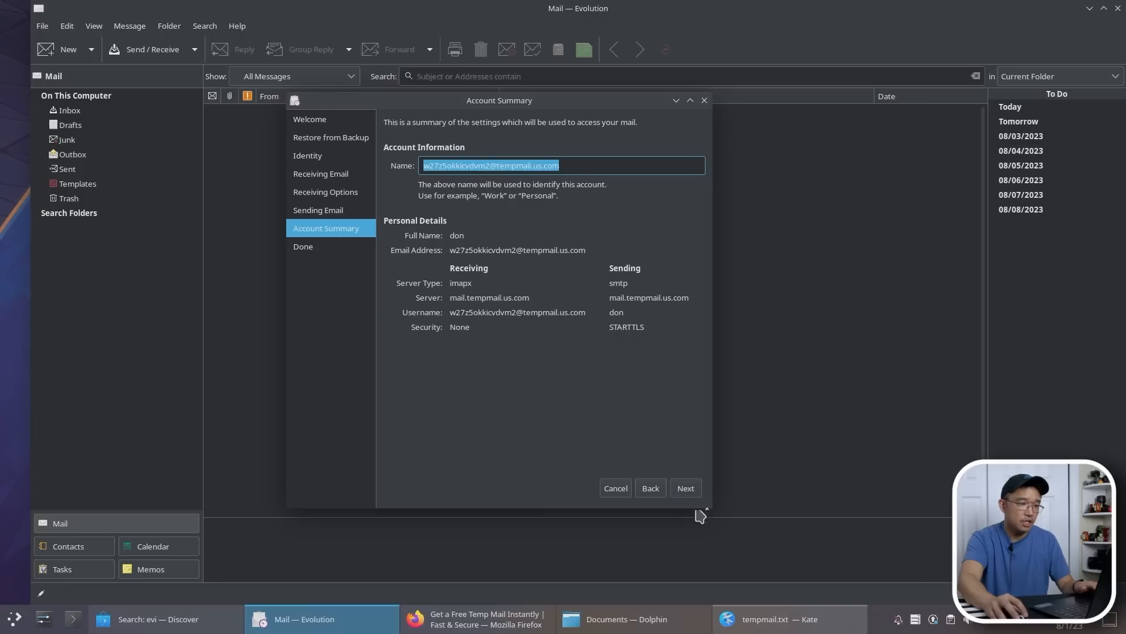
pyautogui.click(683, 488)
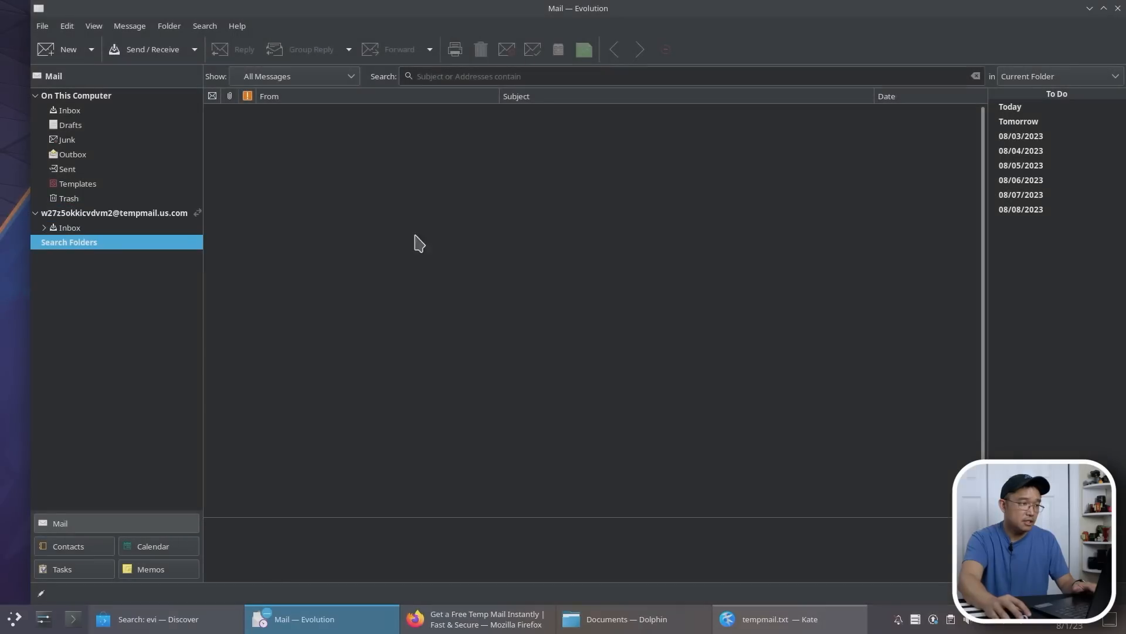
pyautogui.click(69, 228)
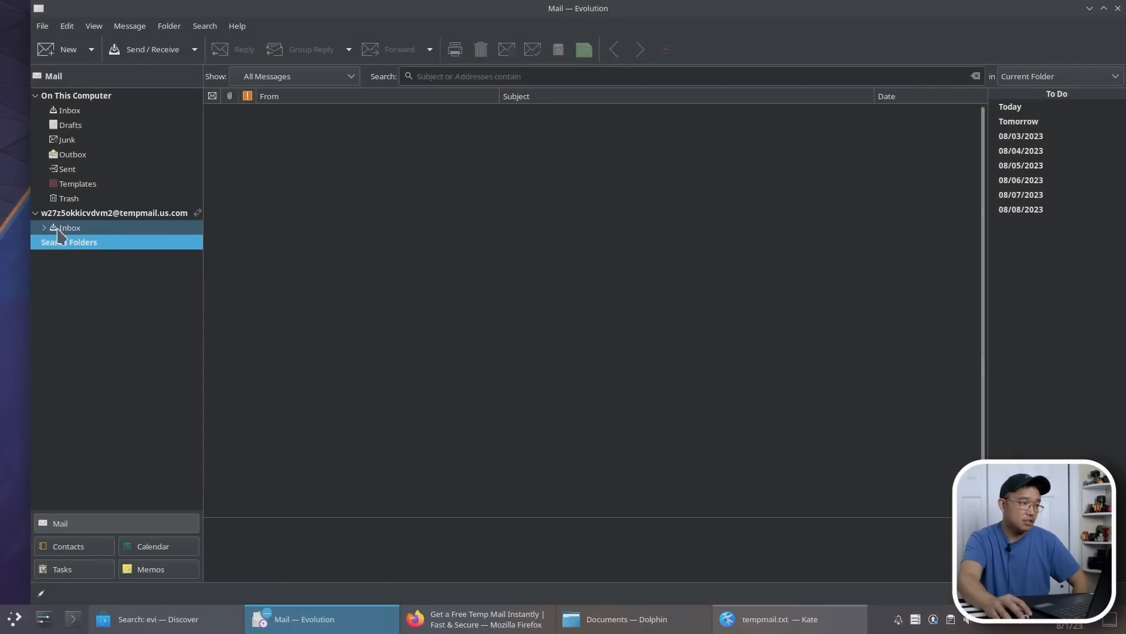
pyautogui.click(70, 228)
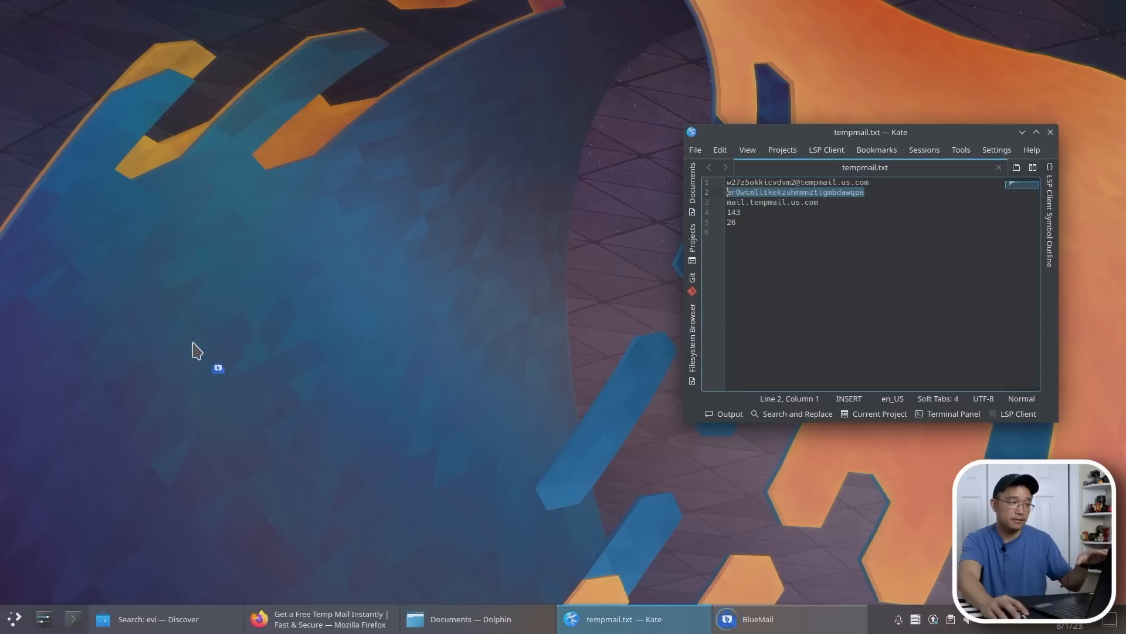
# Step: Launch BlueMail, continue past the welcome screen and choose manual account setup
pyautogui.click(727, 618)
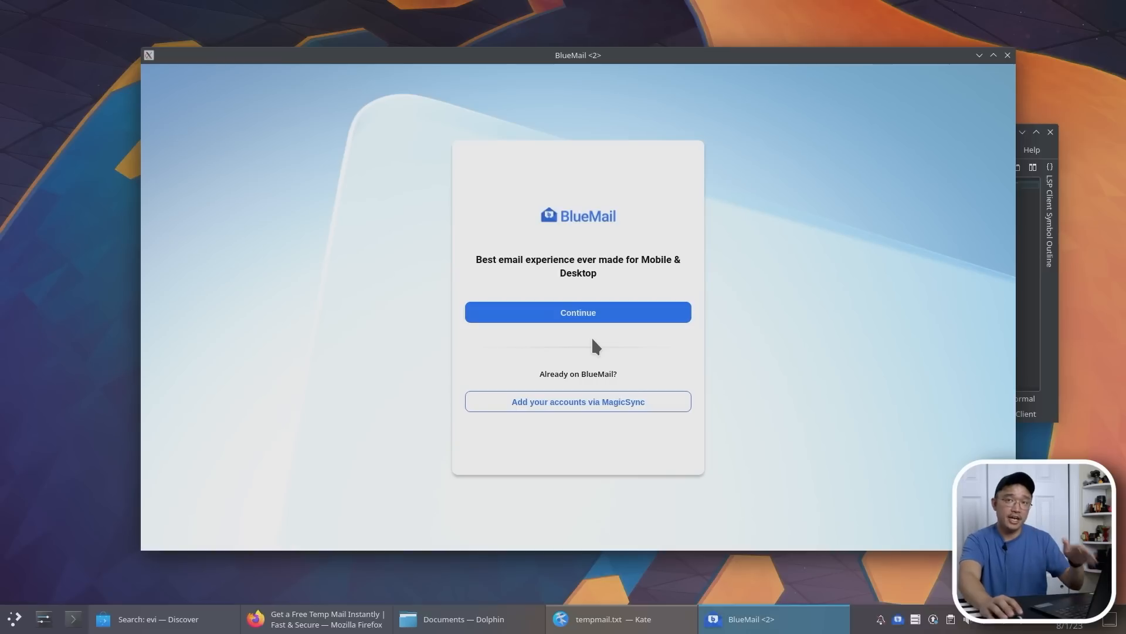
pyautogui.moveTo(594, 437)
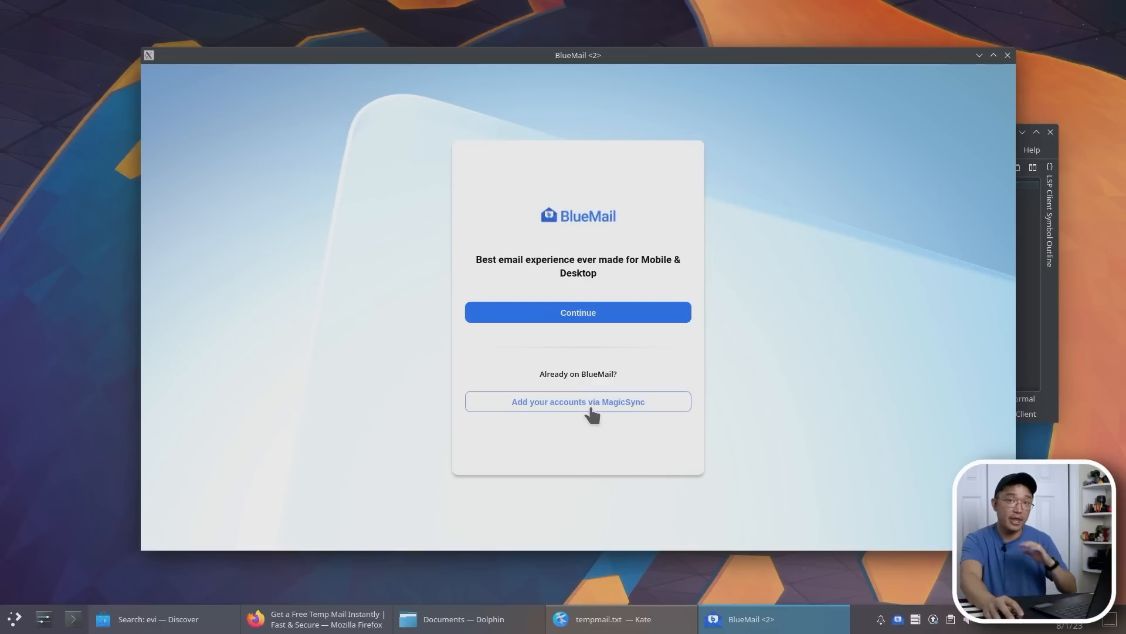
pyautogui.moveTo(538, 242)
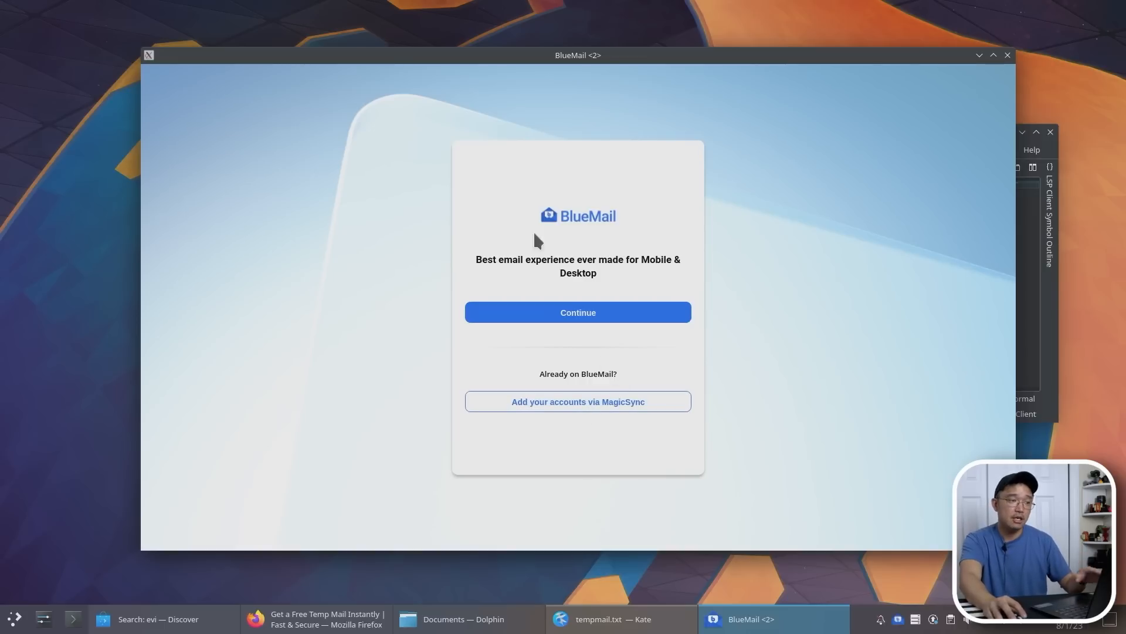
pyautogui.click(577, 312)
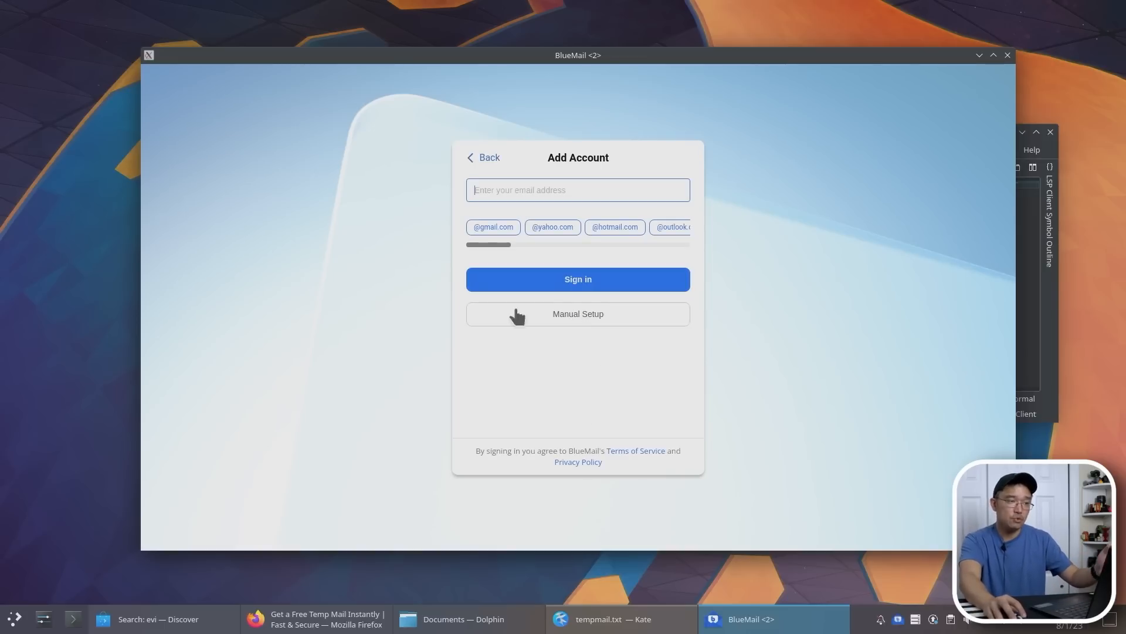
pyautogui.moveTo(556, 321)
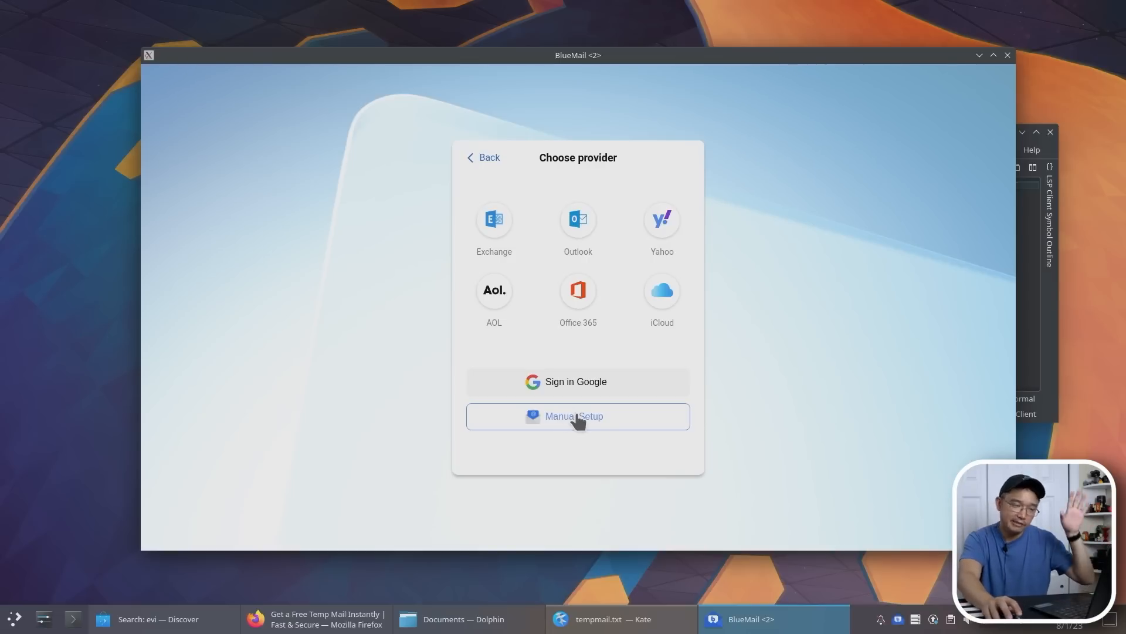
pyautogui.moveTo(591, 424)
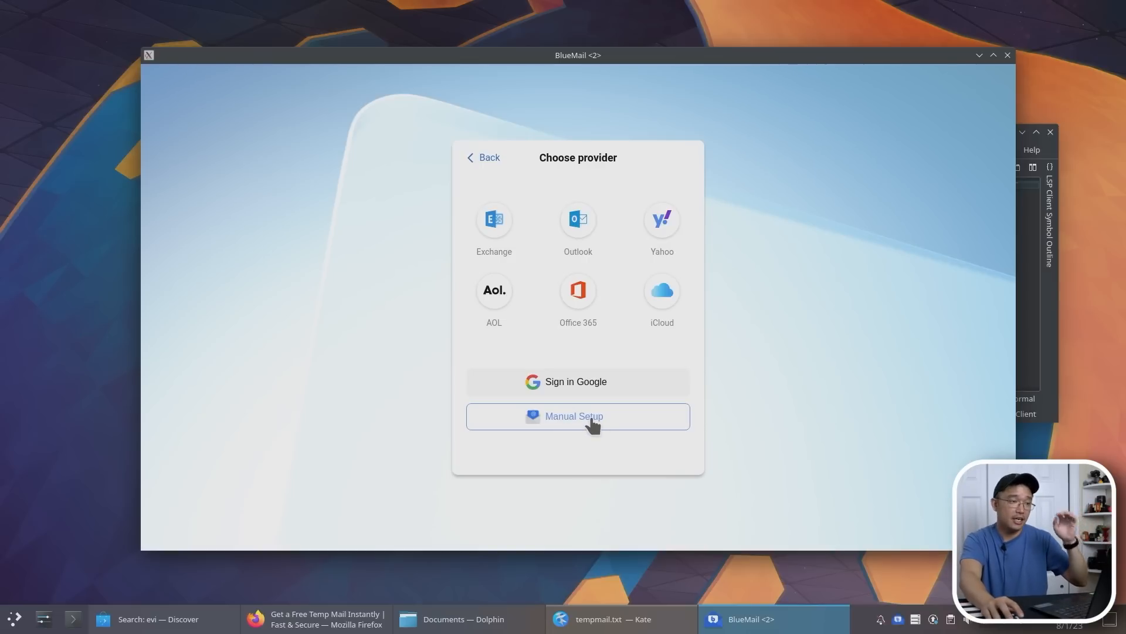
pyautogui.click(577, 415)
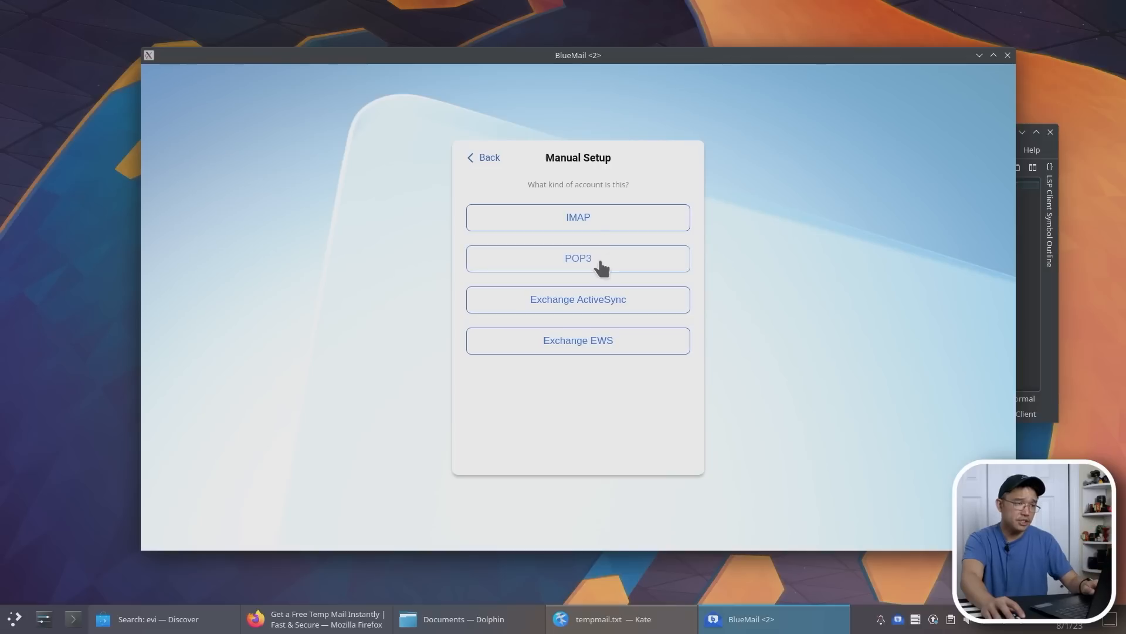
# Step: Set up an IMAP account with incoming server mail.tempmail, no security, and continue
pyautogui.click(577, 218)
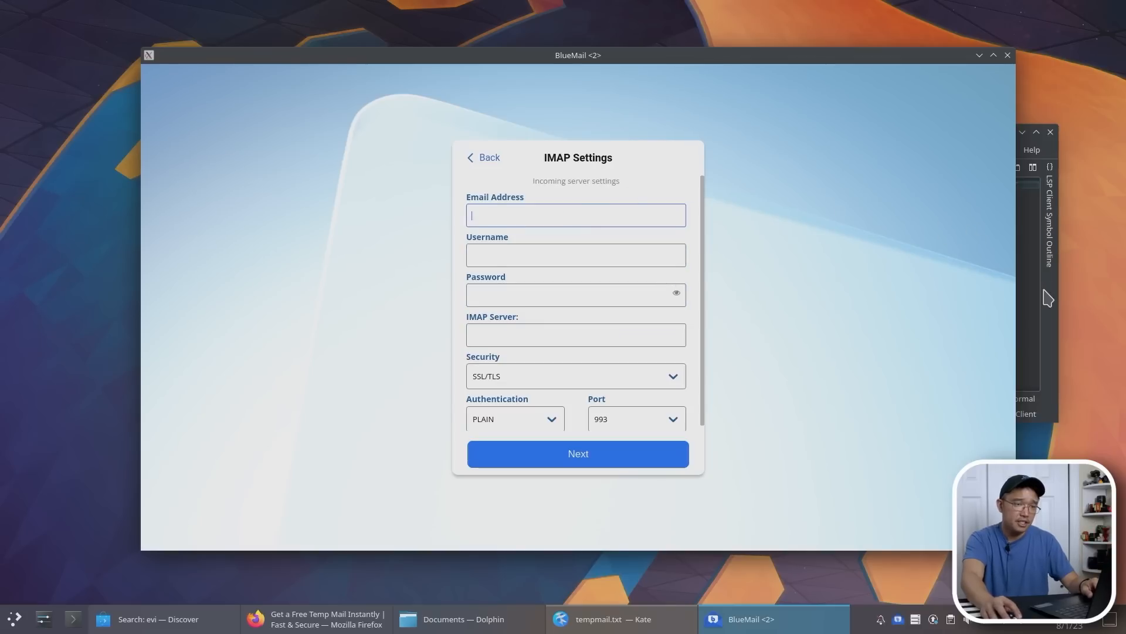
pyautogui.click(620, 618)
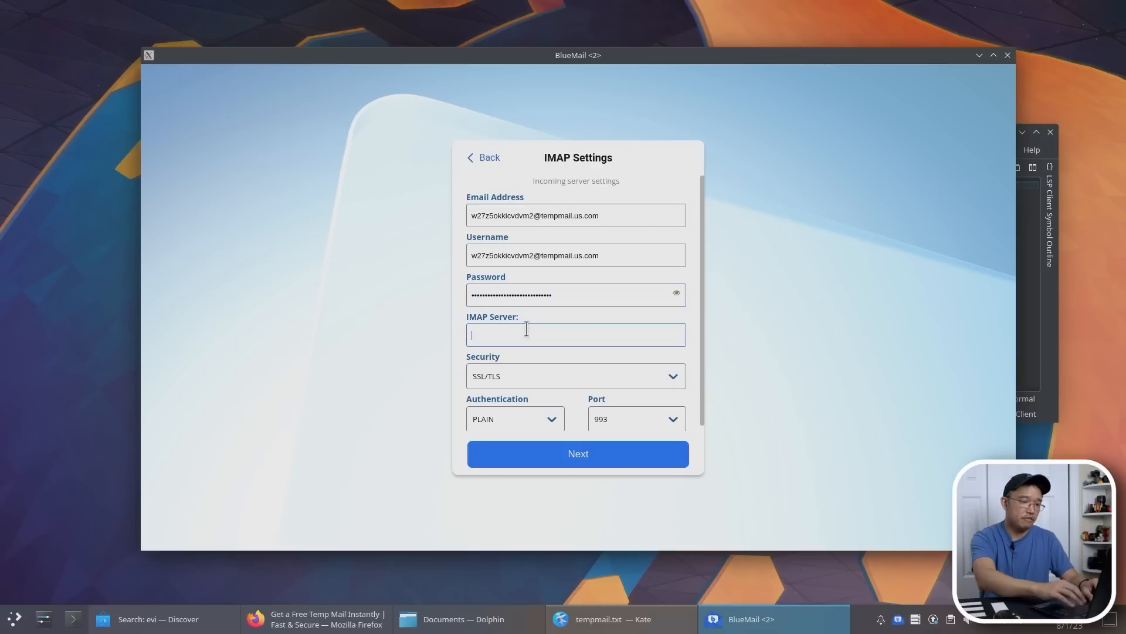
pyautogui.write('mail.tempmail.us.com')
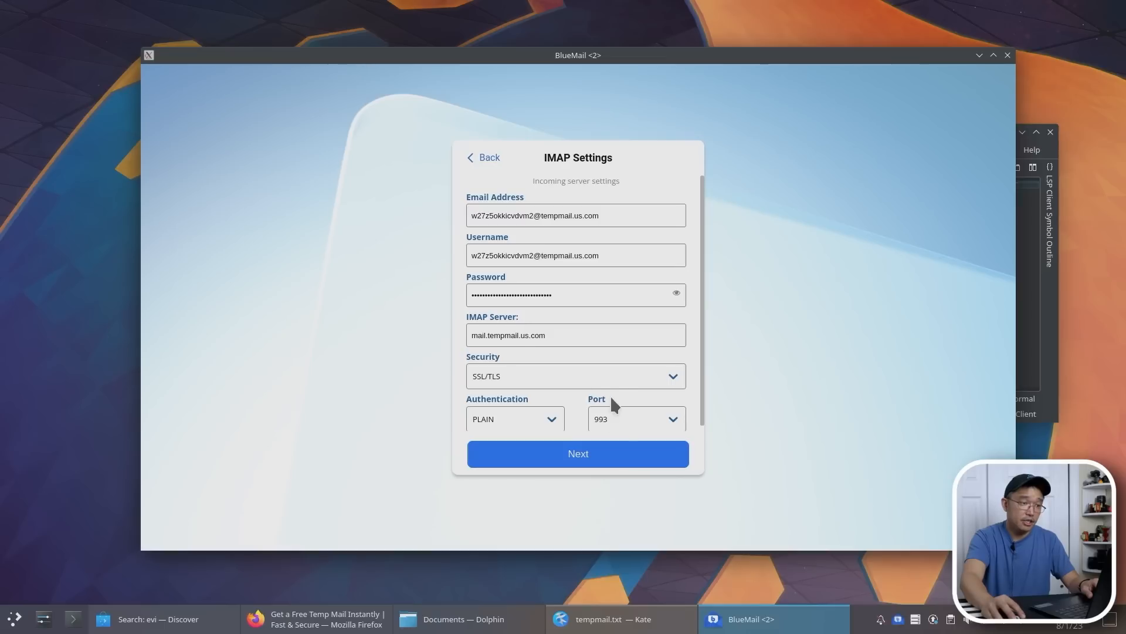
pyautogui.click(575, 375)
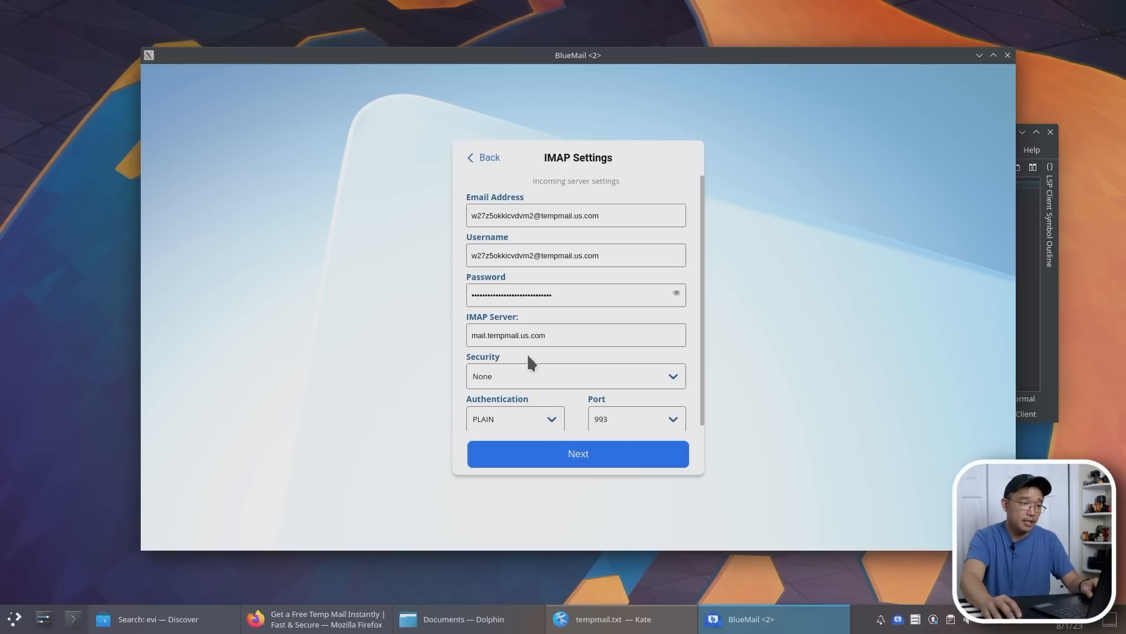
pyautogui.click(634, 419)
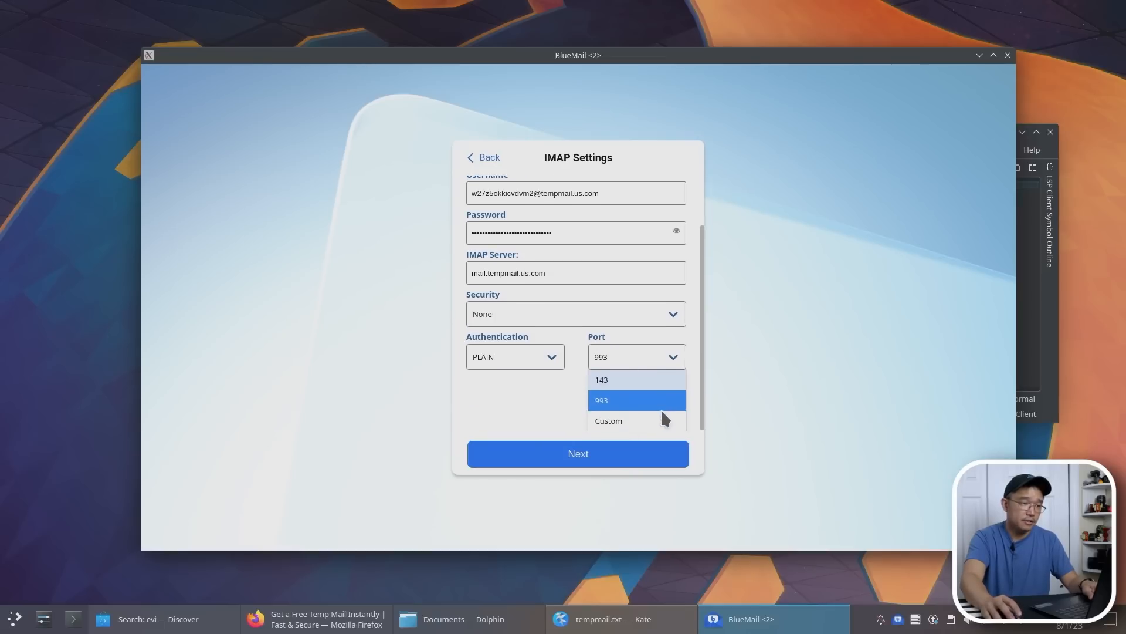
pyautogui.click(600, 379)
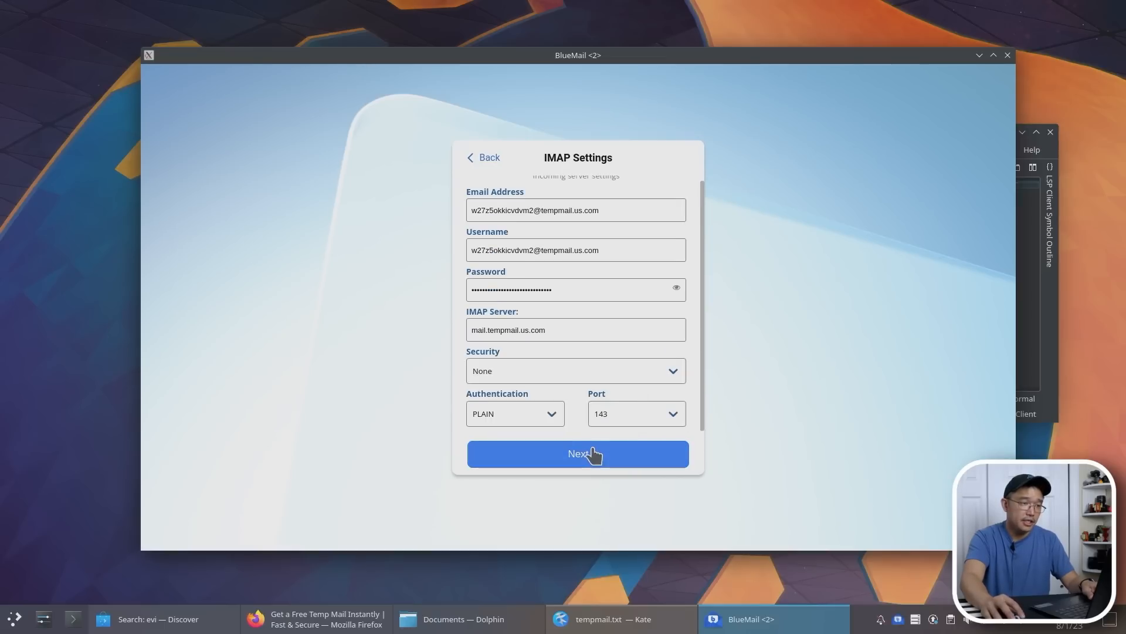
# Step: Enter the outgoing server with custom port 26, then name the account temp and continue
pyautogui.click(577, 453)
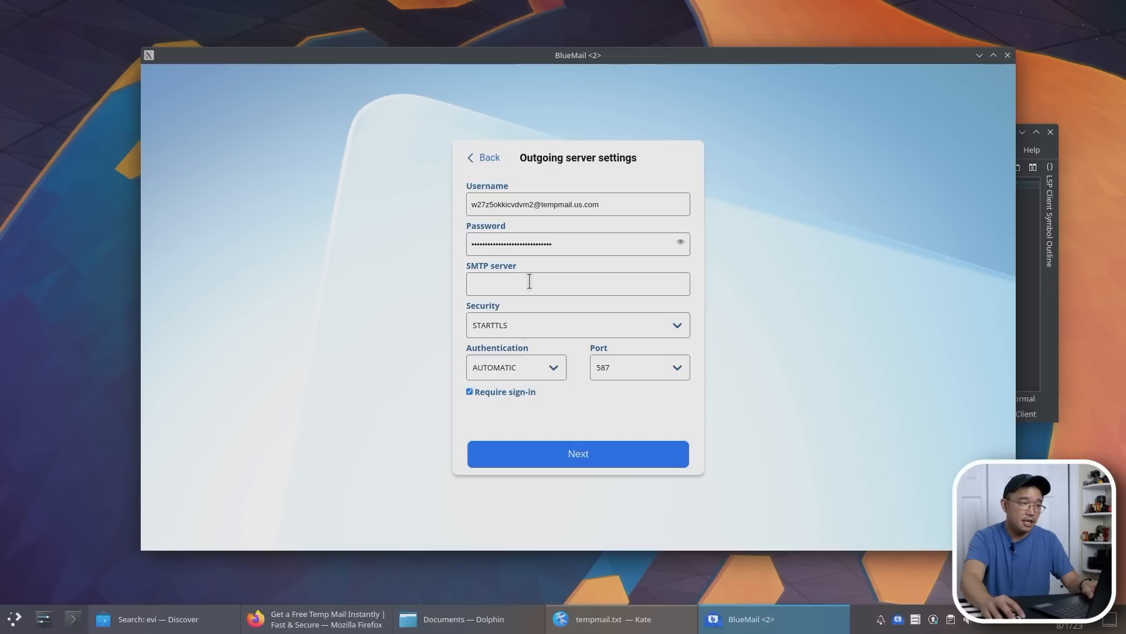
pyautogui.write('mail.tempmail.us.com')
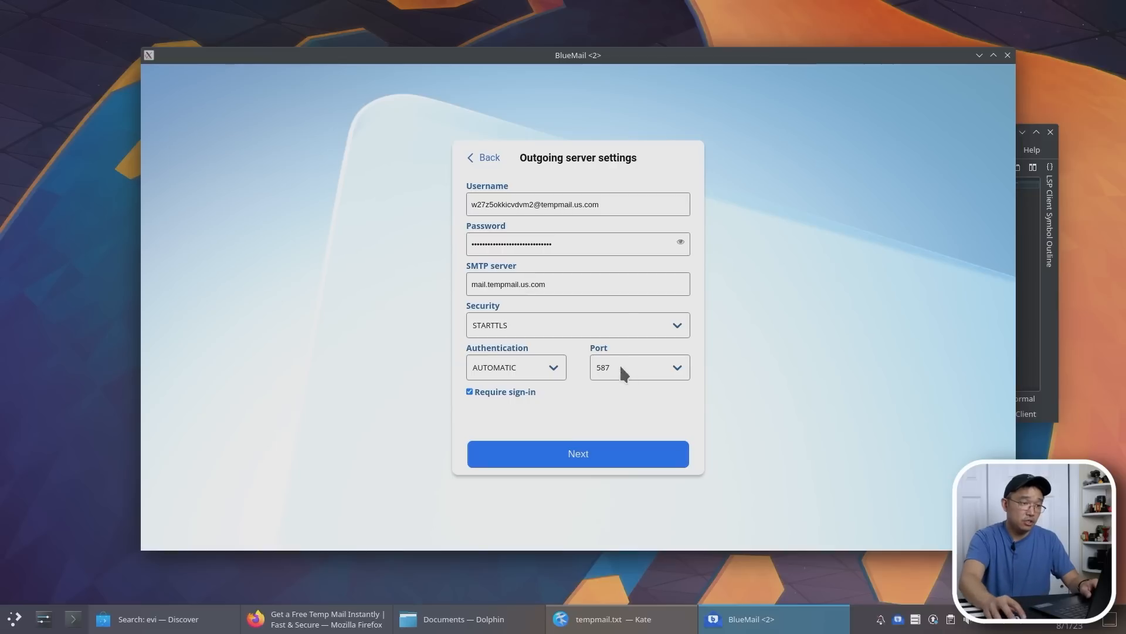
pyautogui.click(638, 367)
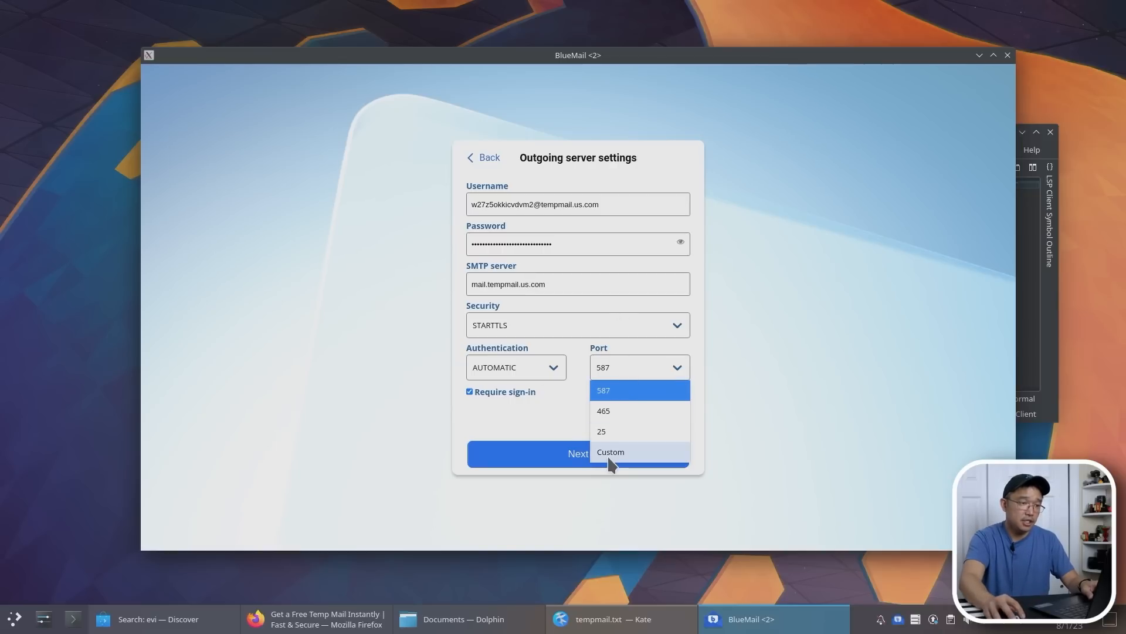
pyautogui.click(610, 451)
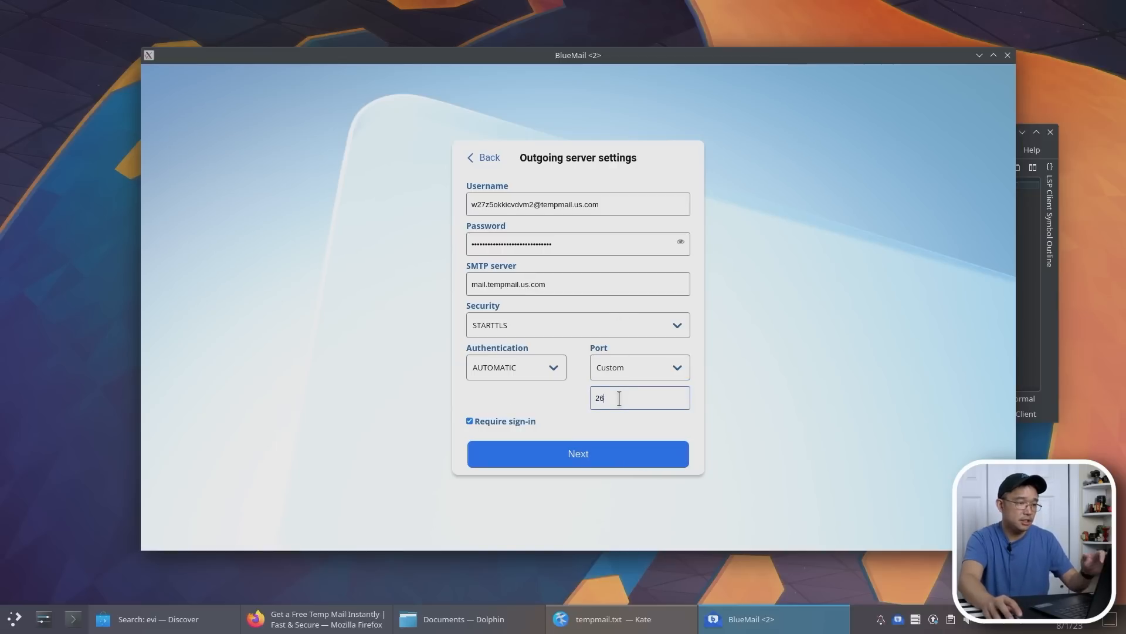
pyautogui.click(578, 452)
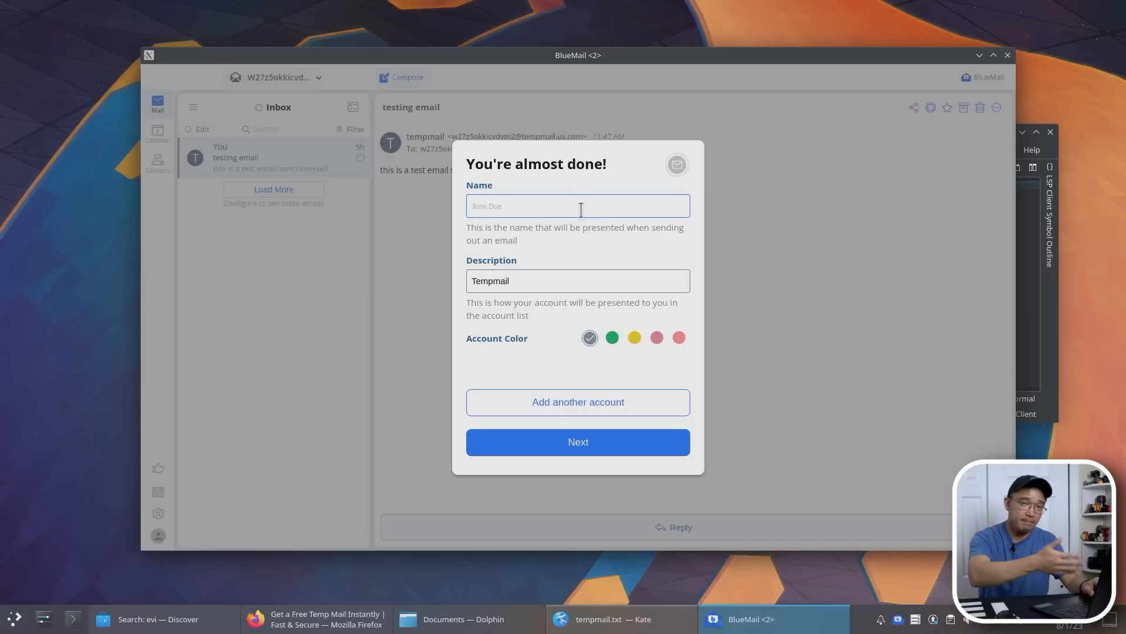
pyautogui.write('temp')
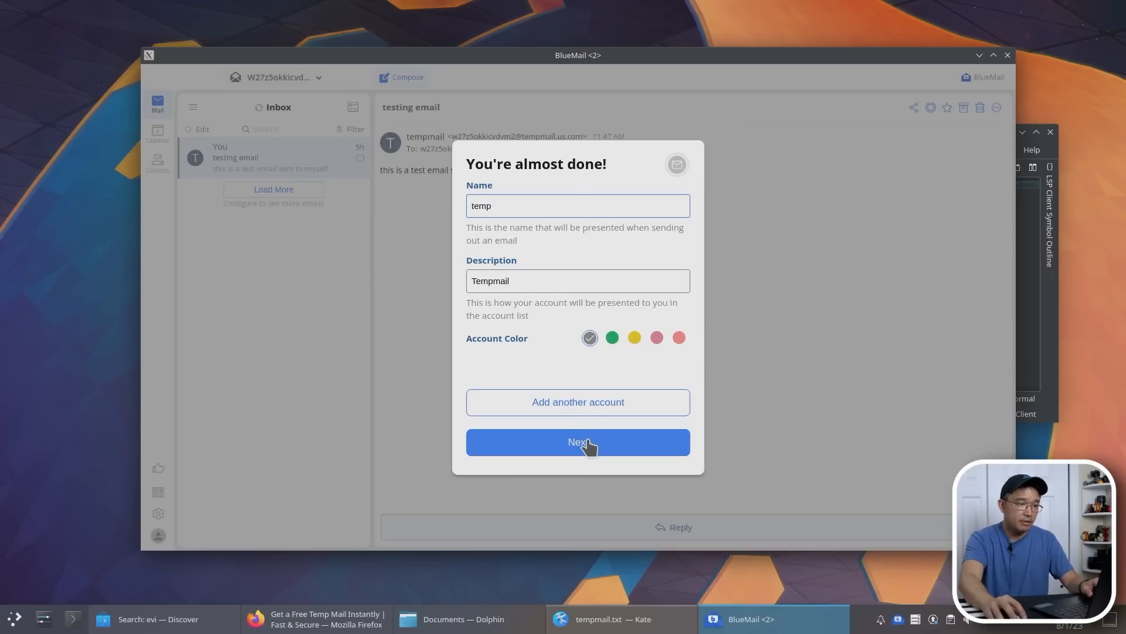
pyautogui.click(577, 442)
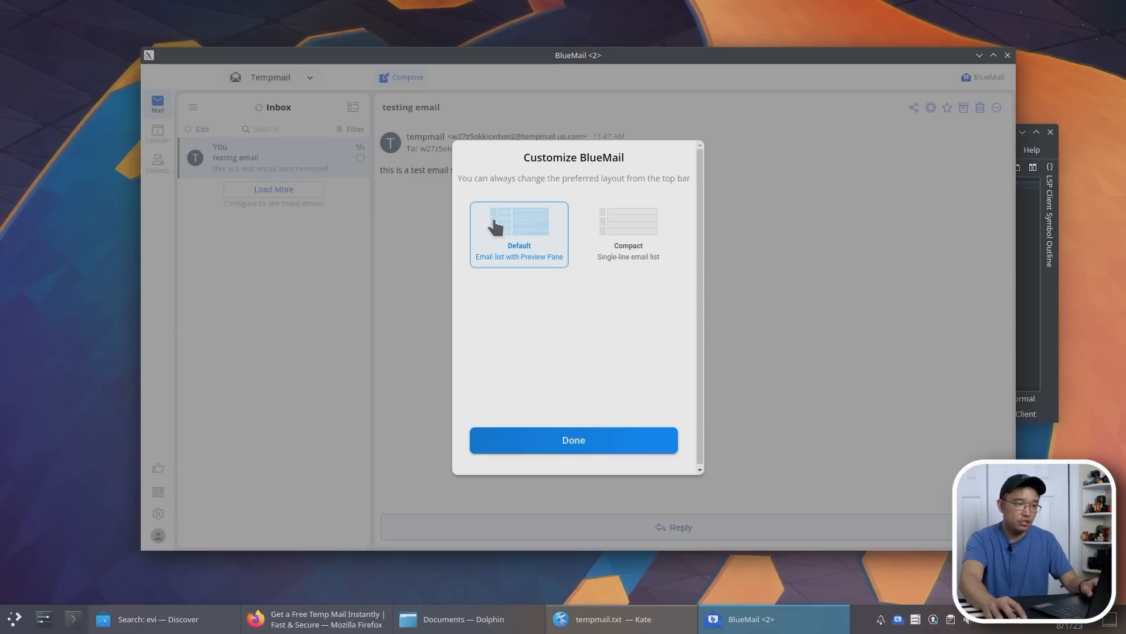
# Step: Accept the default layout and maximize BlueMail to read the testing email
pyautogui.click(573, 440)
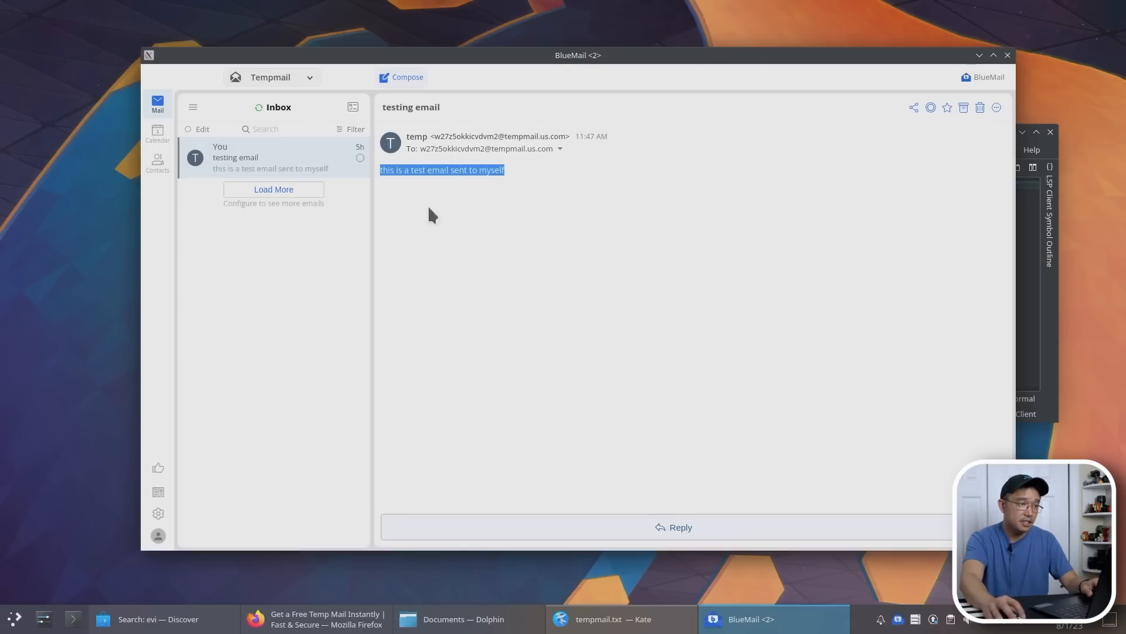
pyautogui.click(994, 55)
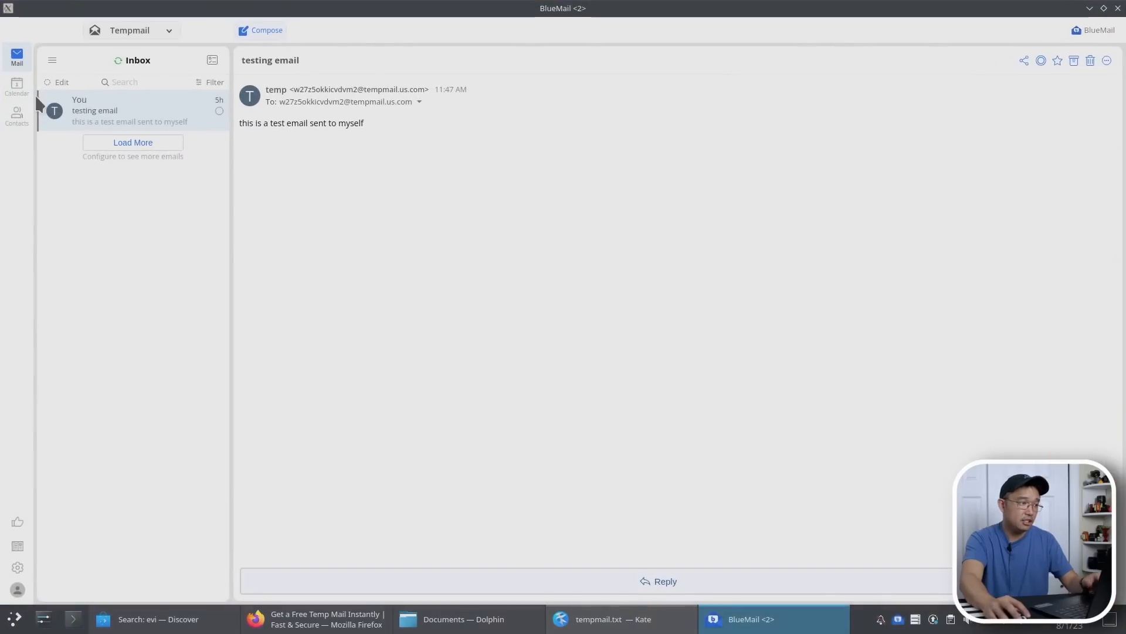
pyautogui.moveTo(25, 173)
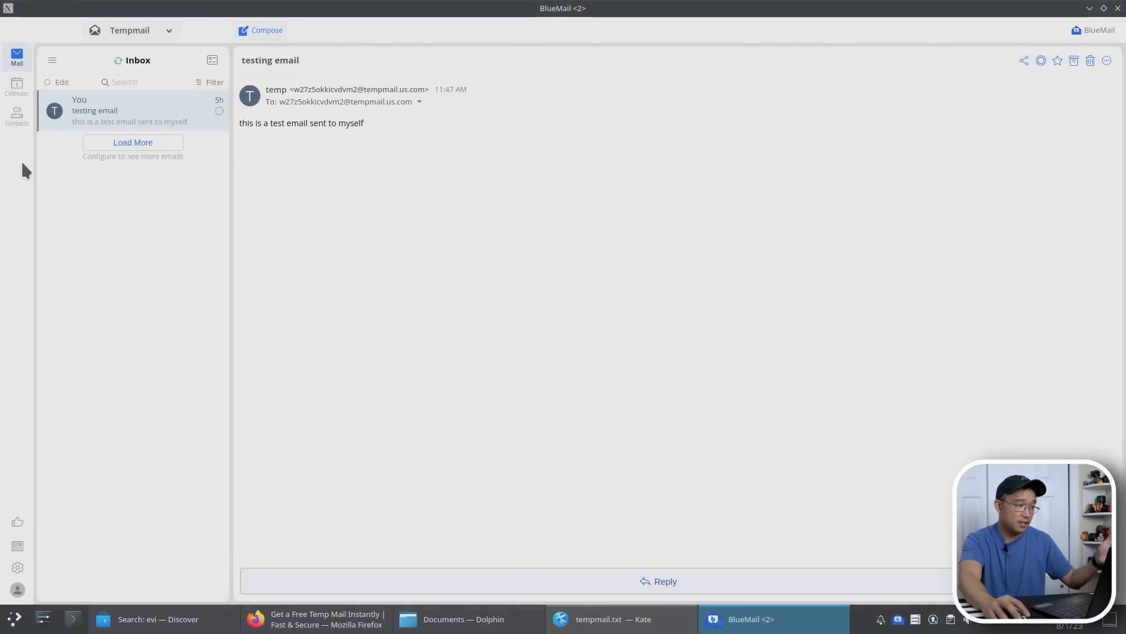
pyautogui.moveTo(86, 552)
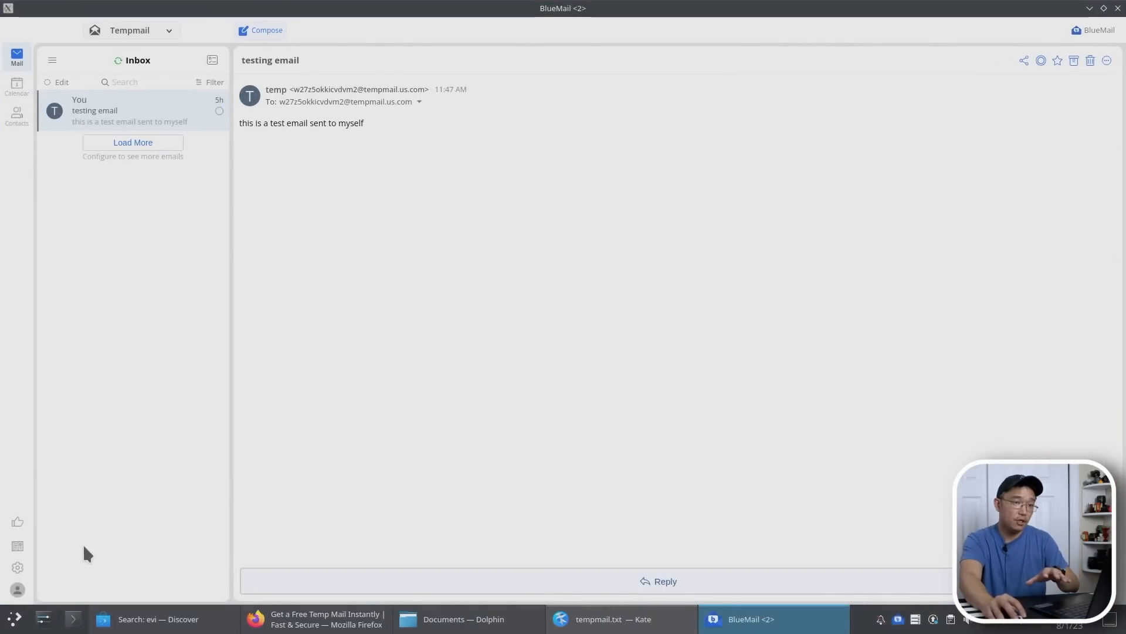
pyautogui.moveTo(318, 459)
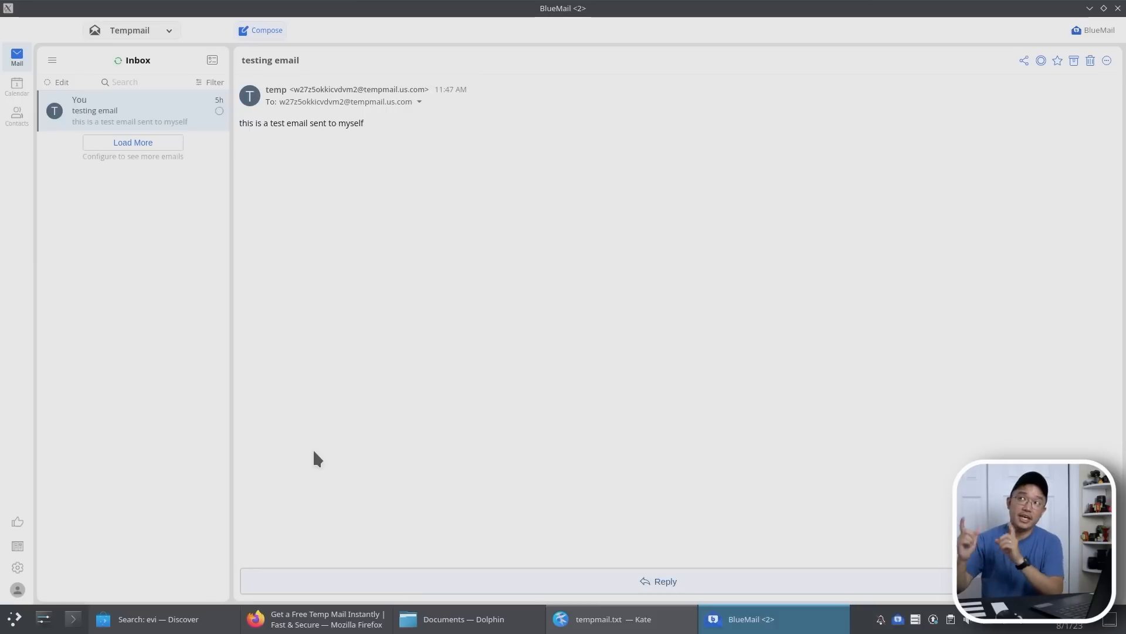
pyautogui.moveTo(245, 442)
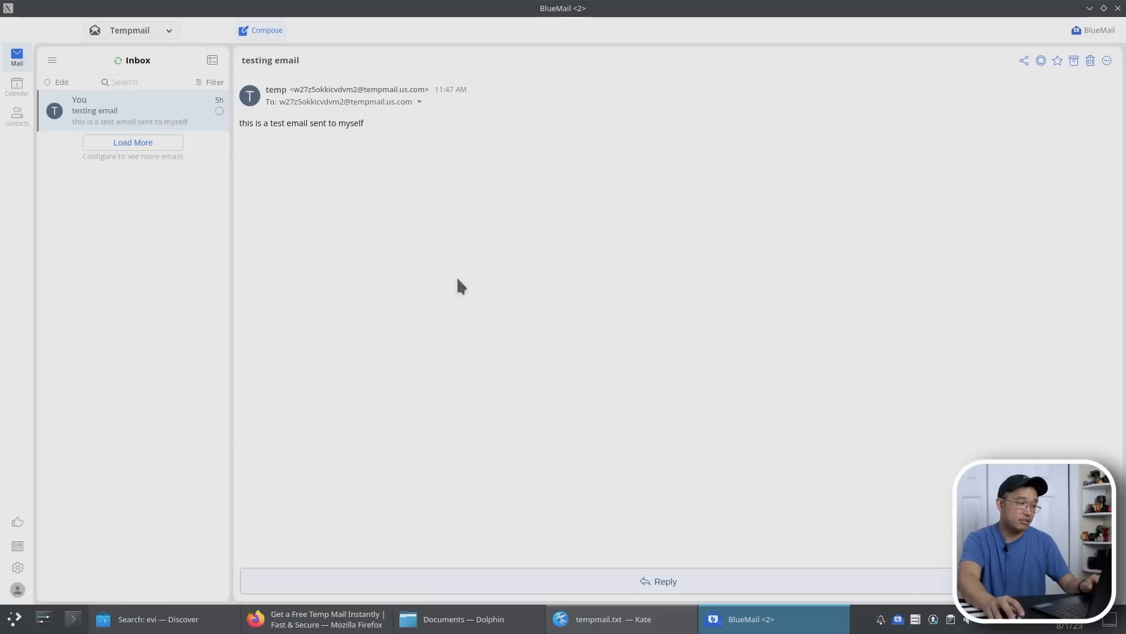
# Step: Compose a scratch message with 'asdfasdf', close it and delete the draft unsaved
pyautogui.click(262, 31)
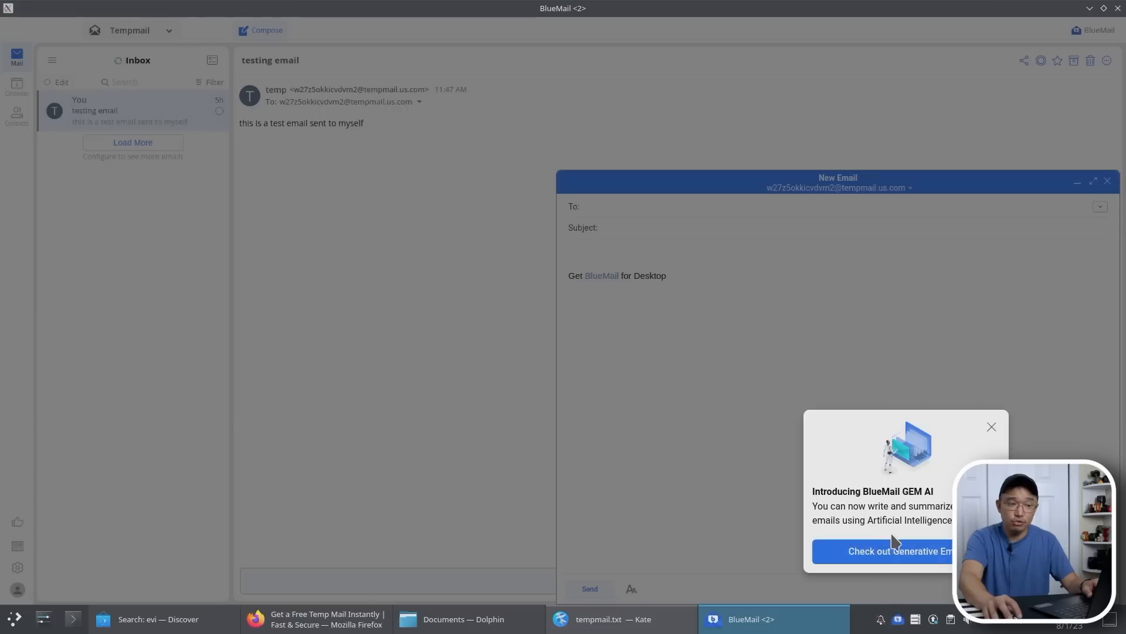
pyautogui.click(990, 425)
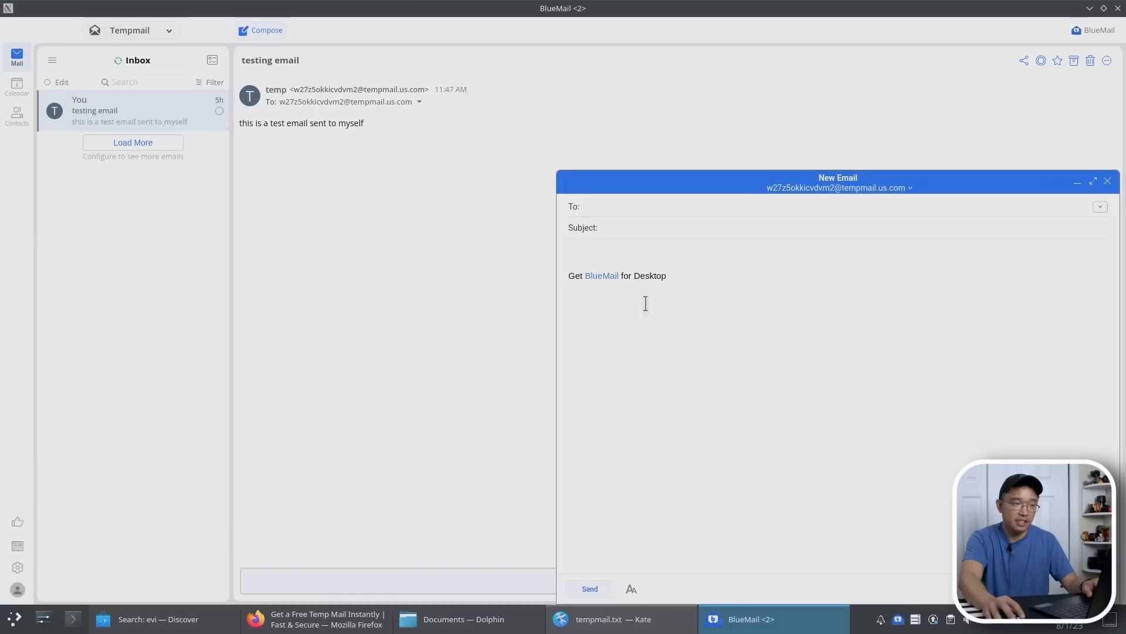
pyautogui.write('asdfasdf')
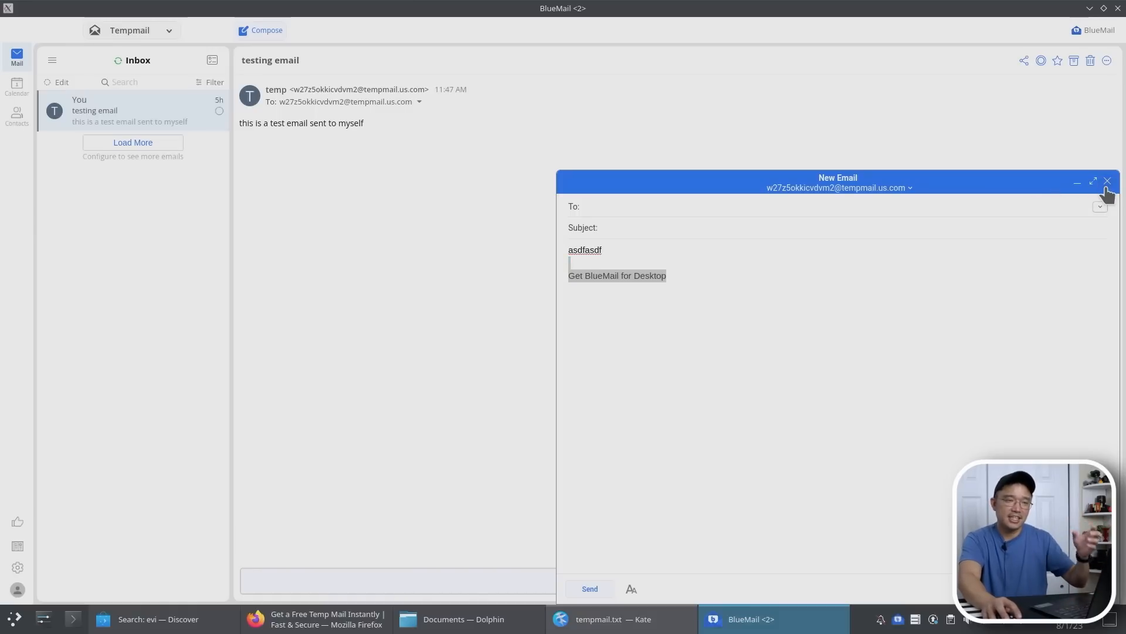
pyautogui.click(1106, 181)
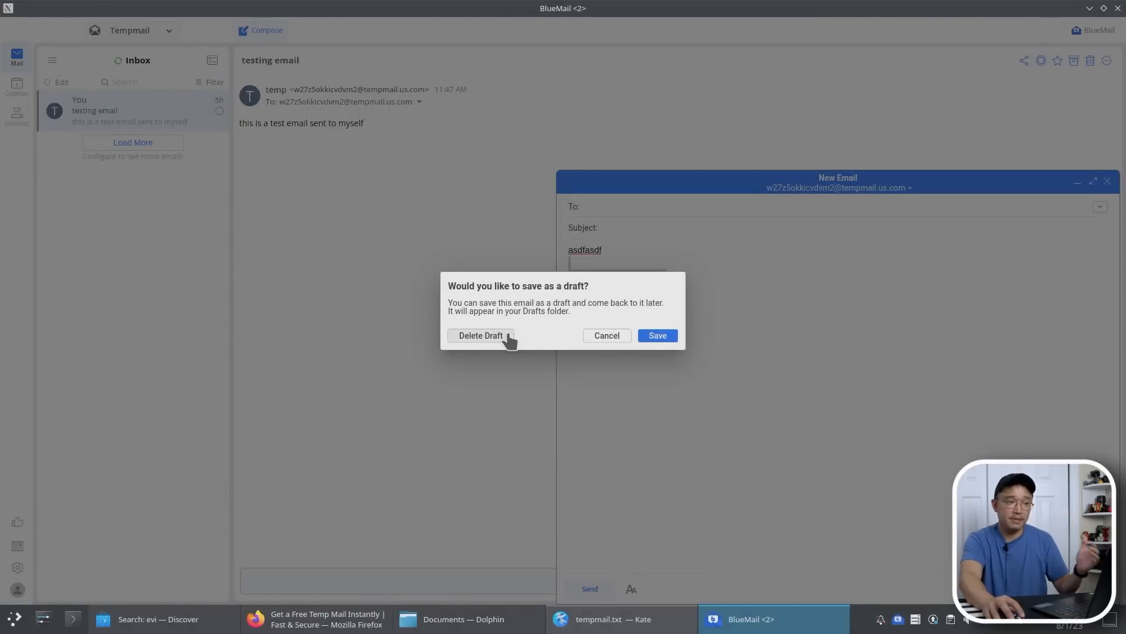
pyautogui.click(480, 335)
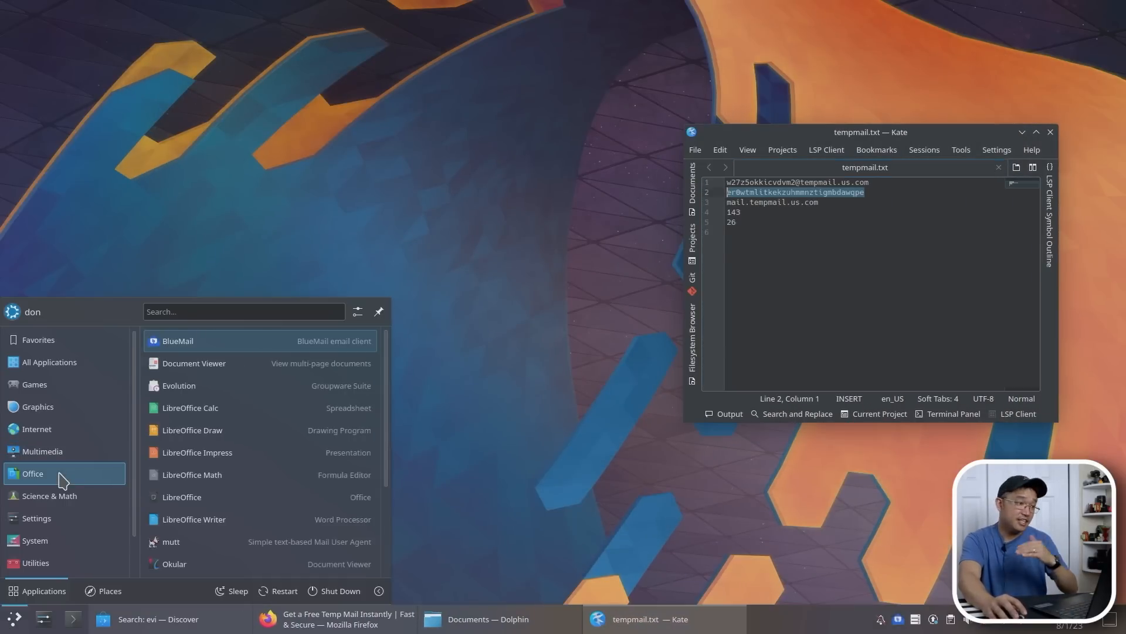
# Step: Launch Geary from the Internet category and show the inbox with the testing email conversation
pyautogui.click(36, 429)
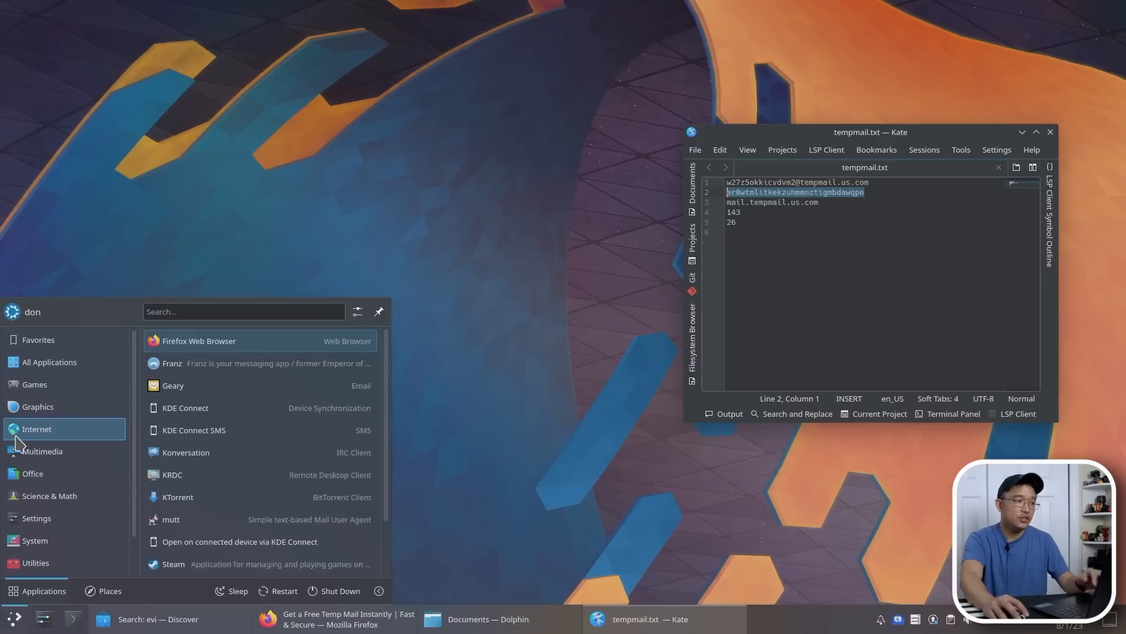
pyautogui.click(173, 385)
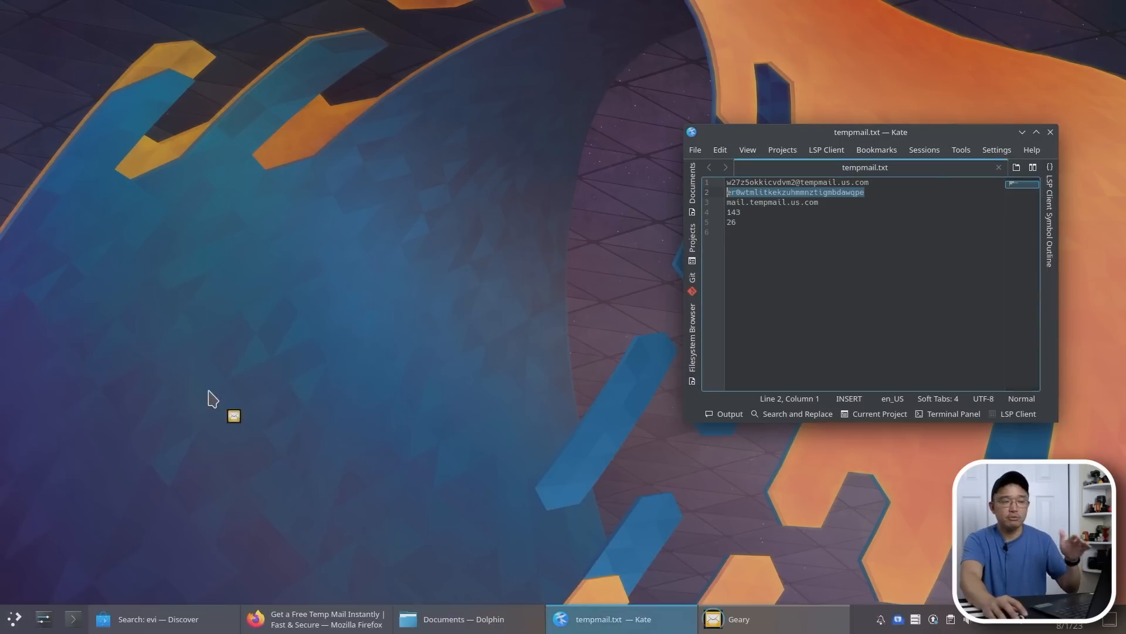
pyautogui.click(738, 618)
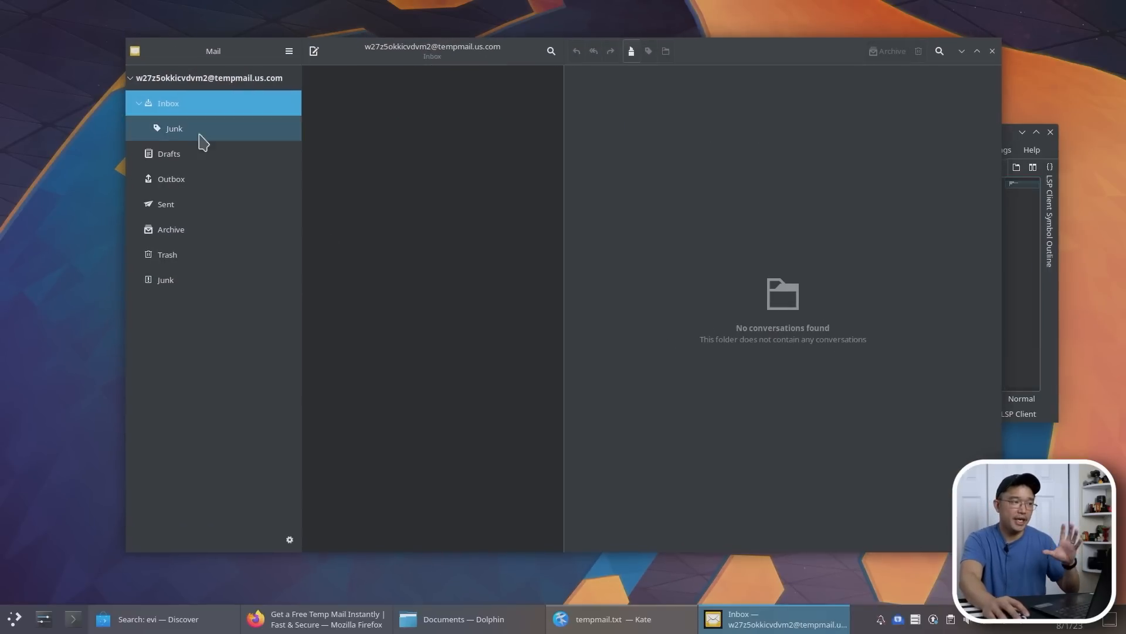
pyautogui.click(168, 103)
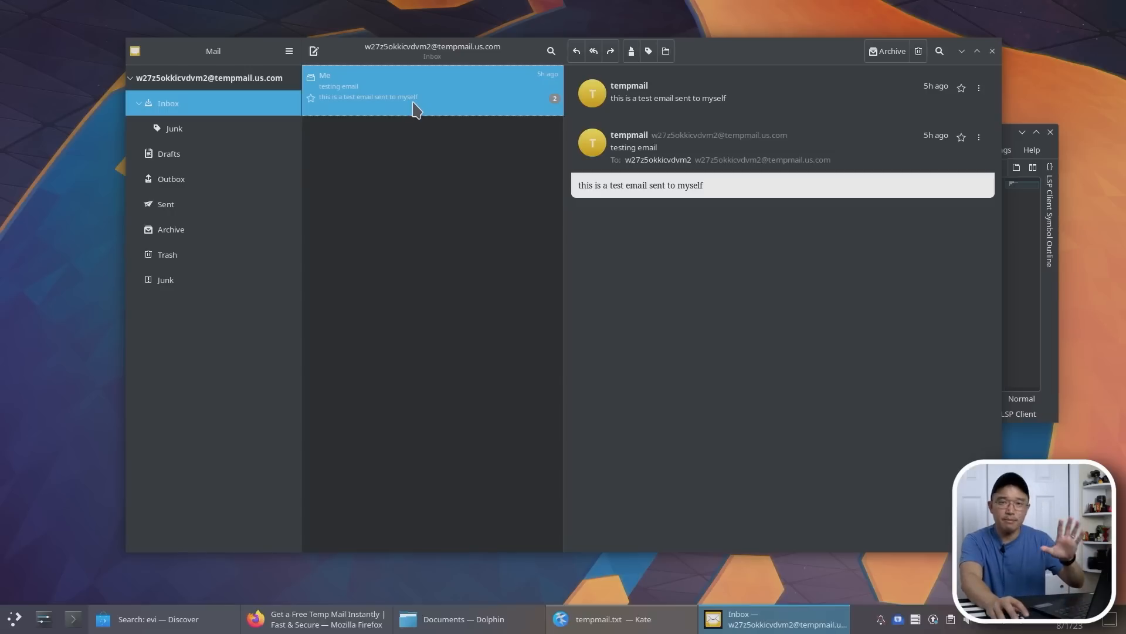
pyautogui.moveTo(215, 64)
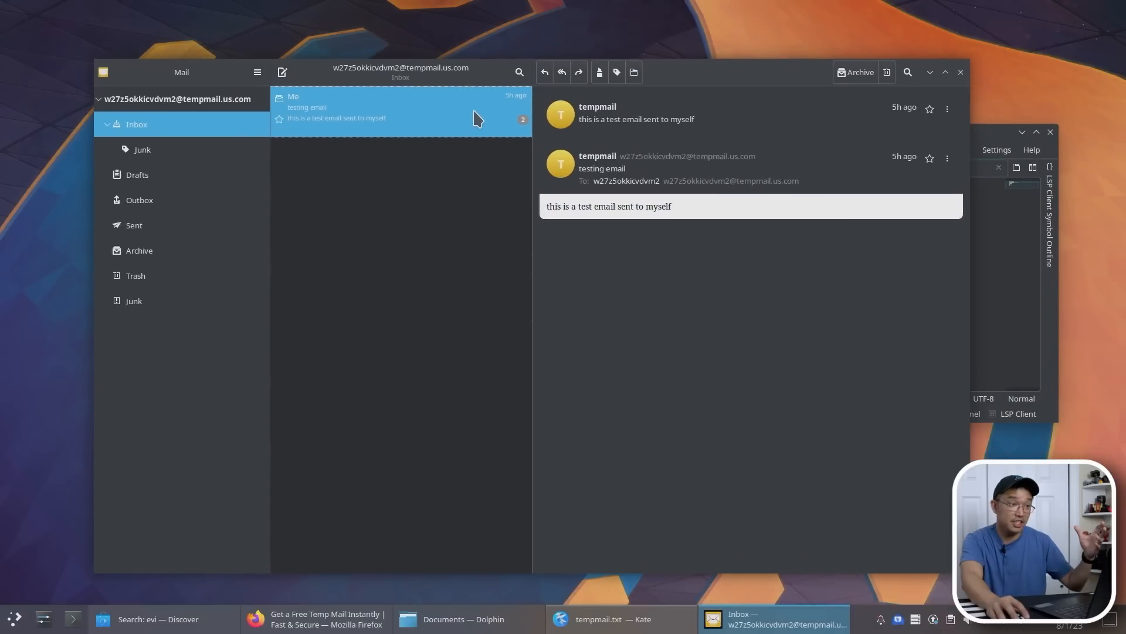
# Step: Copy the recipient's email address from the message header options
pyautogui.click(636, 113)
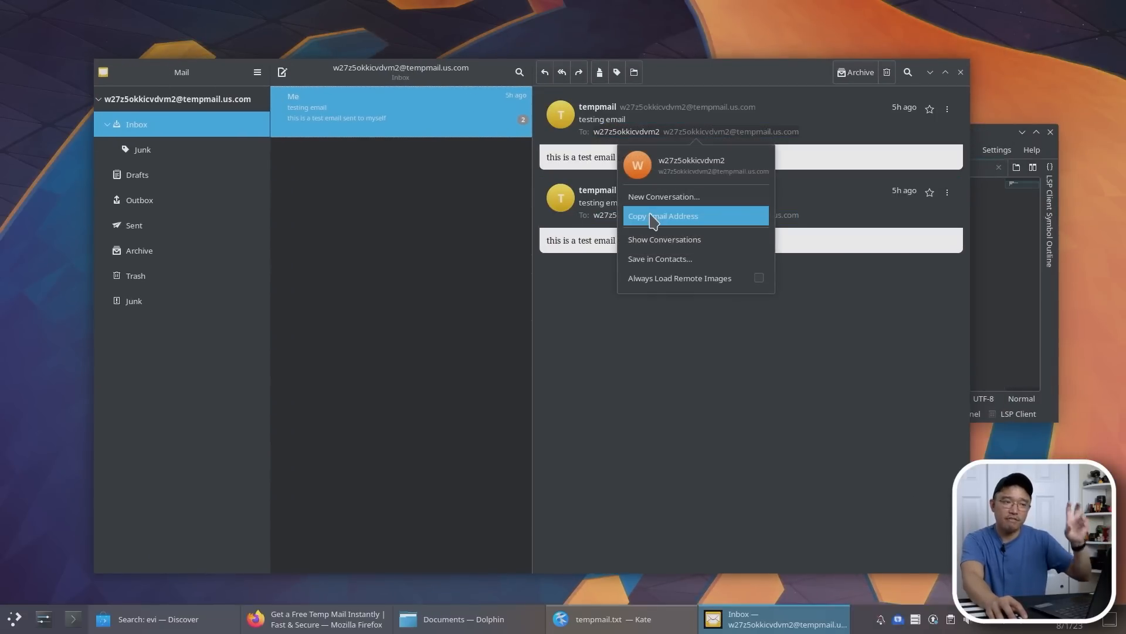
pyautogui.click(662, 215)
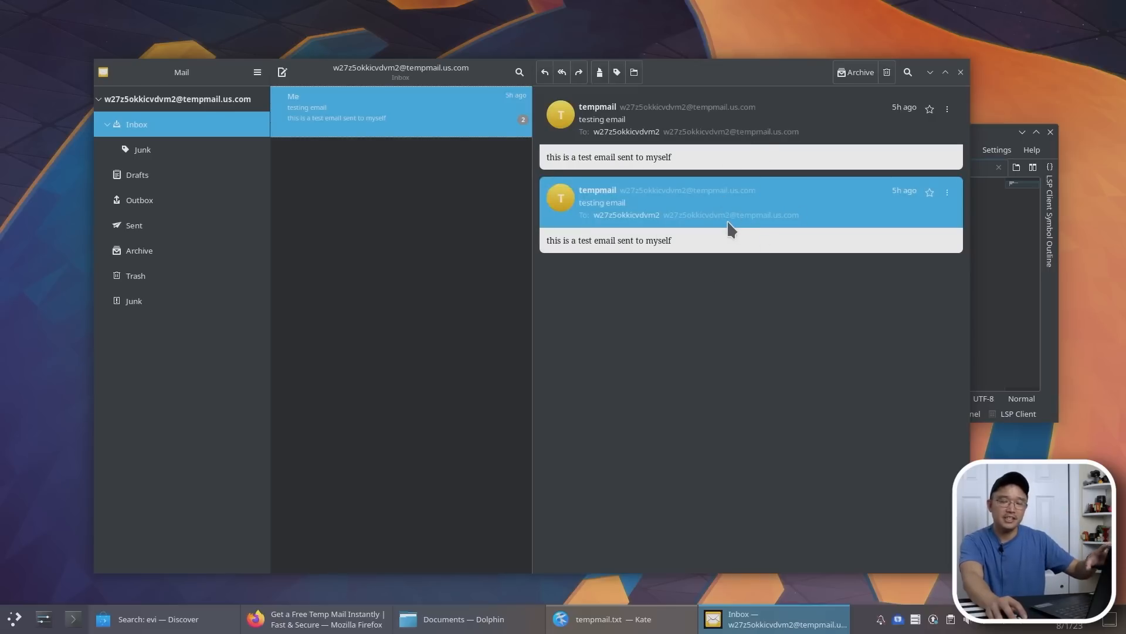
pyautogui.moveTo(766, 202)
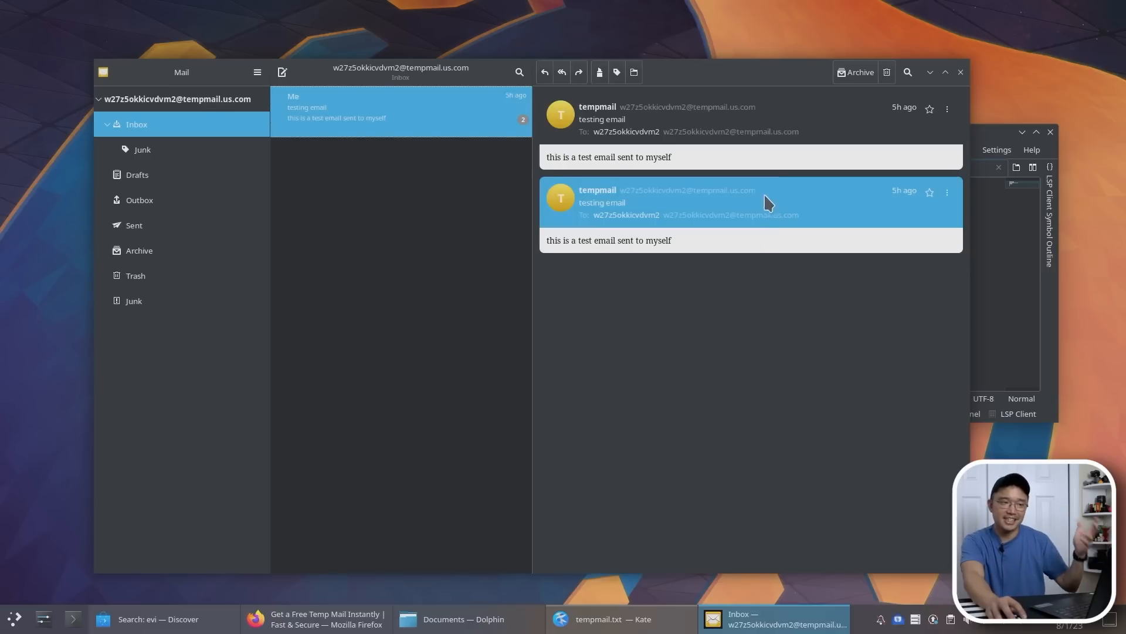